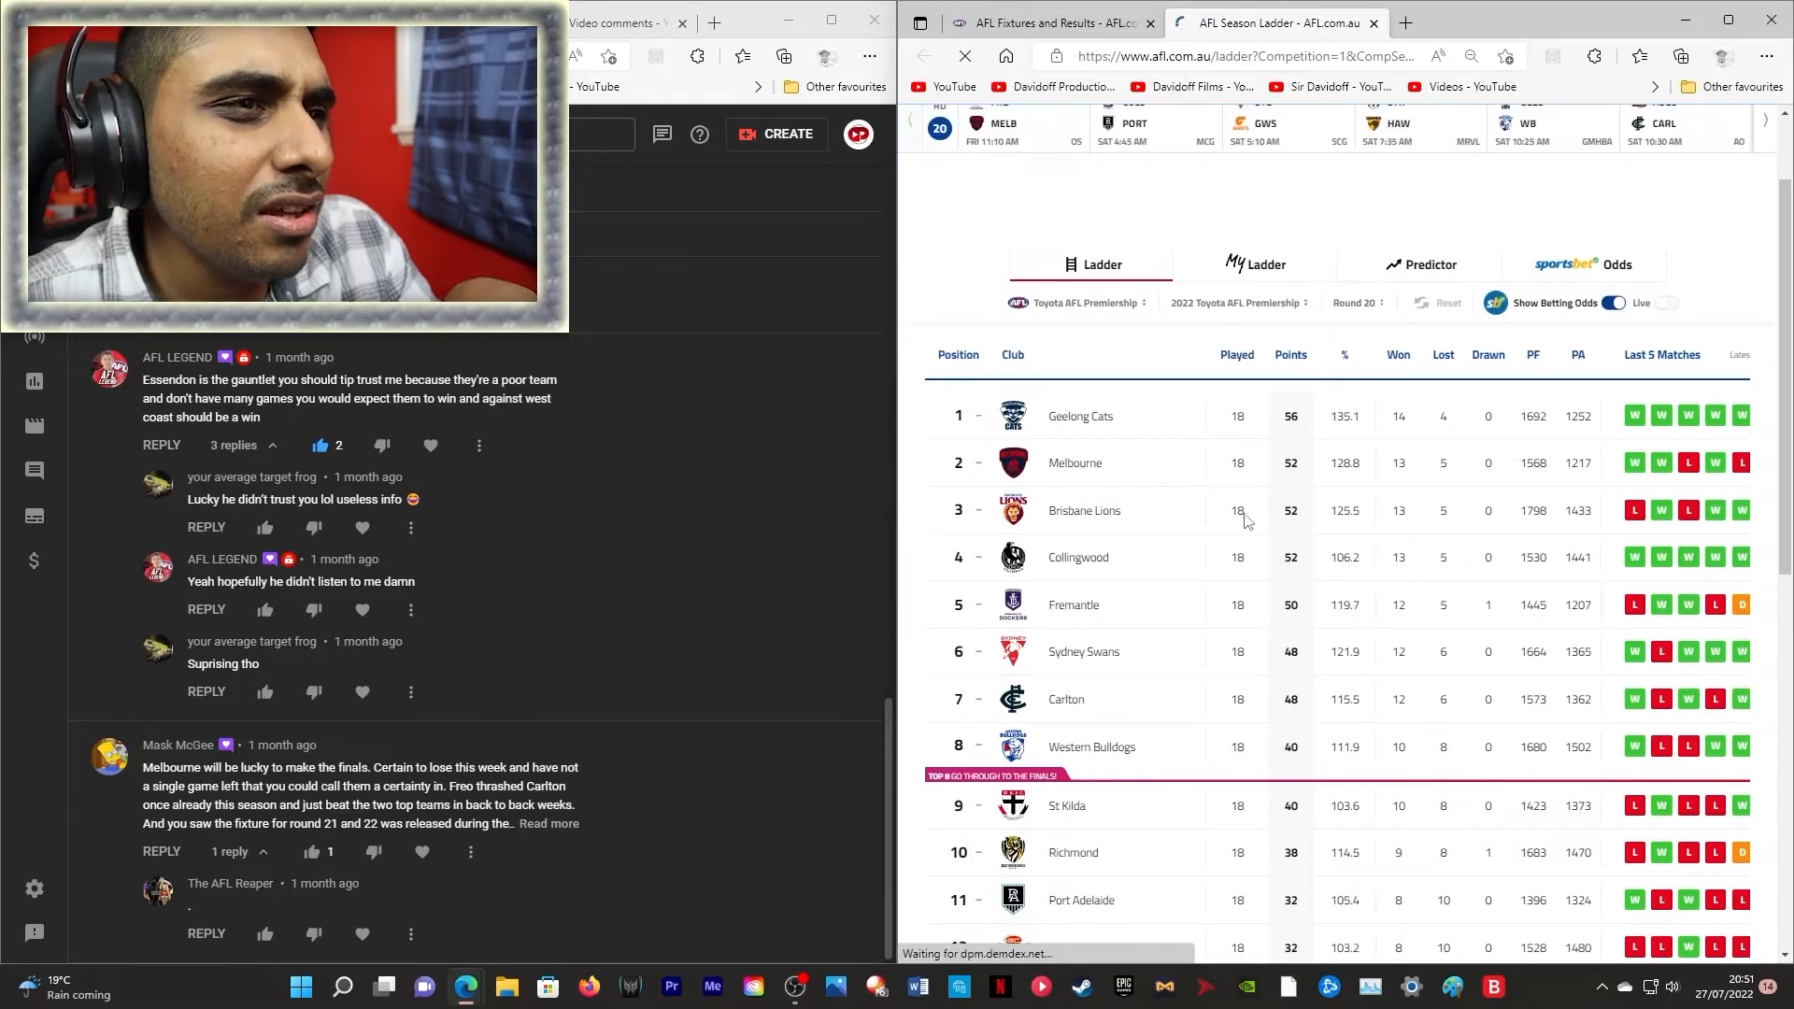
- Scroll through the Round 15 results, Thursday June 23 to Sunday June 26
scroll(down, 3)
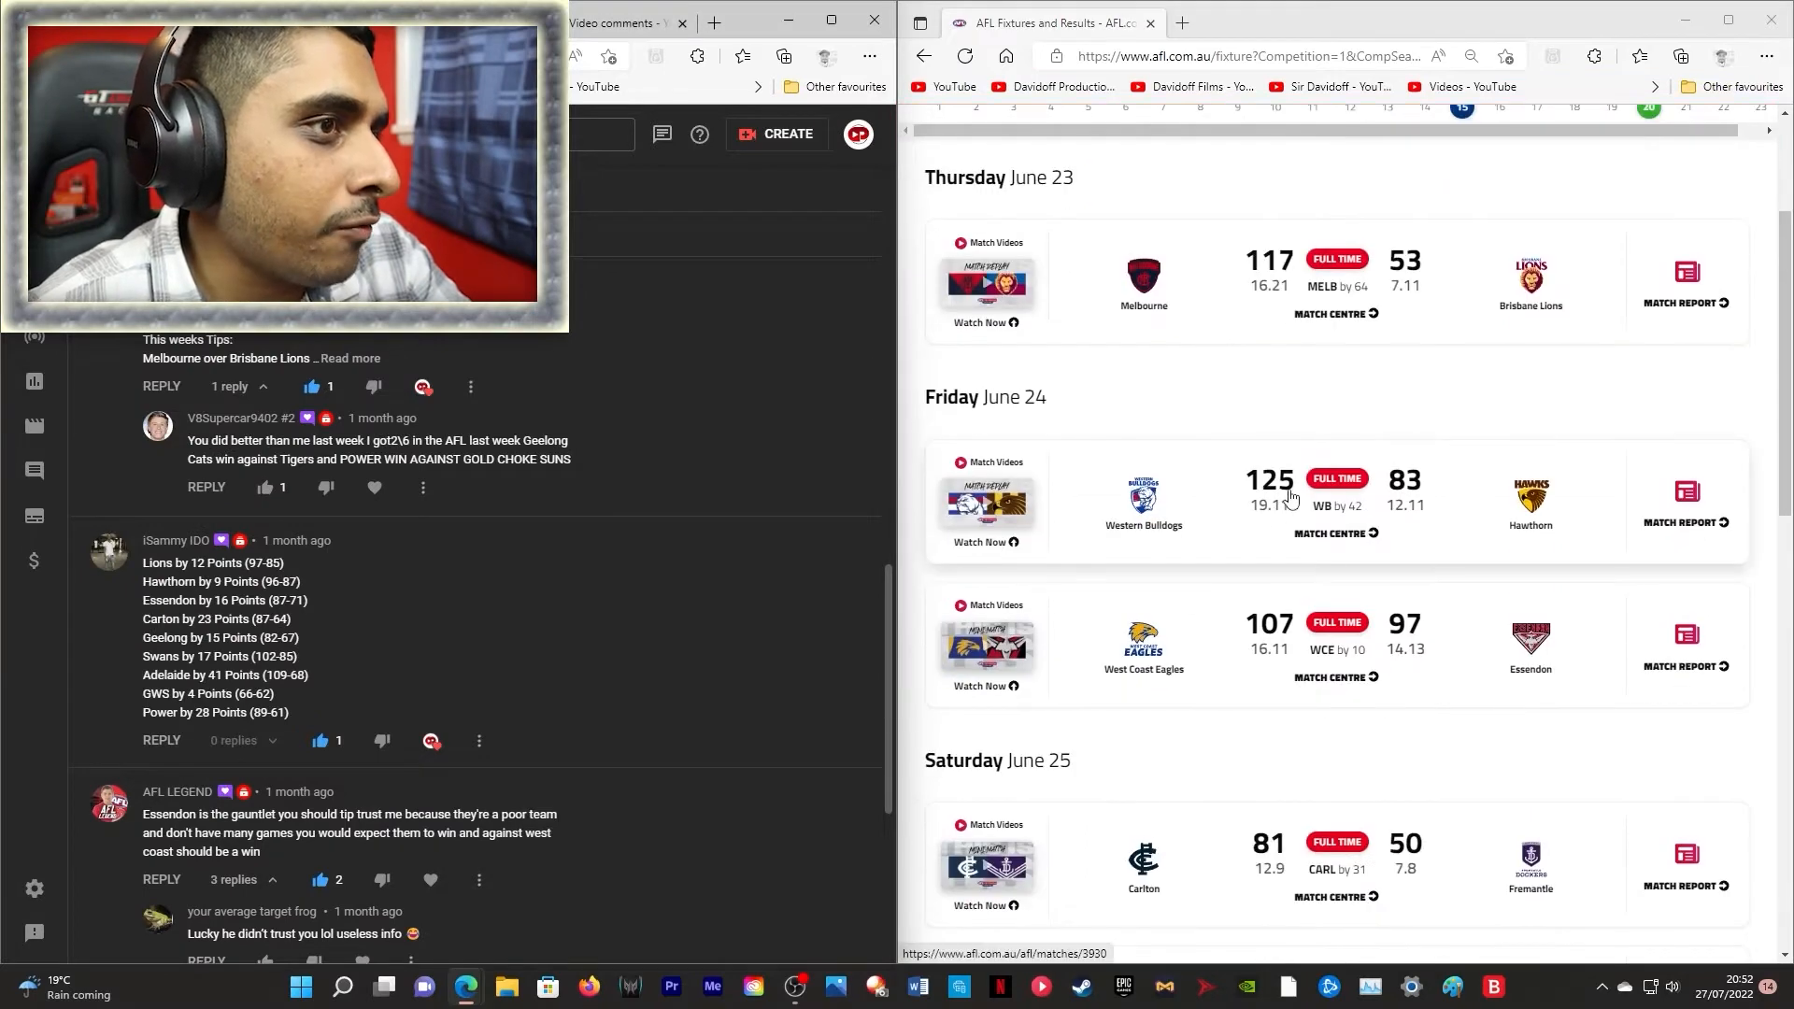
scroll(down, 3)
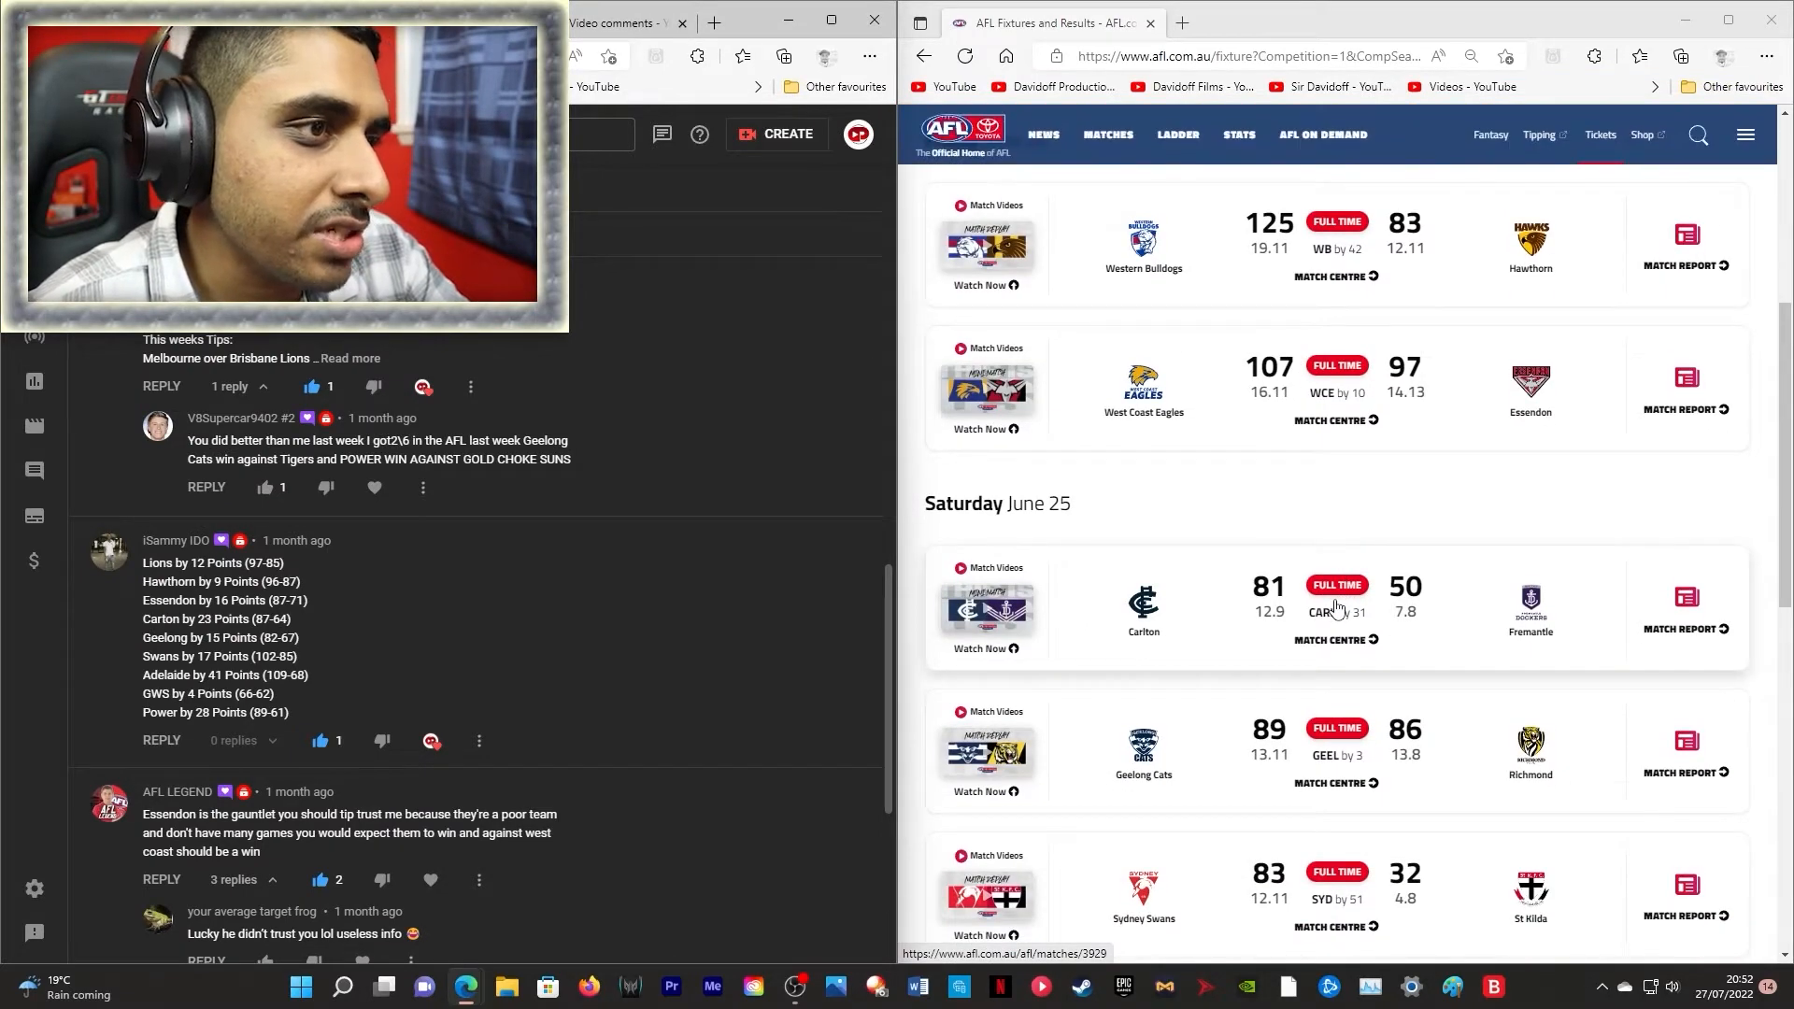
scroll(down, 3)
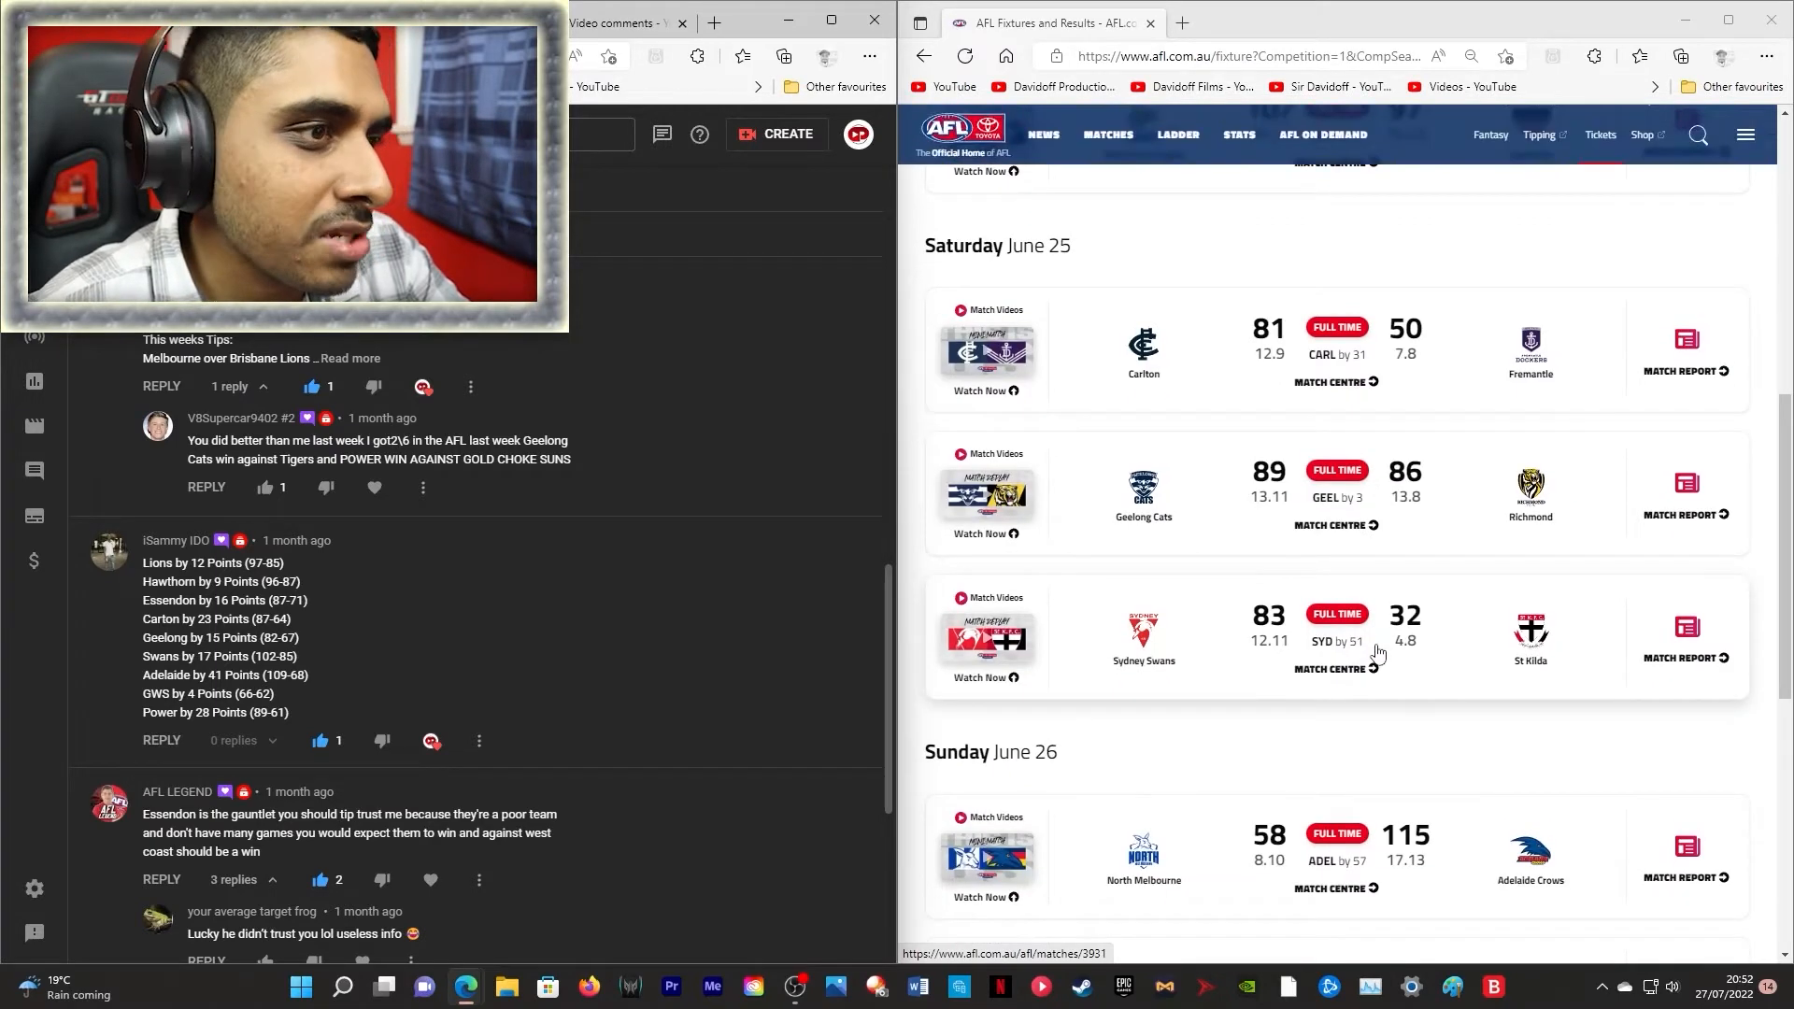
scroll(down, 3)
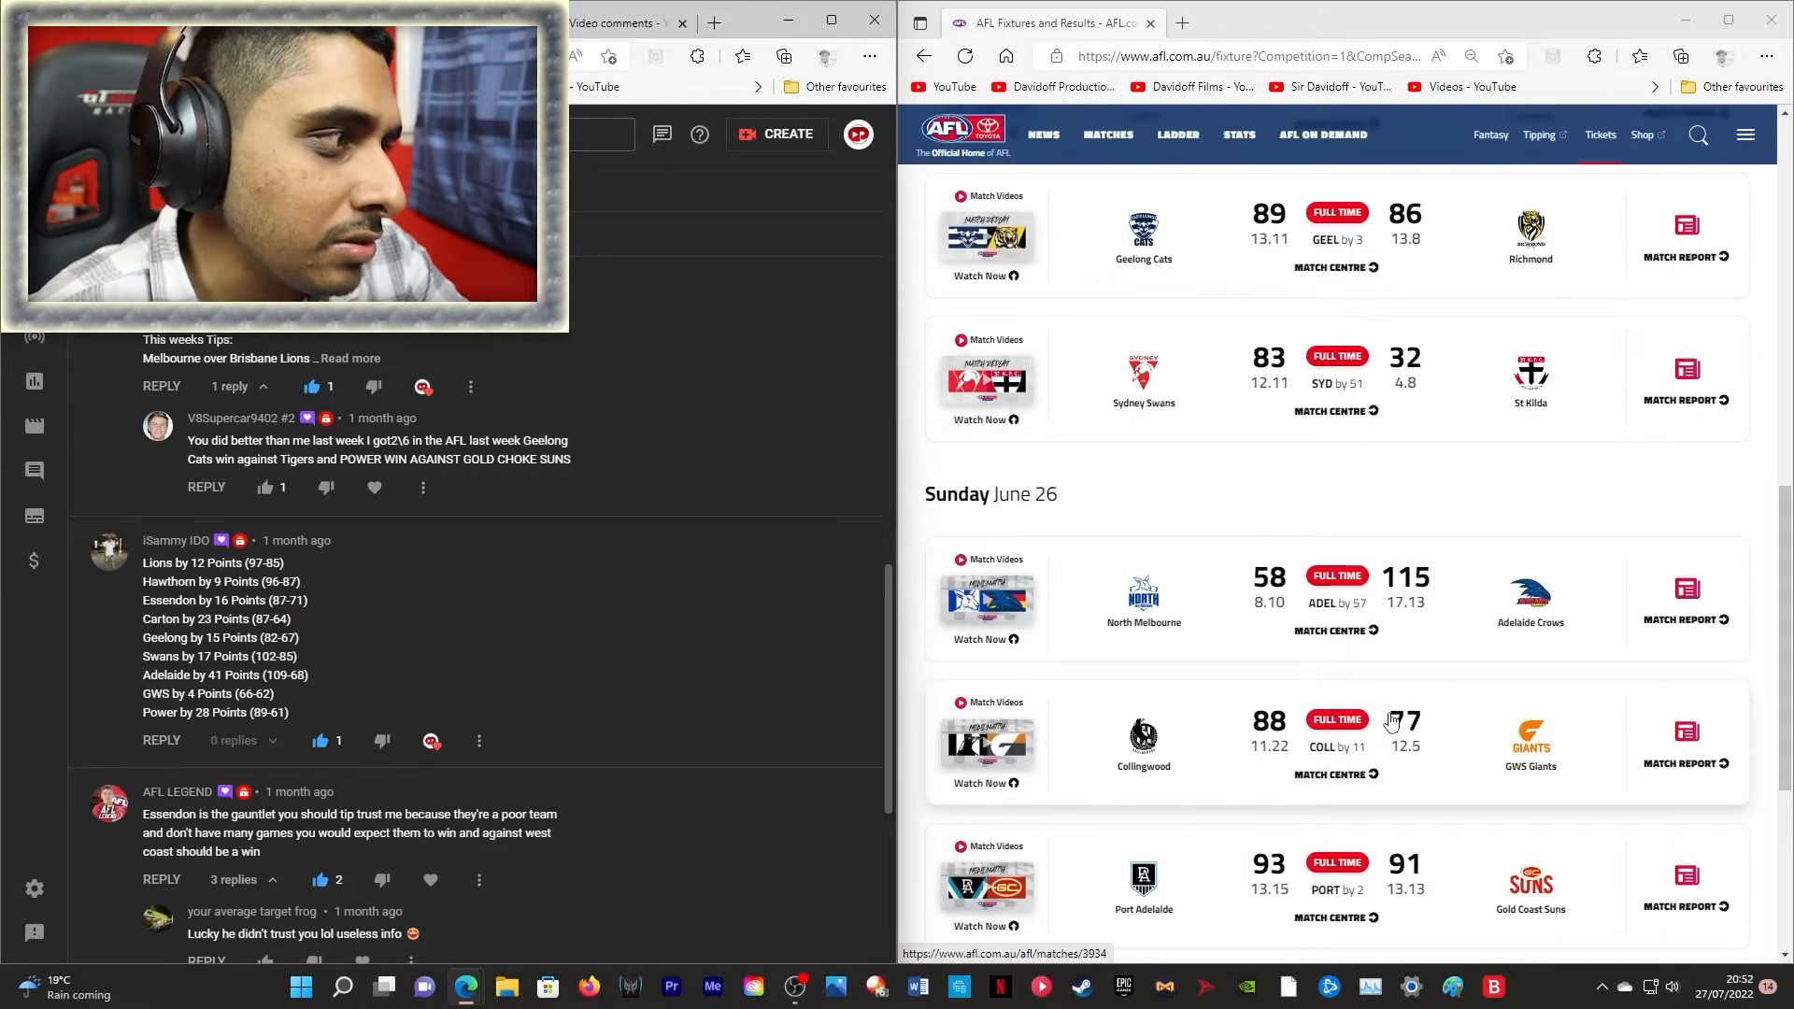
scroll(down, 3)
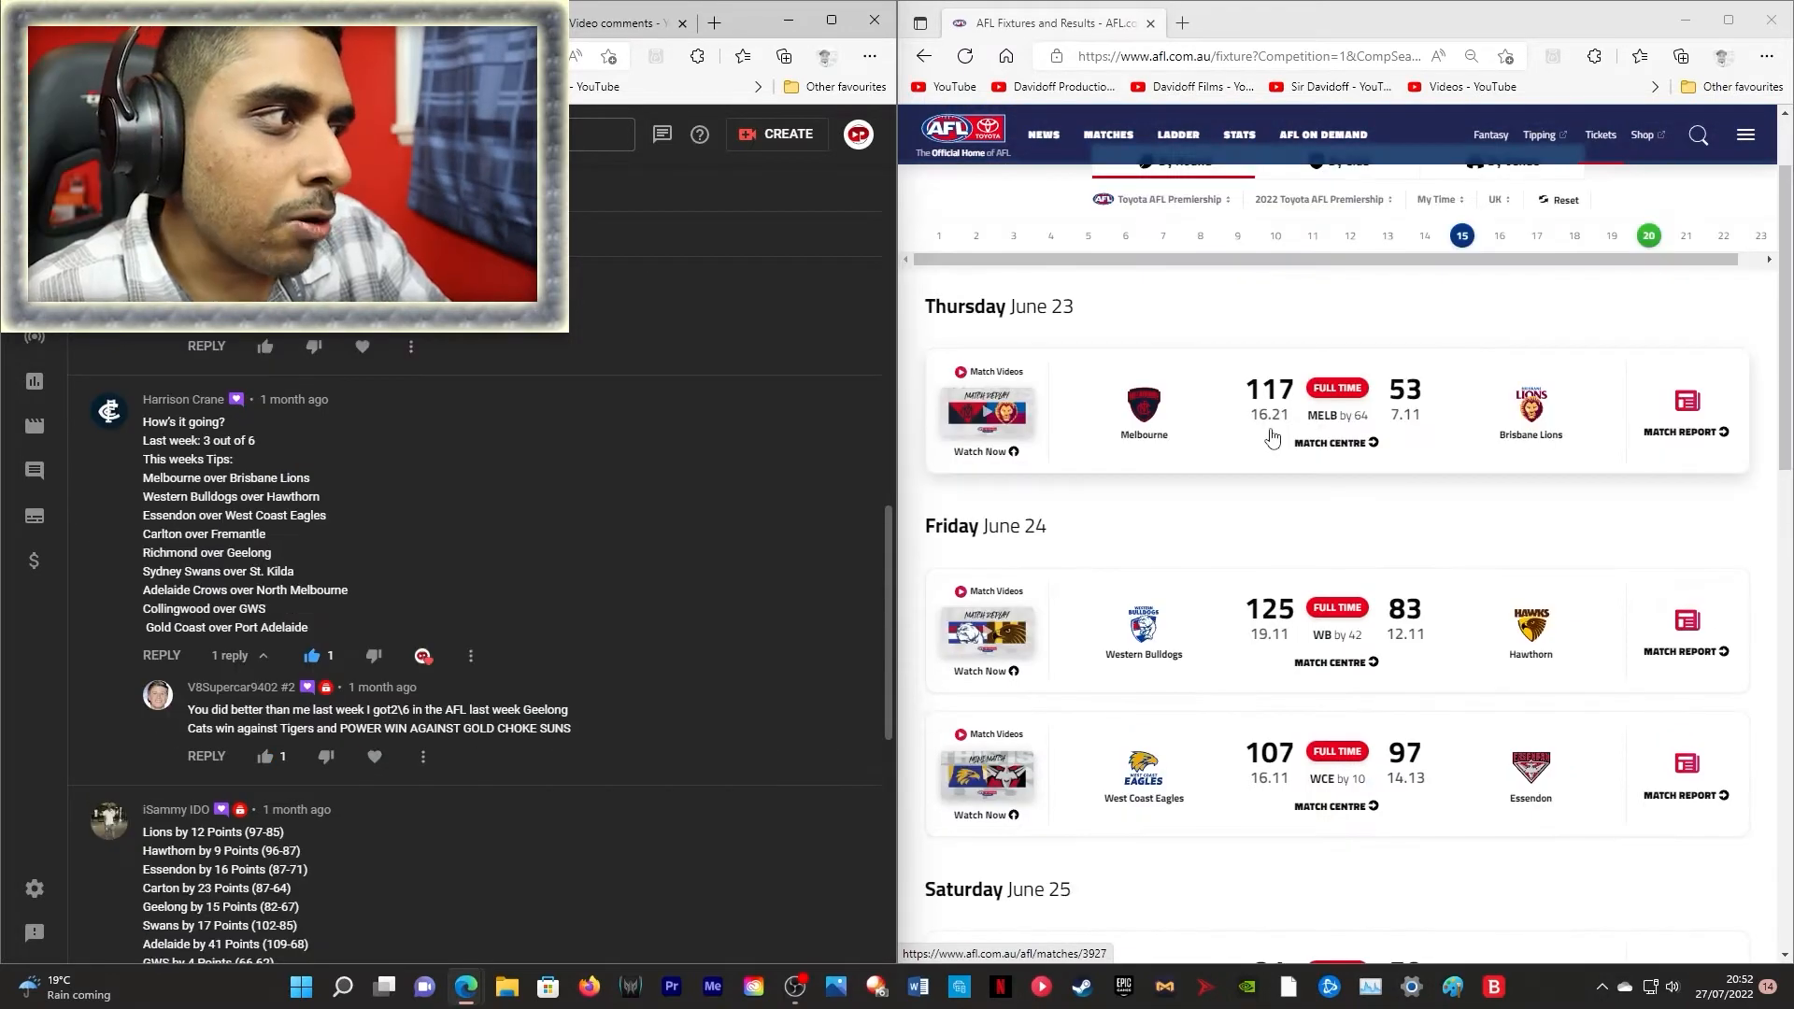
mouse_move(1300, 635)
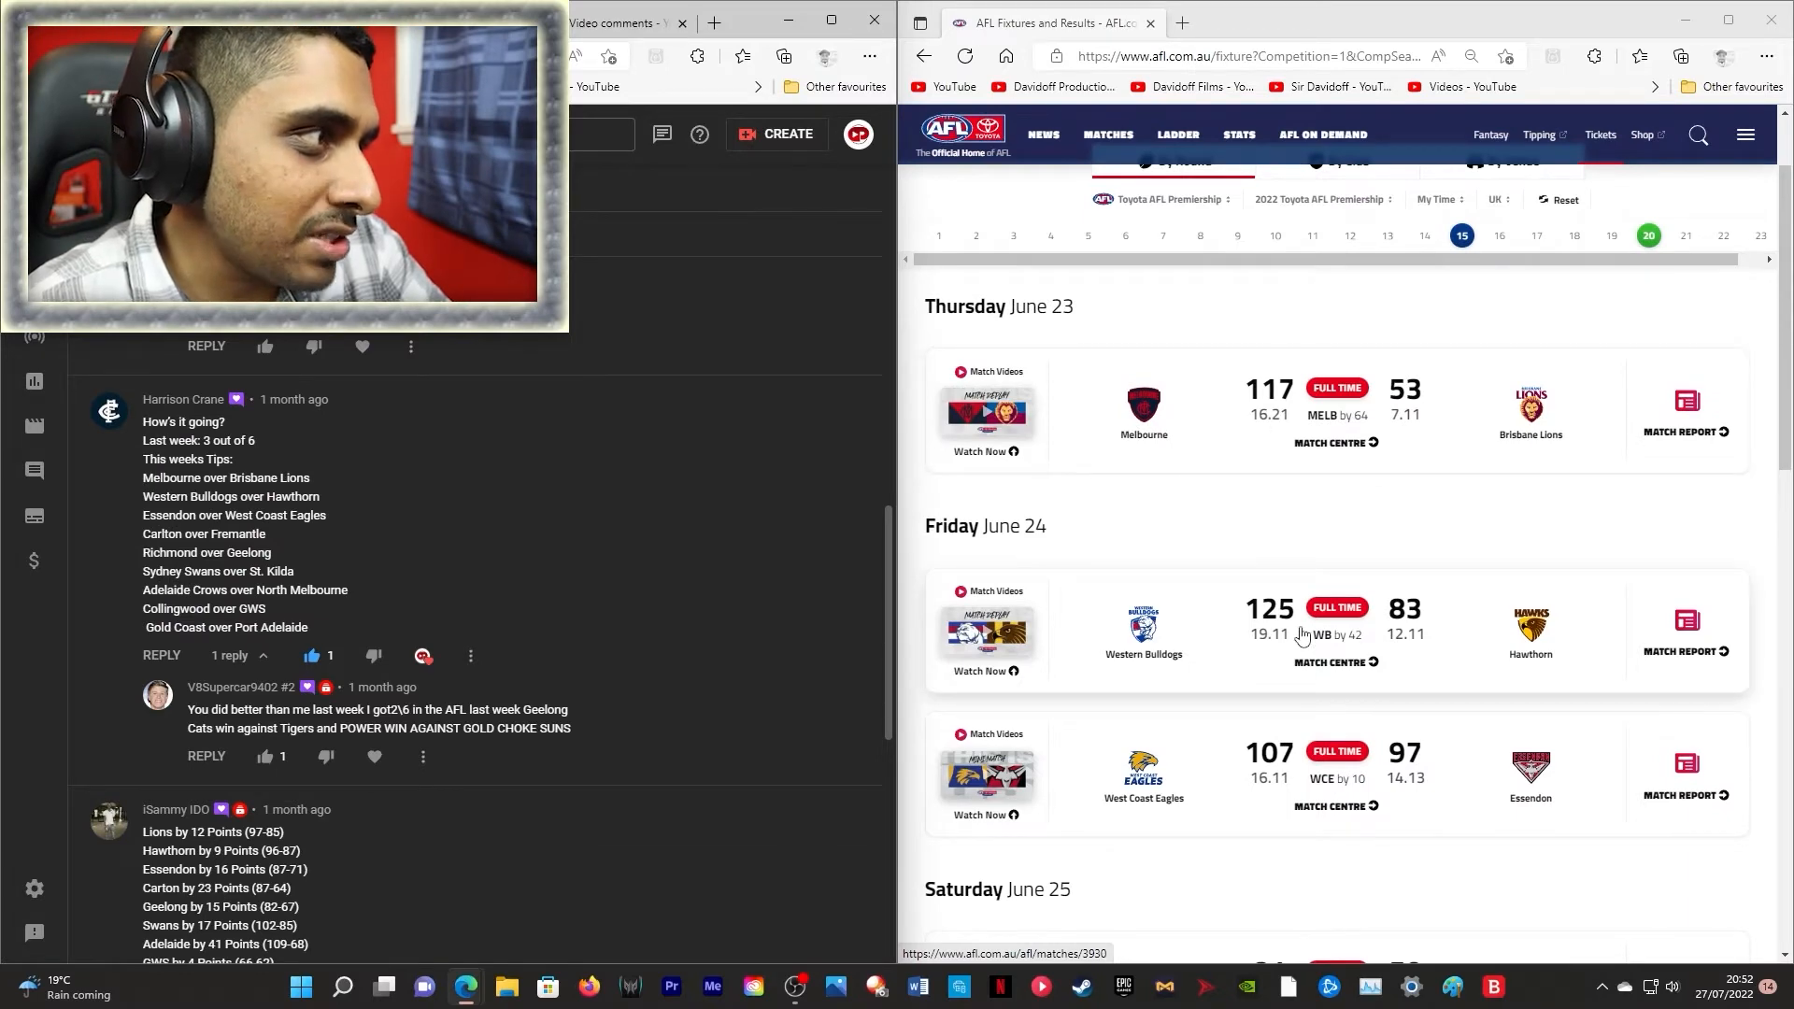
scroll(down, 3)
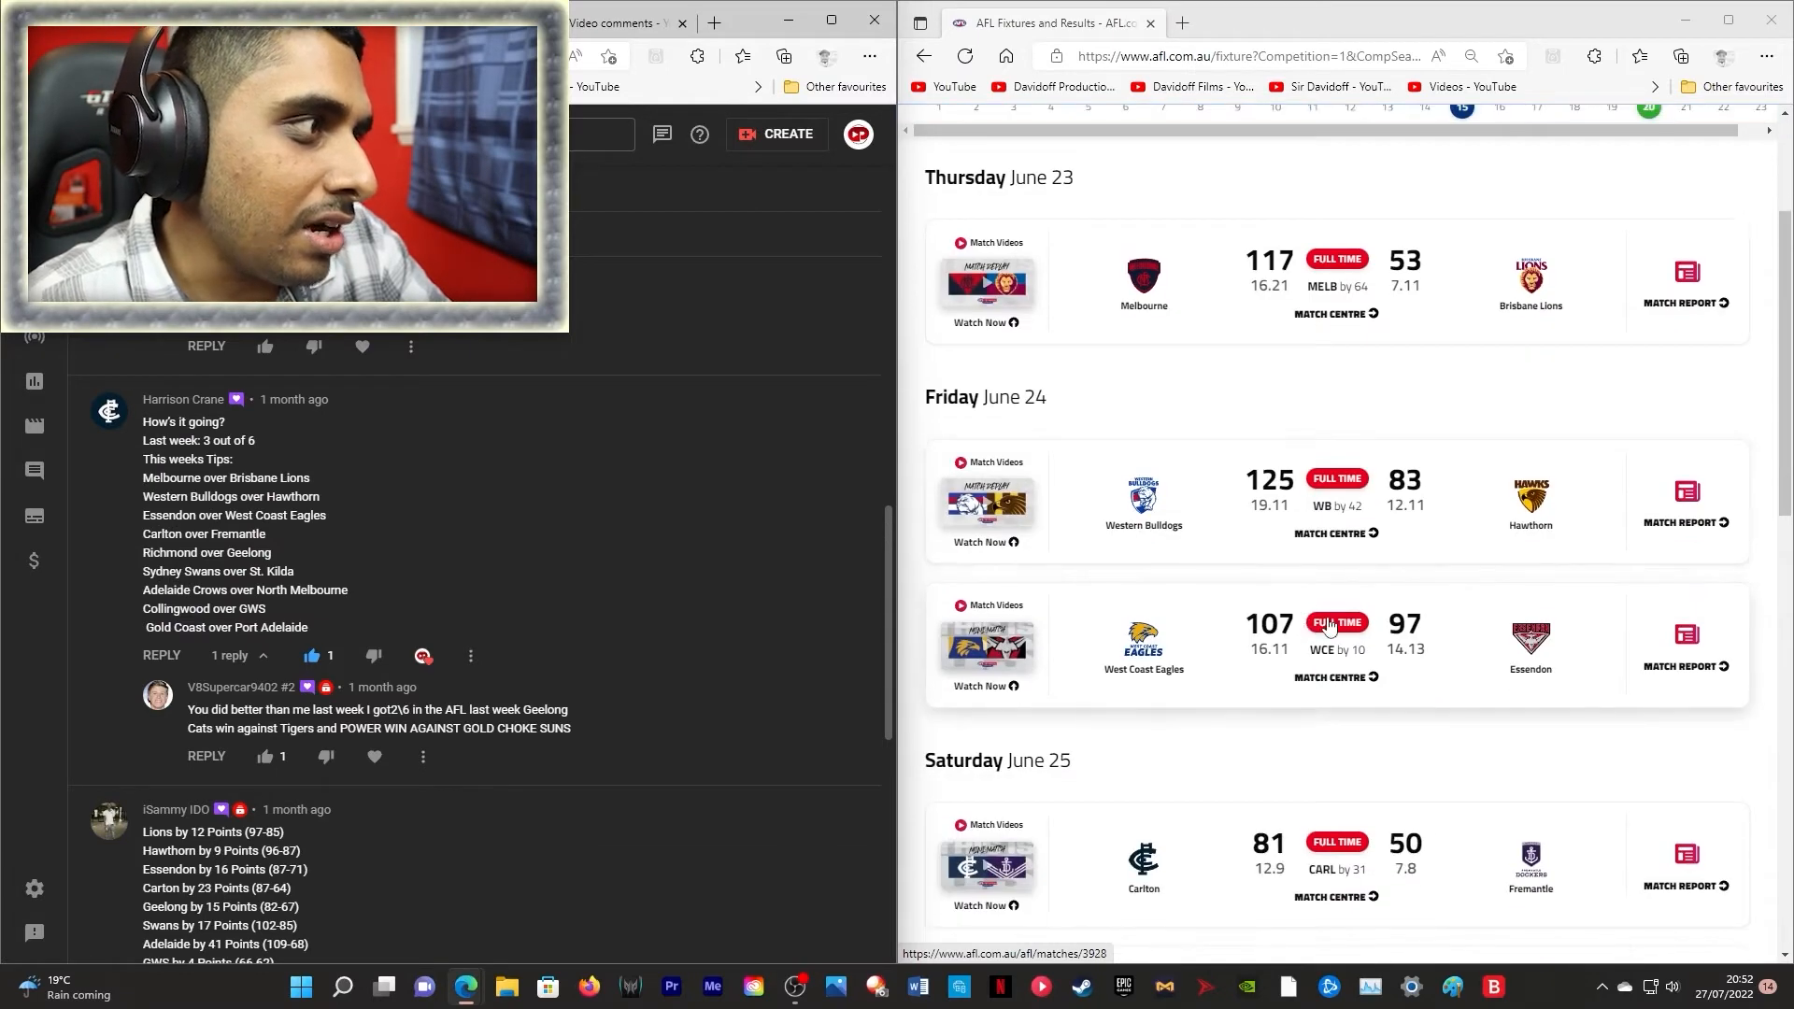
scroll(down, 3)
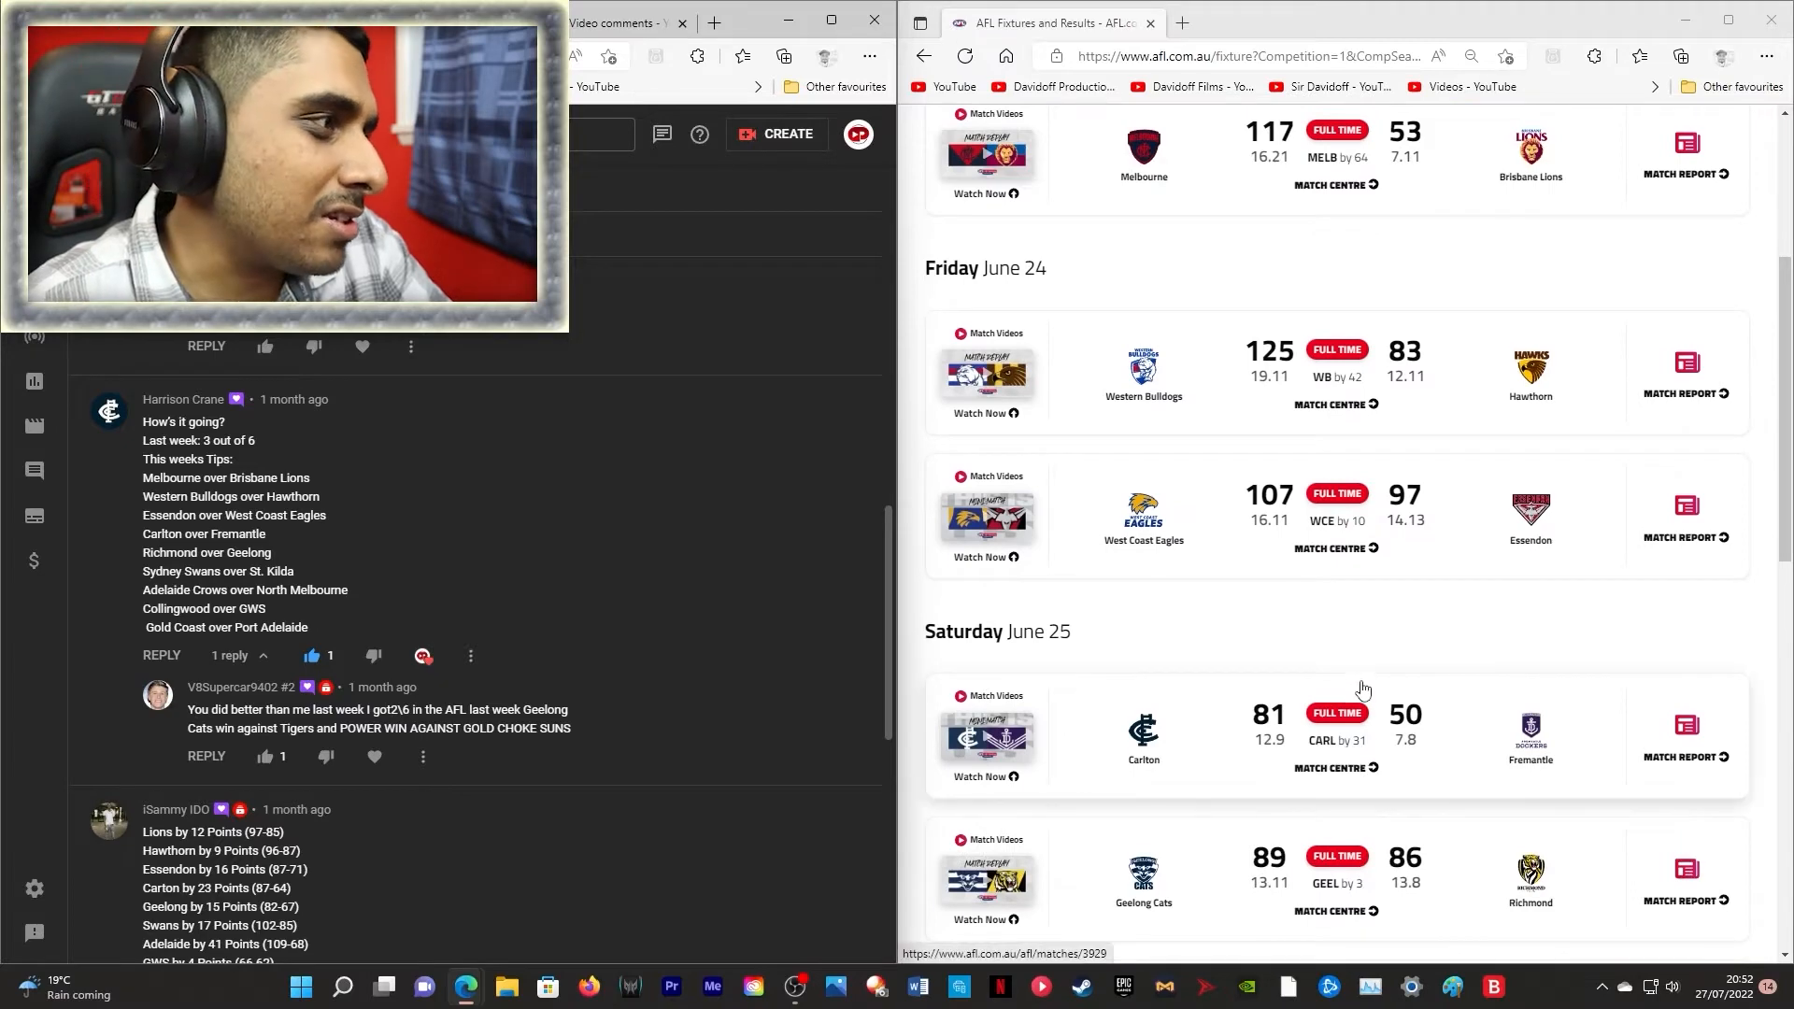
scroll(down, 3)
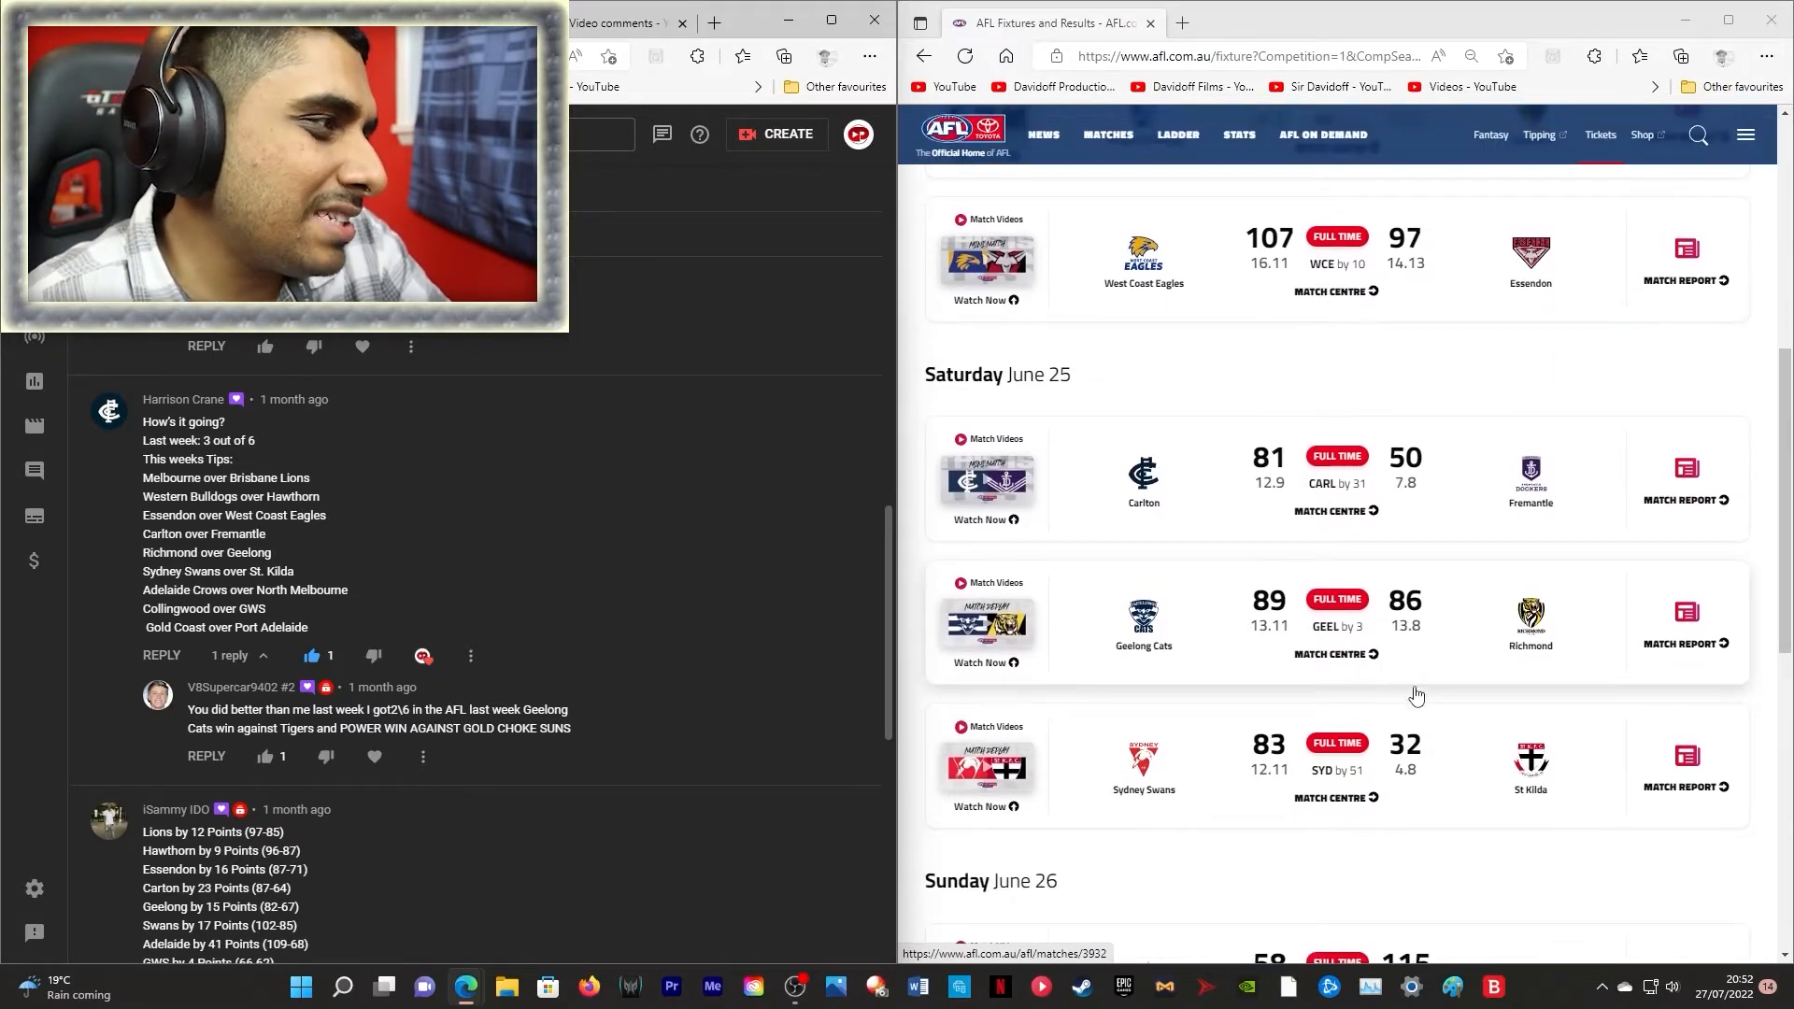
scroll(down, 3)
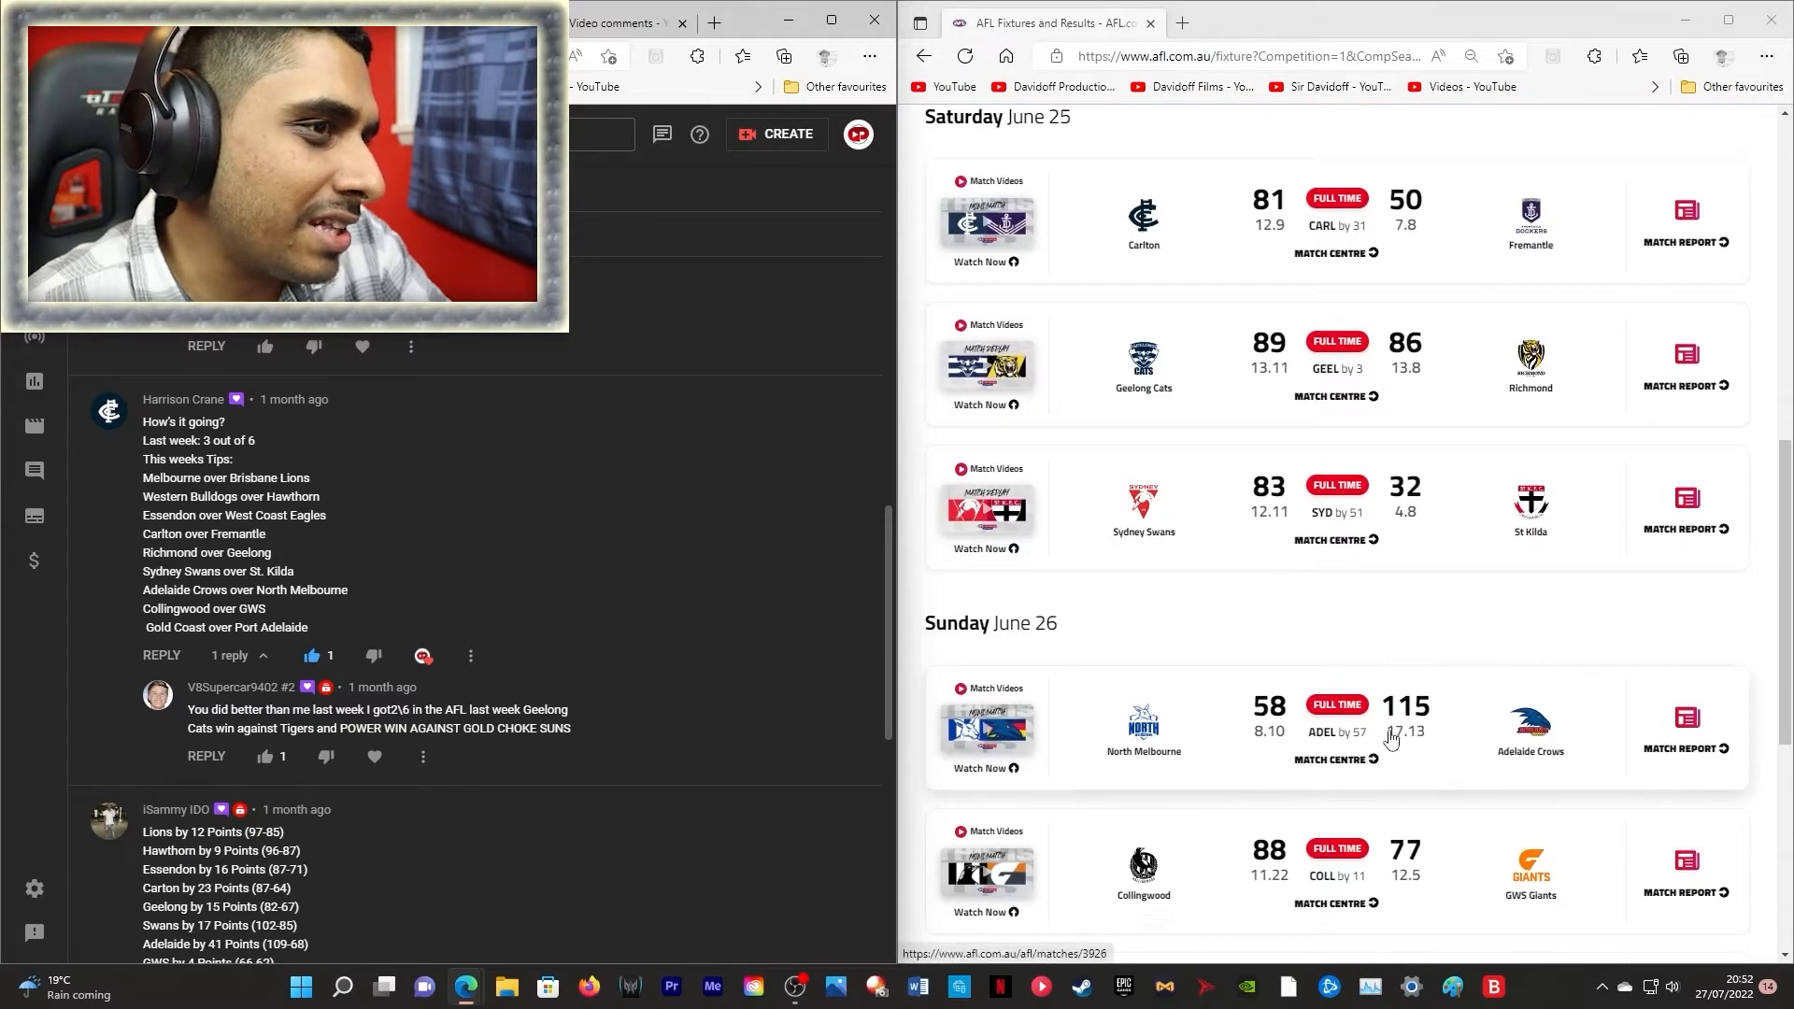
scroll(down, 3)
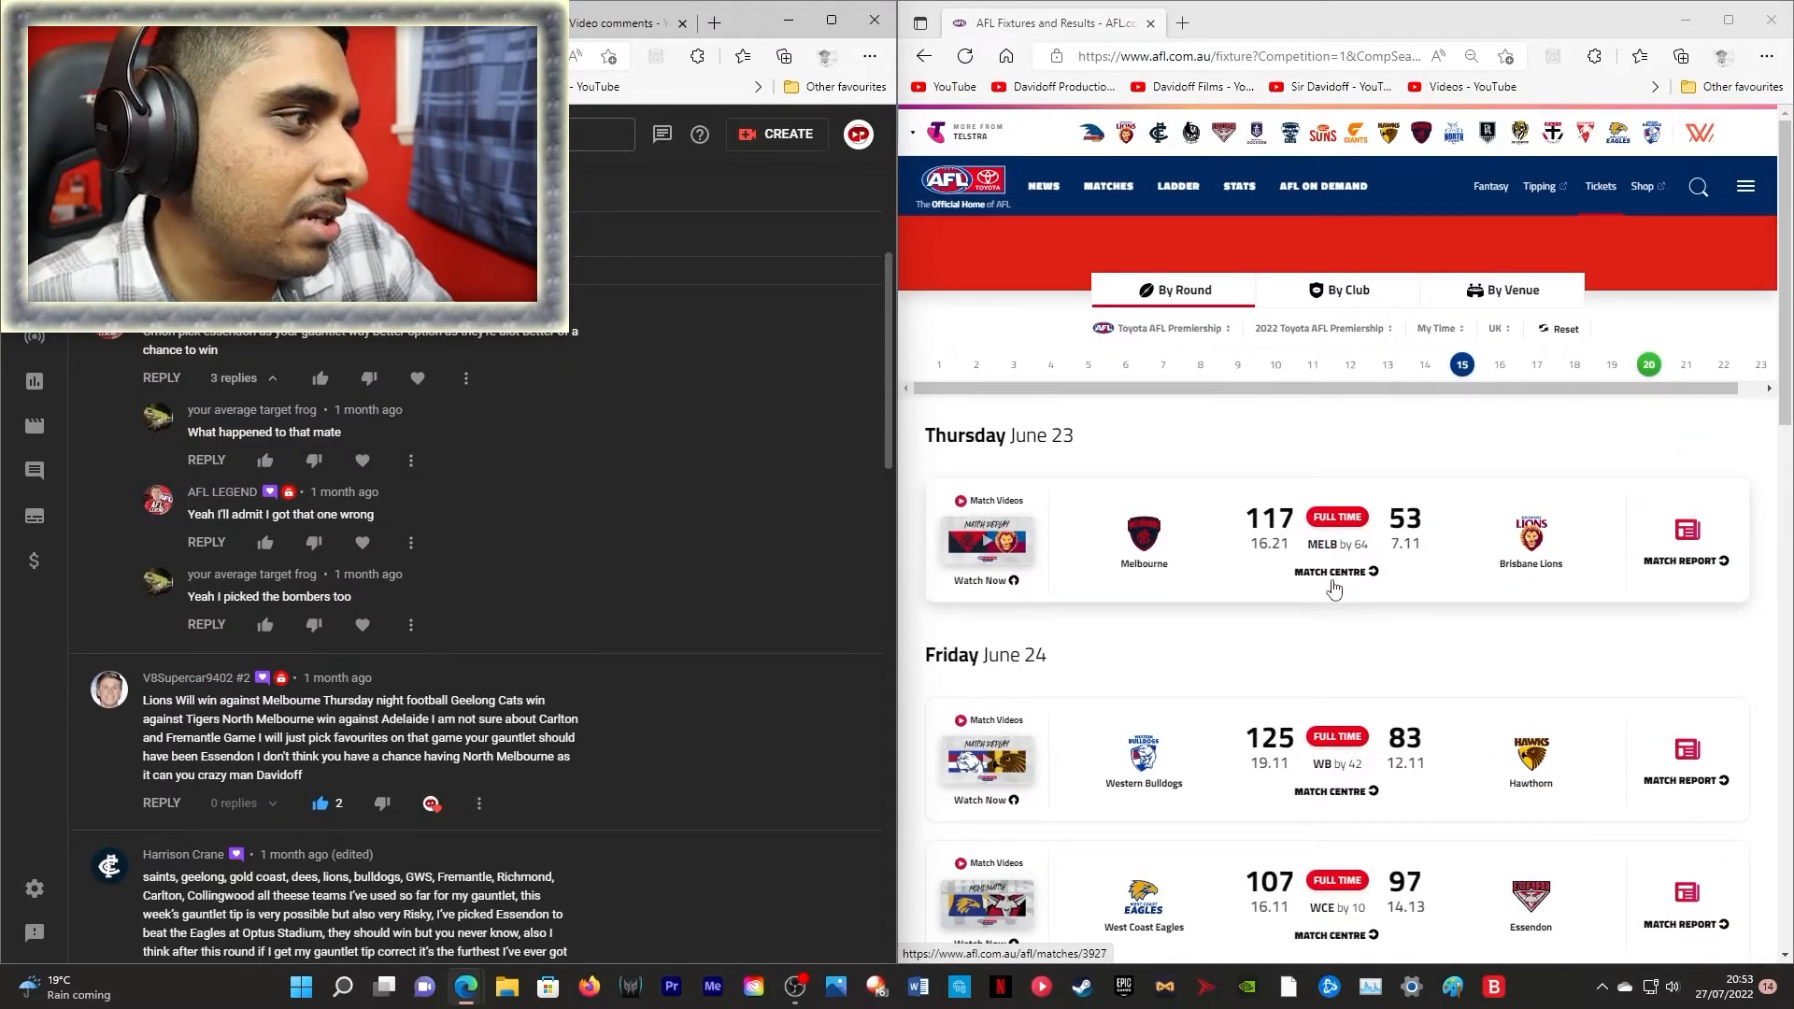
scroll(down, 3)
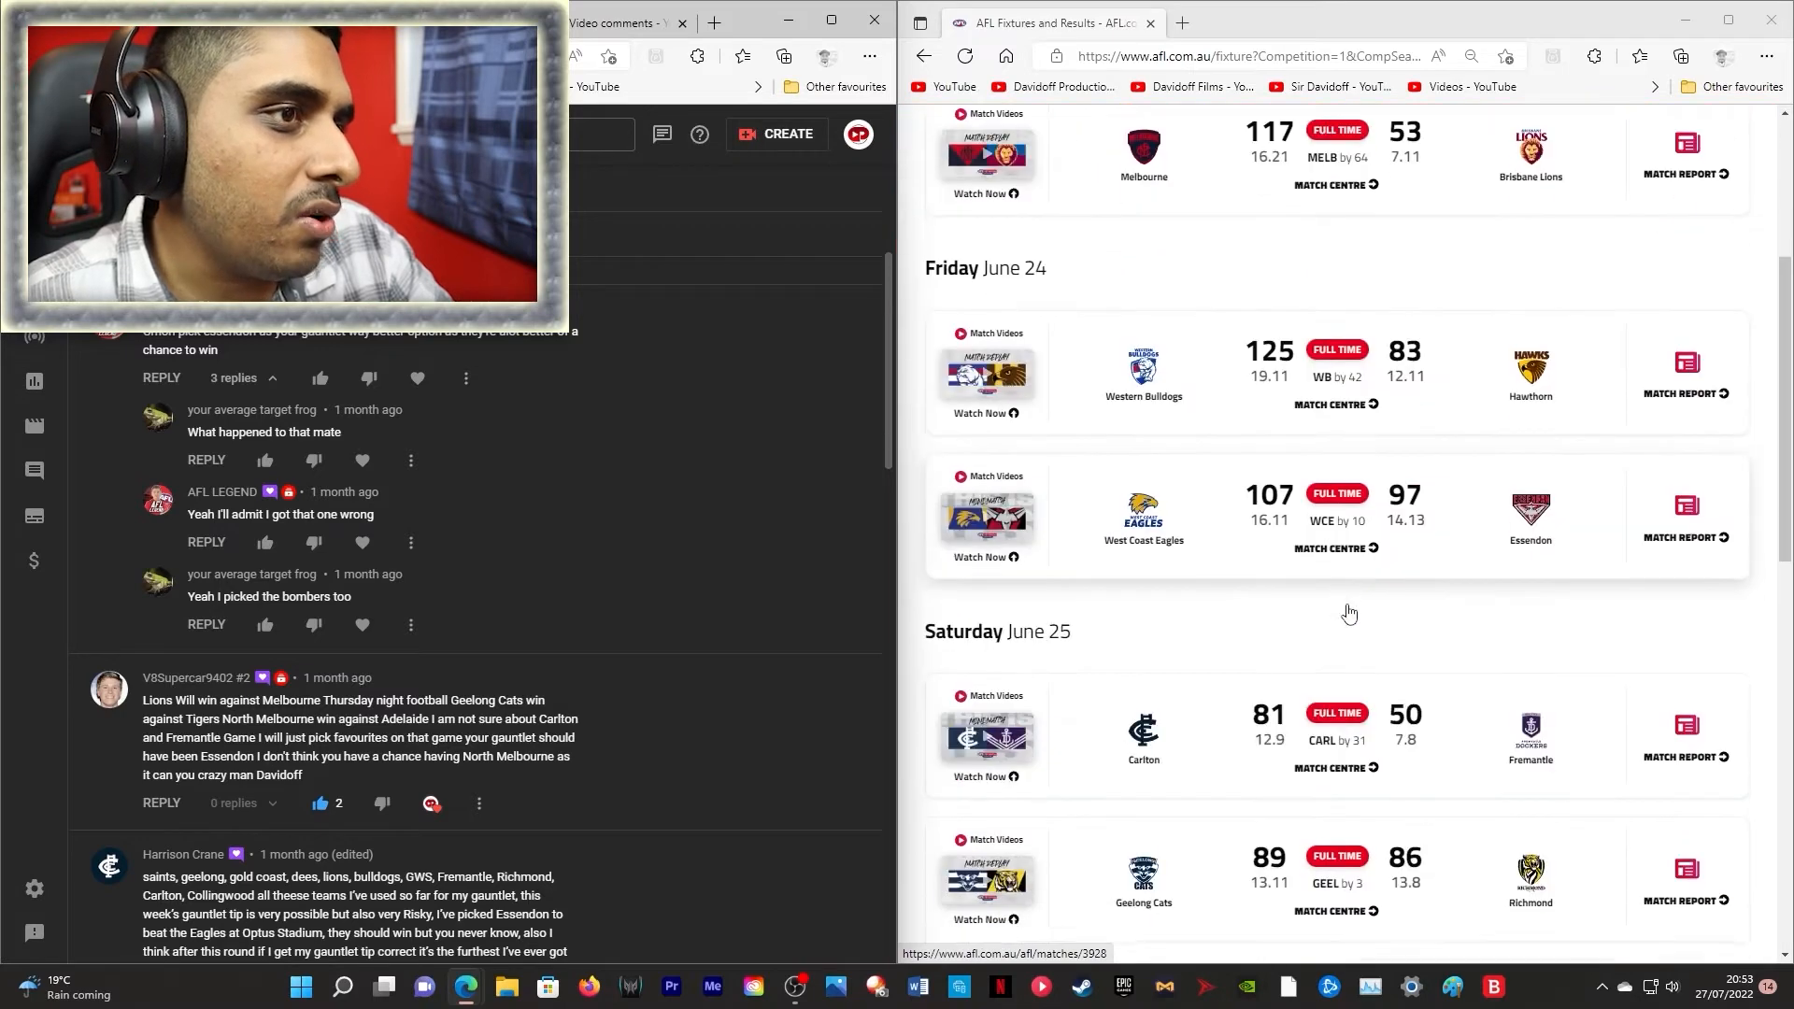
scroll(down, 3)
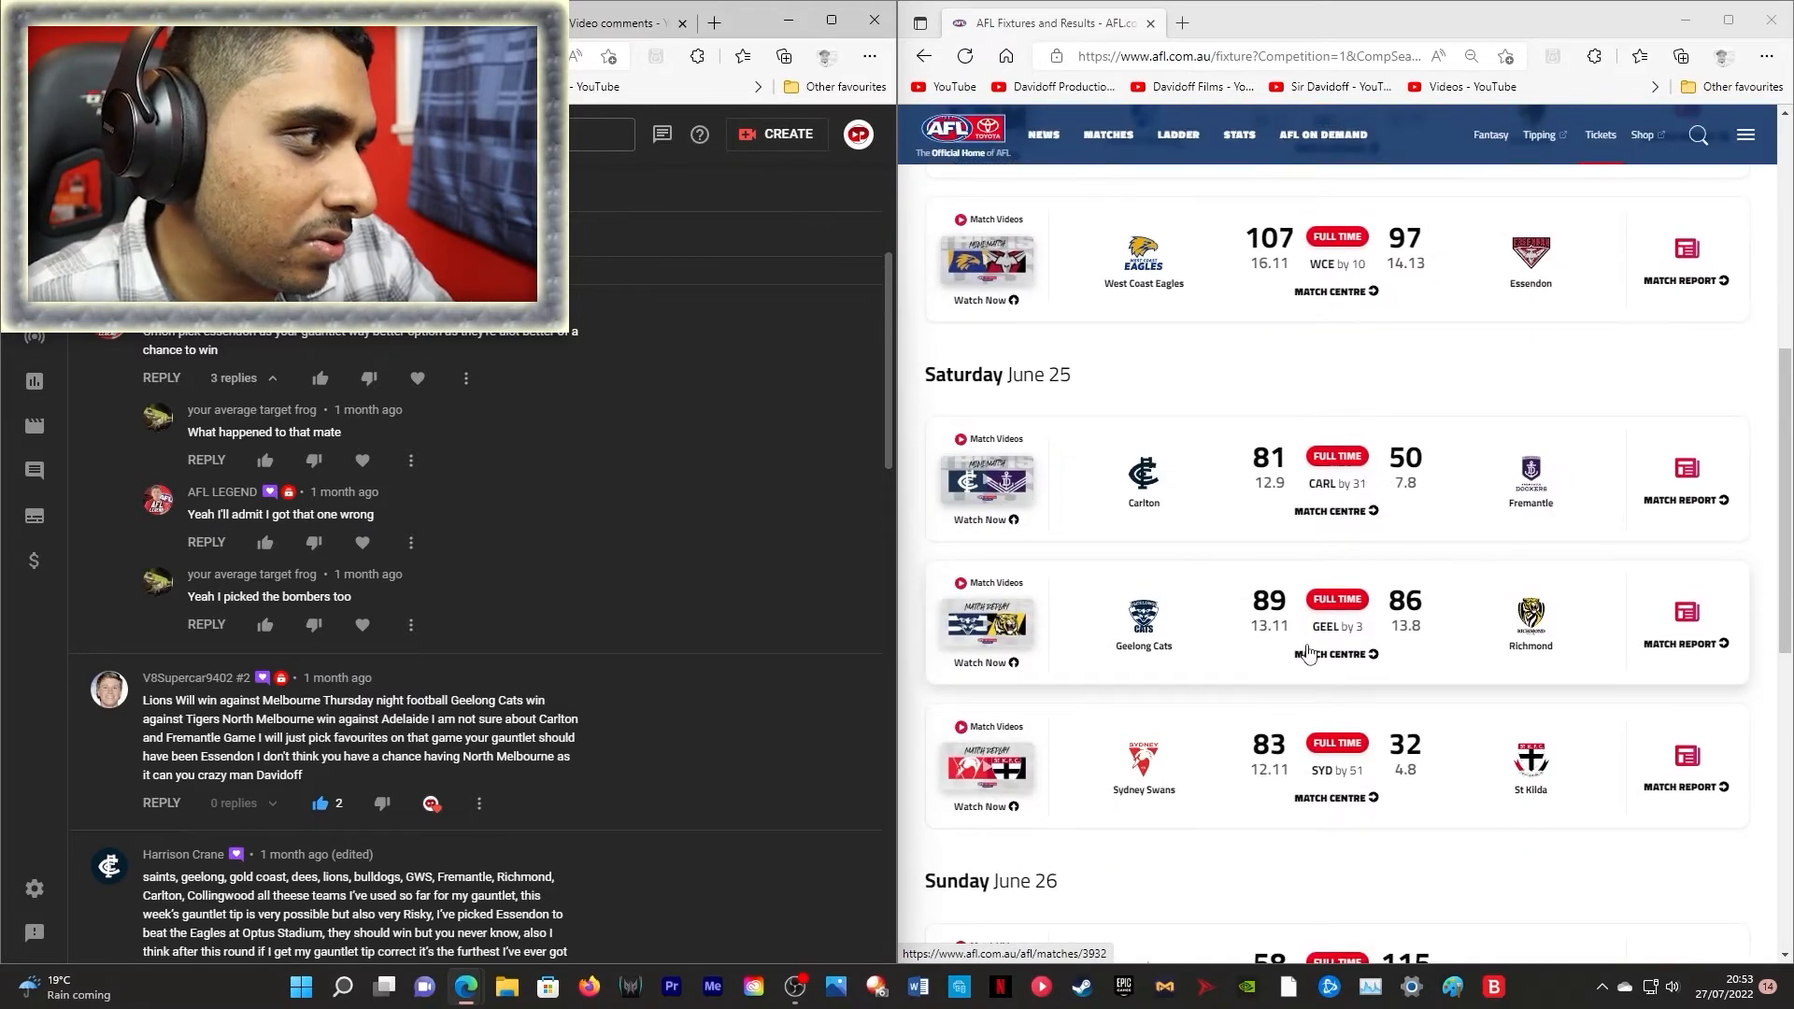
scroll(down, 3)
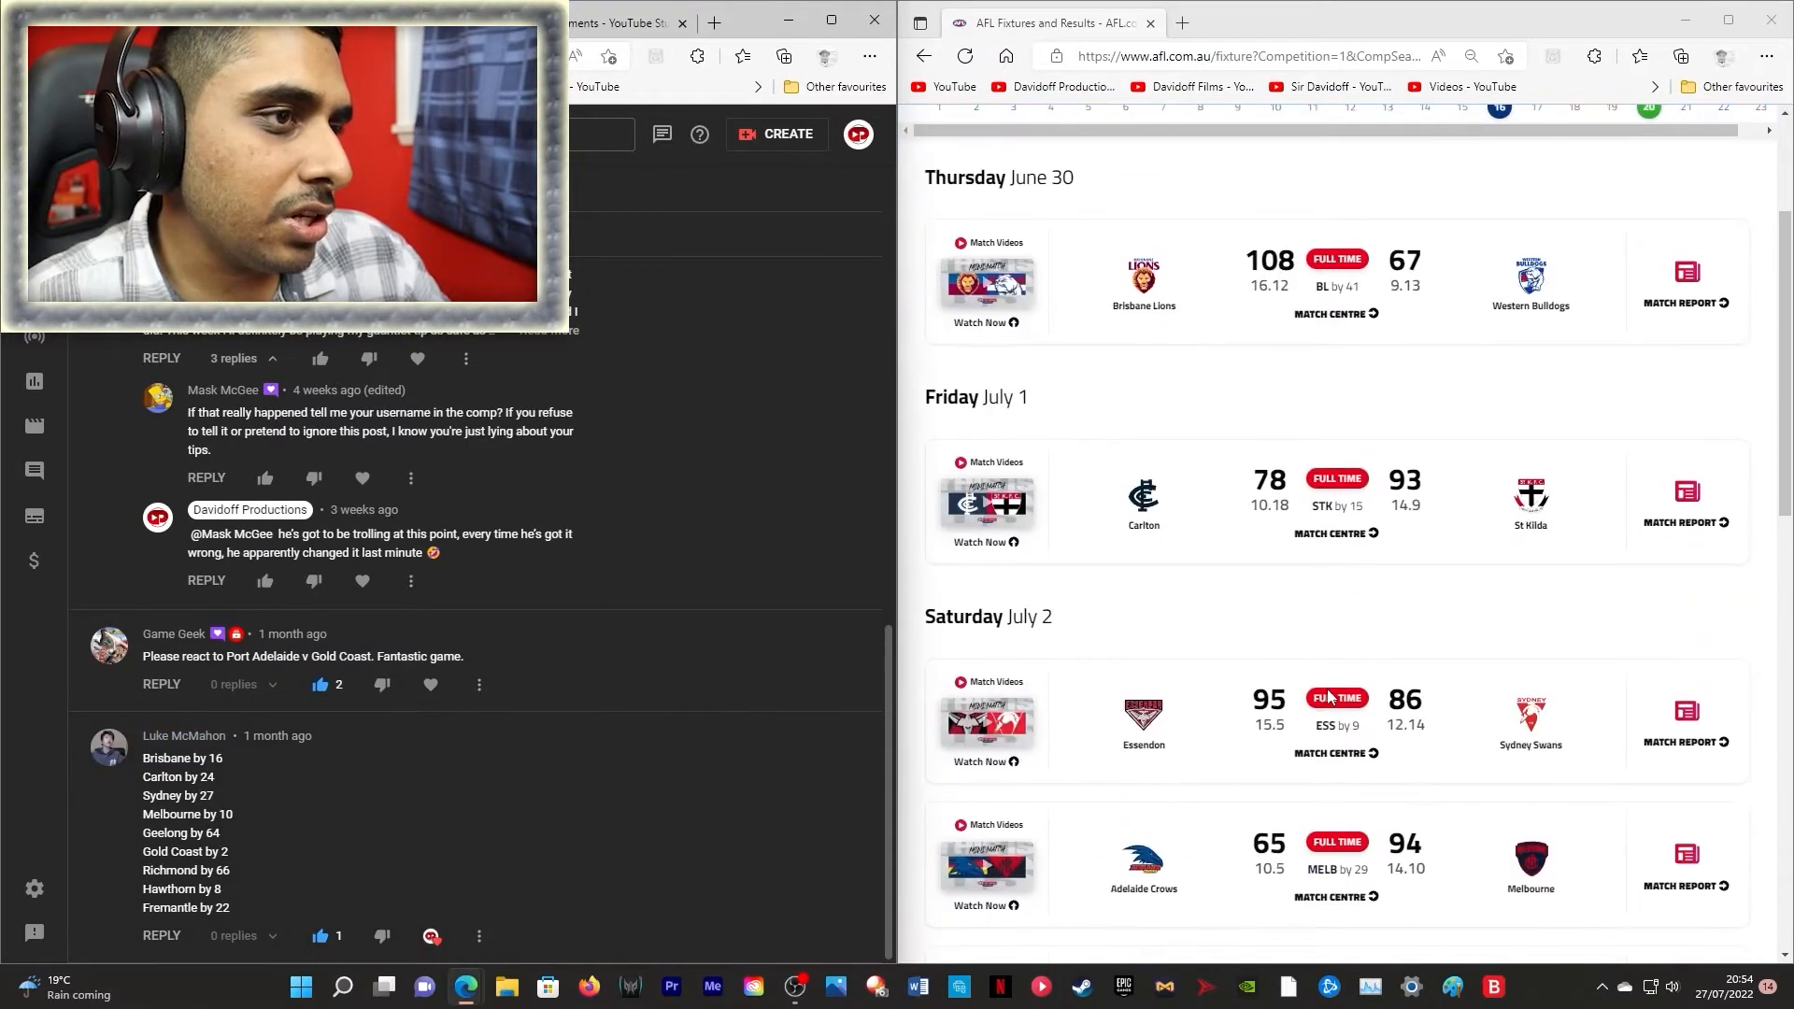
- Scroll through the Round 16 results, Thursday June 30 to Sunday July 3
scroll(down, 3)
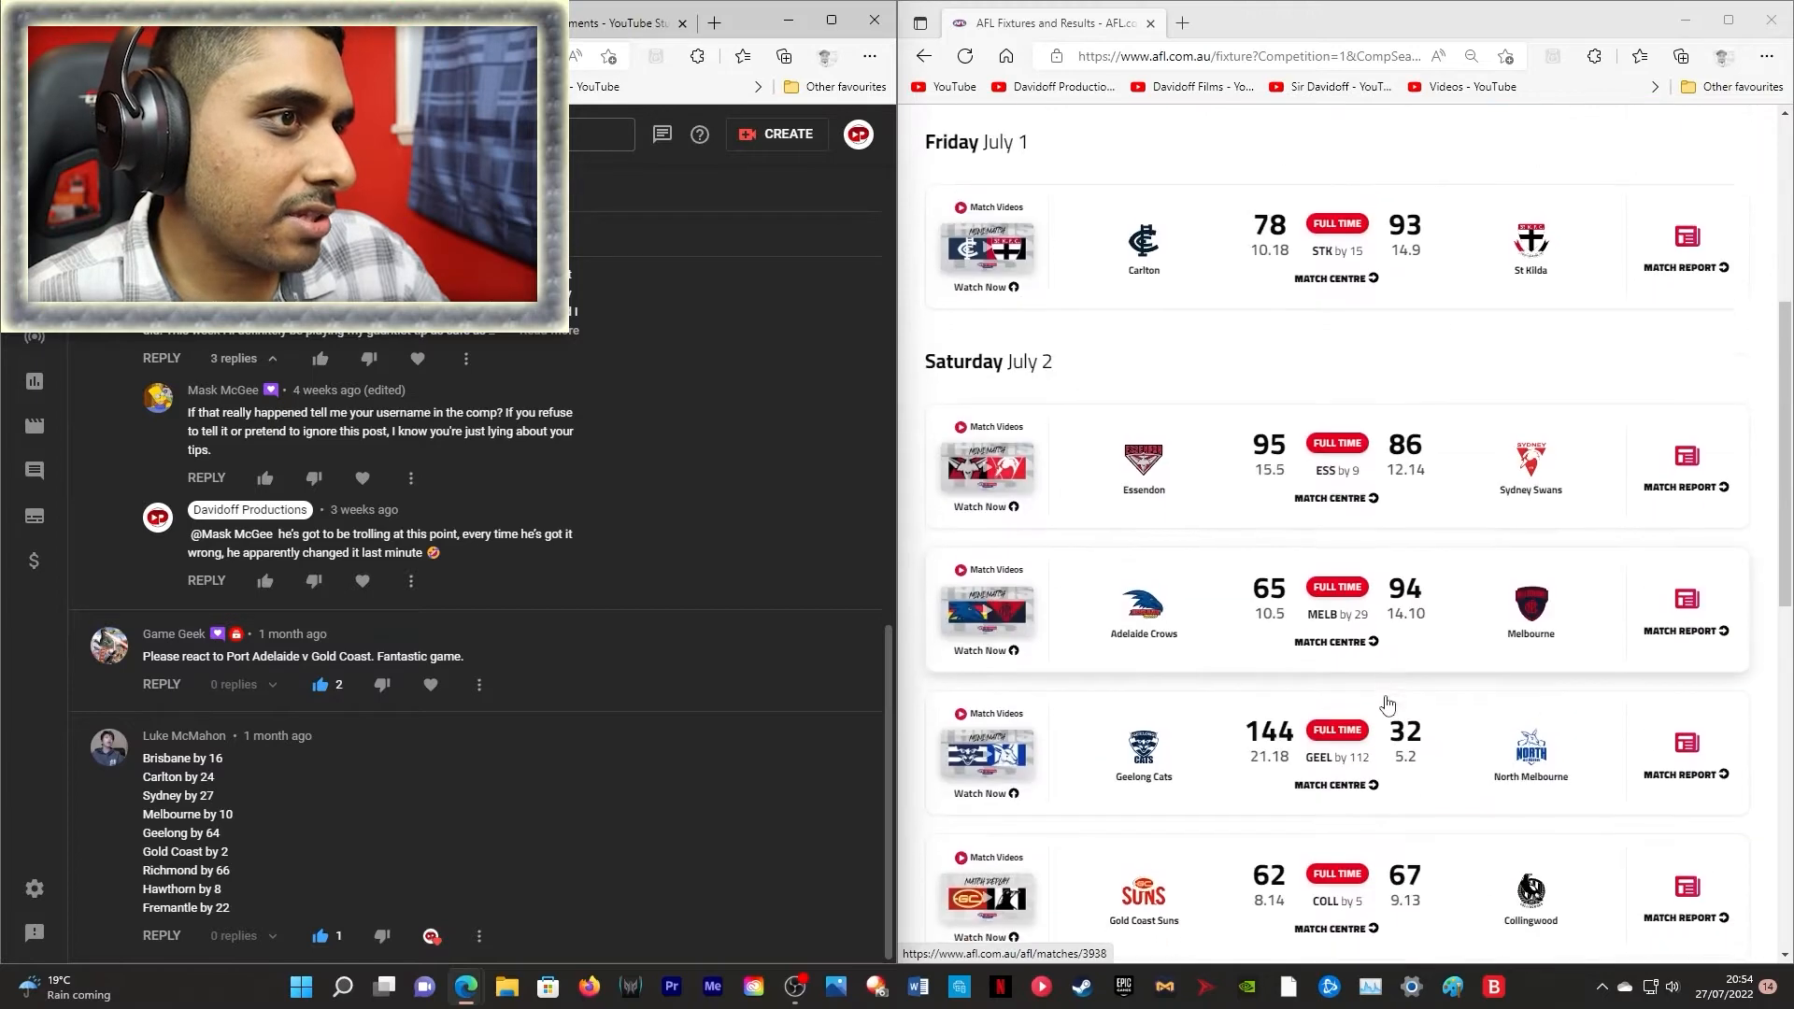
scroll(down, 3)
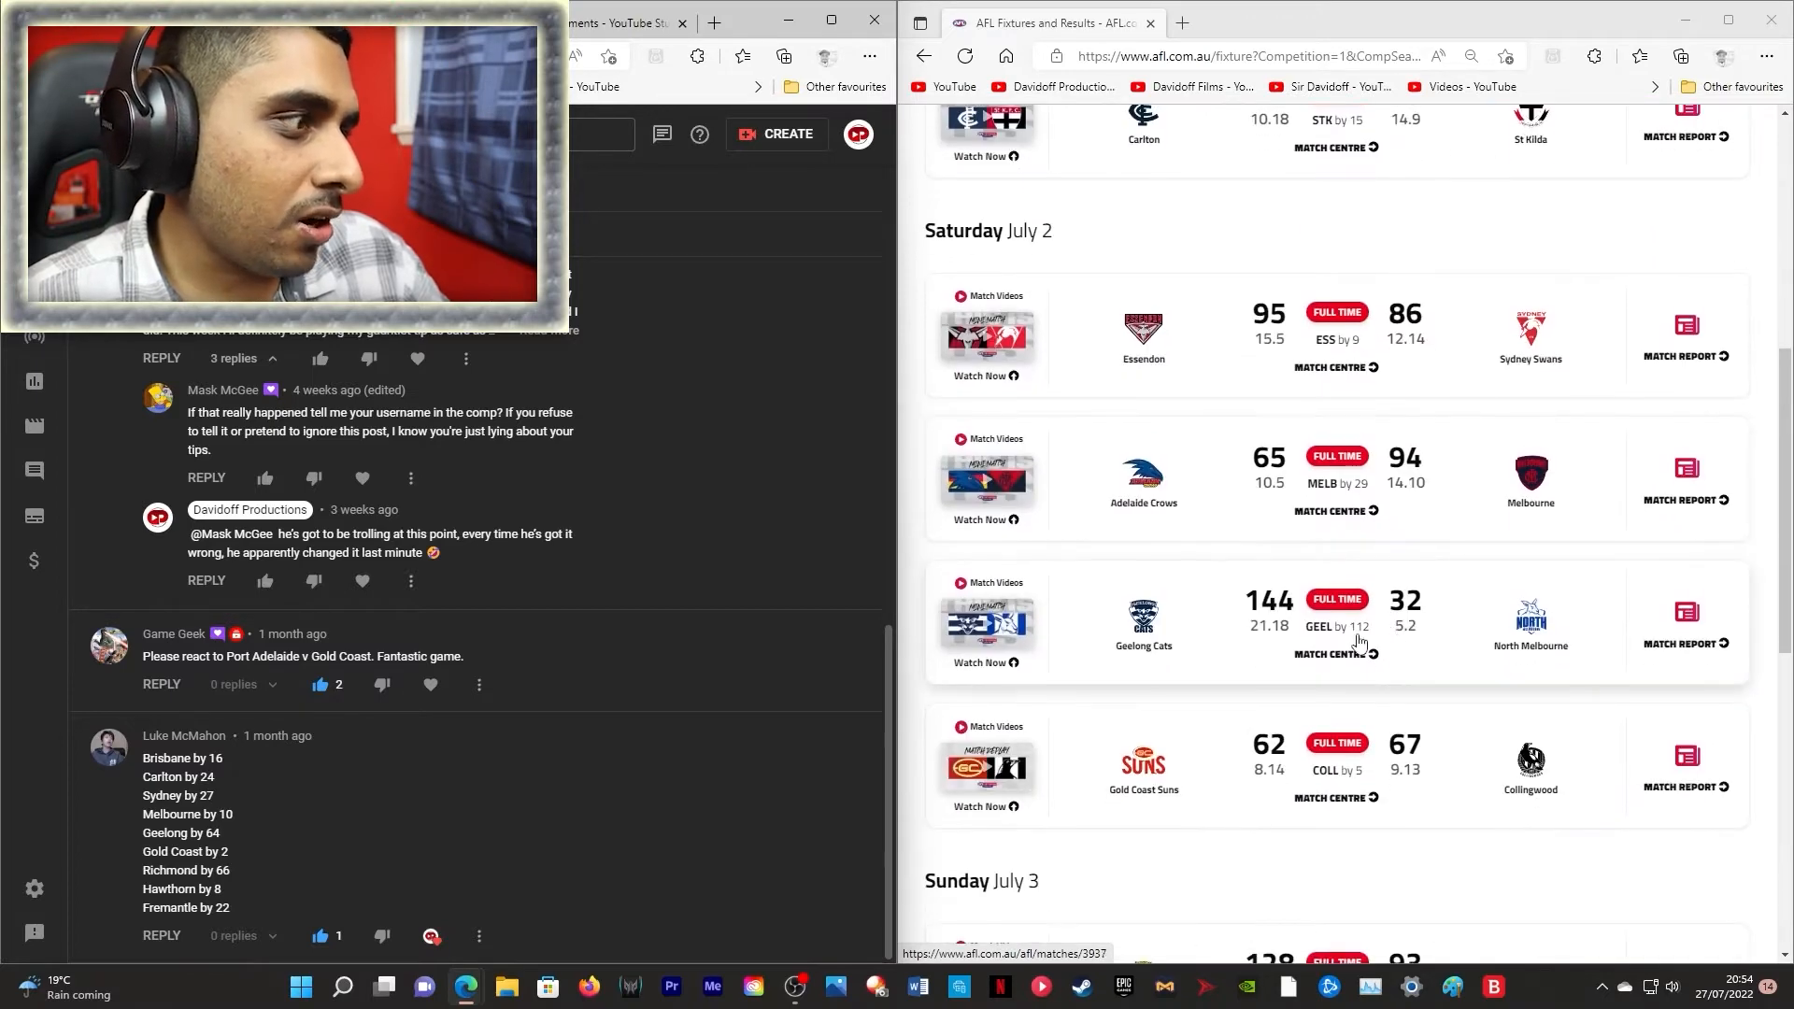
scroll(down, 3)
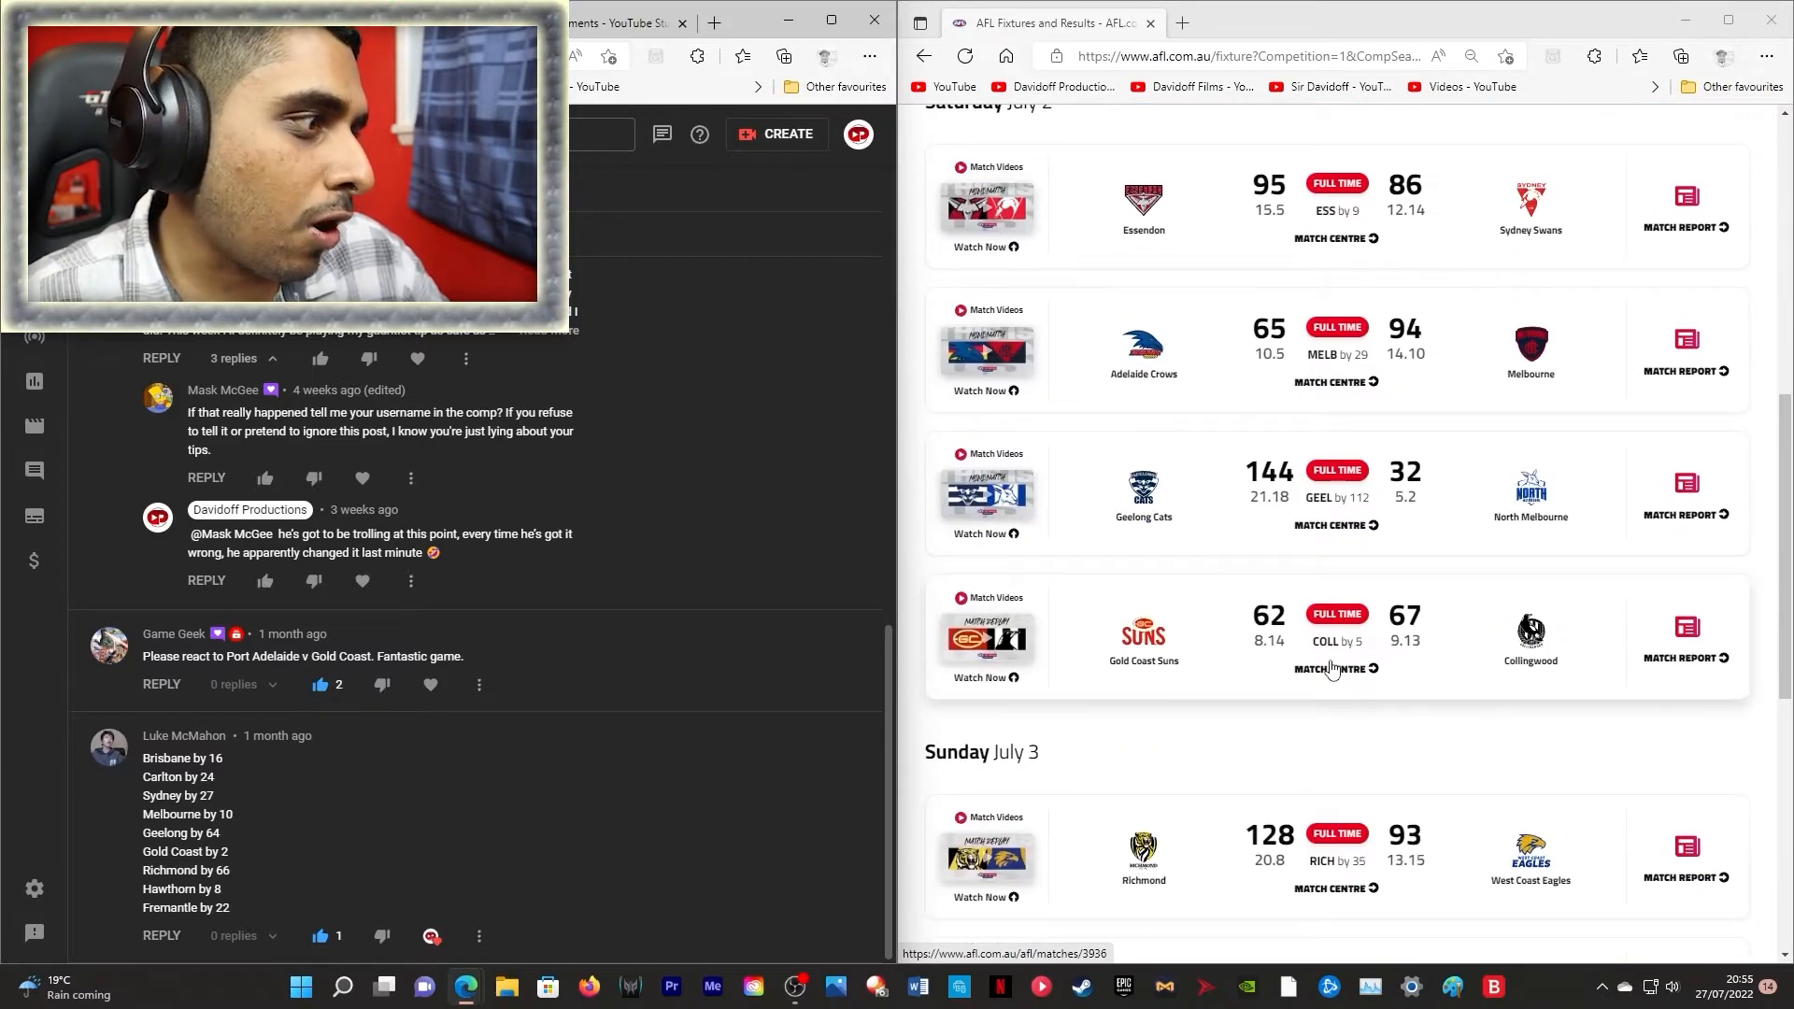
scroll(down, 3)
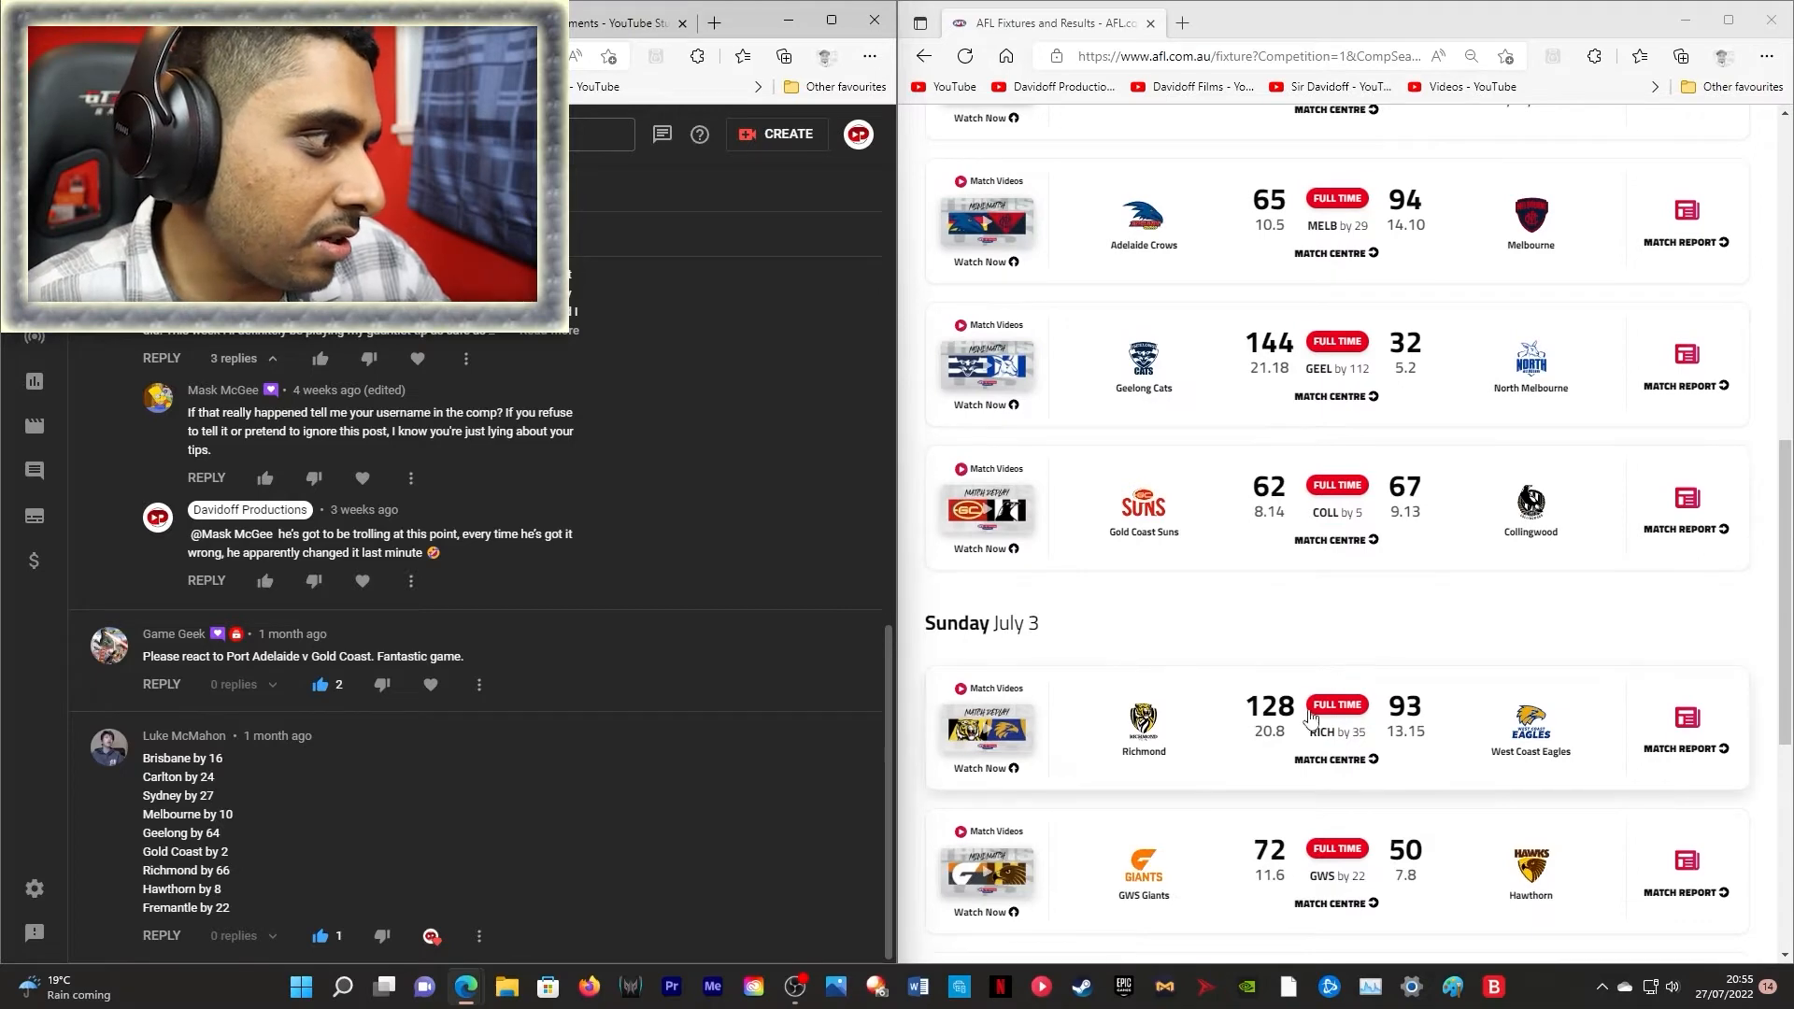
scroll(down, 3)
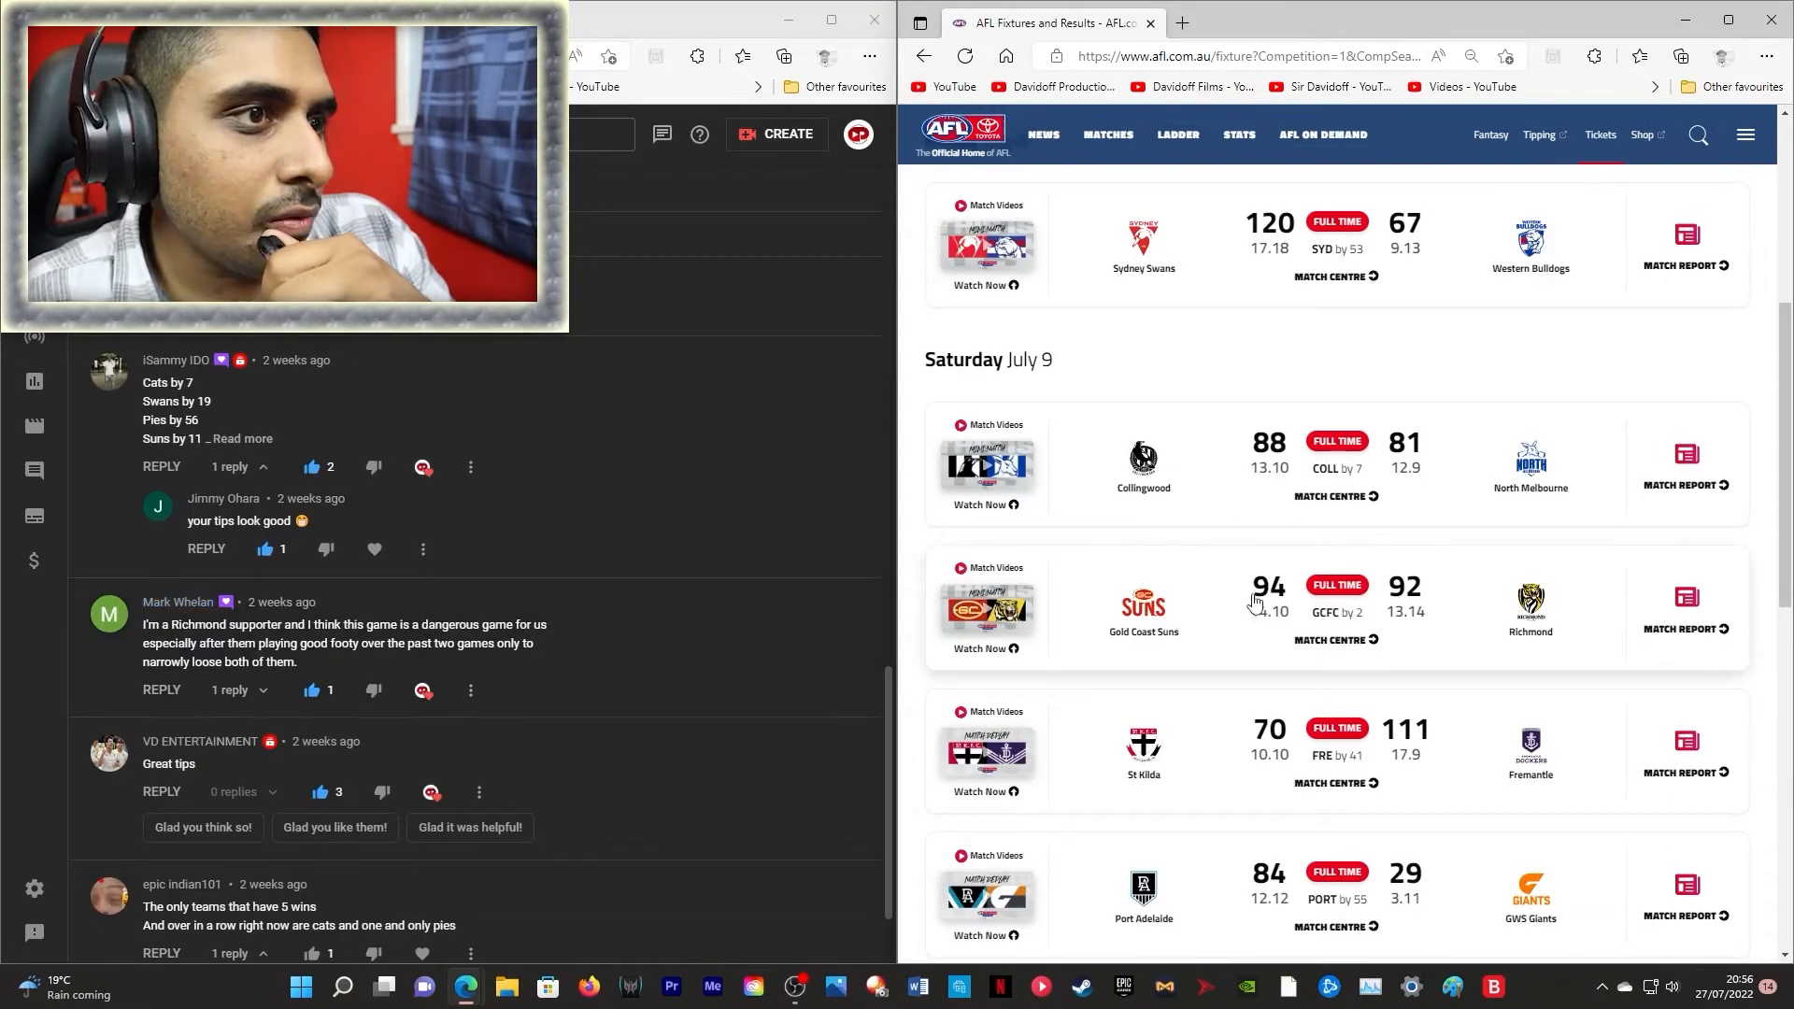
mouse_move(1327, 622)
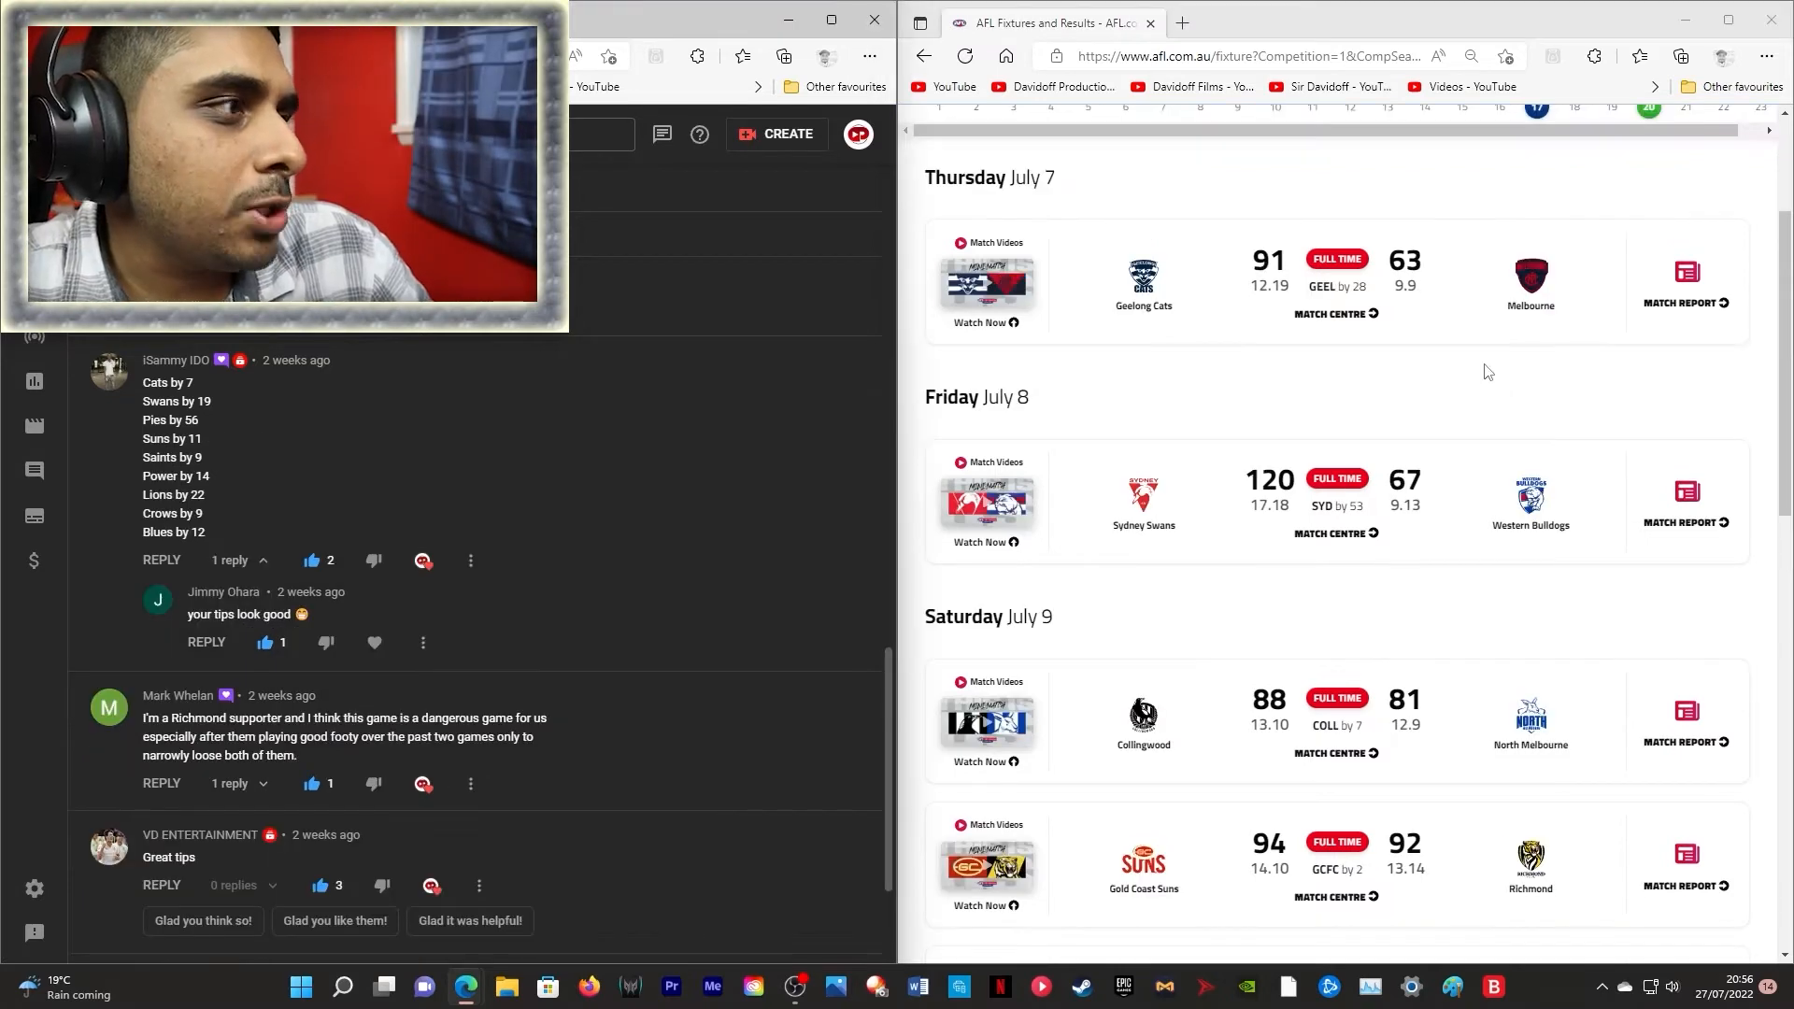
scroll(down, 3)
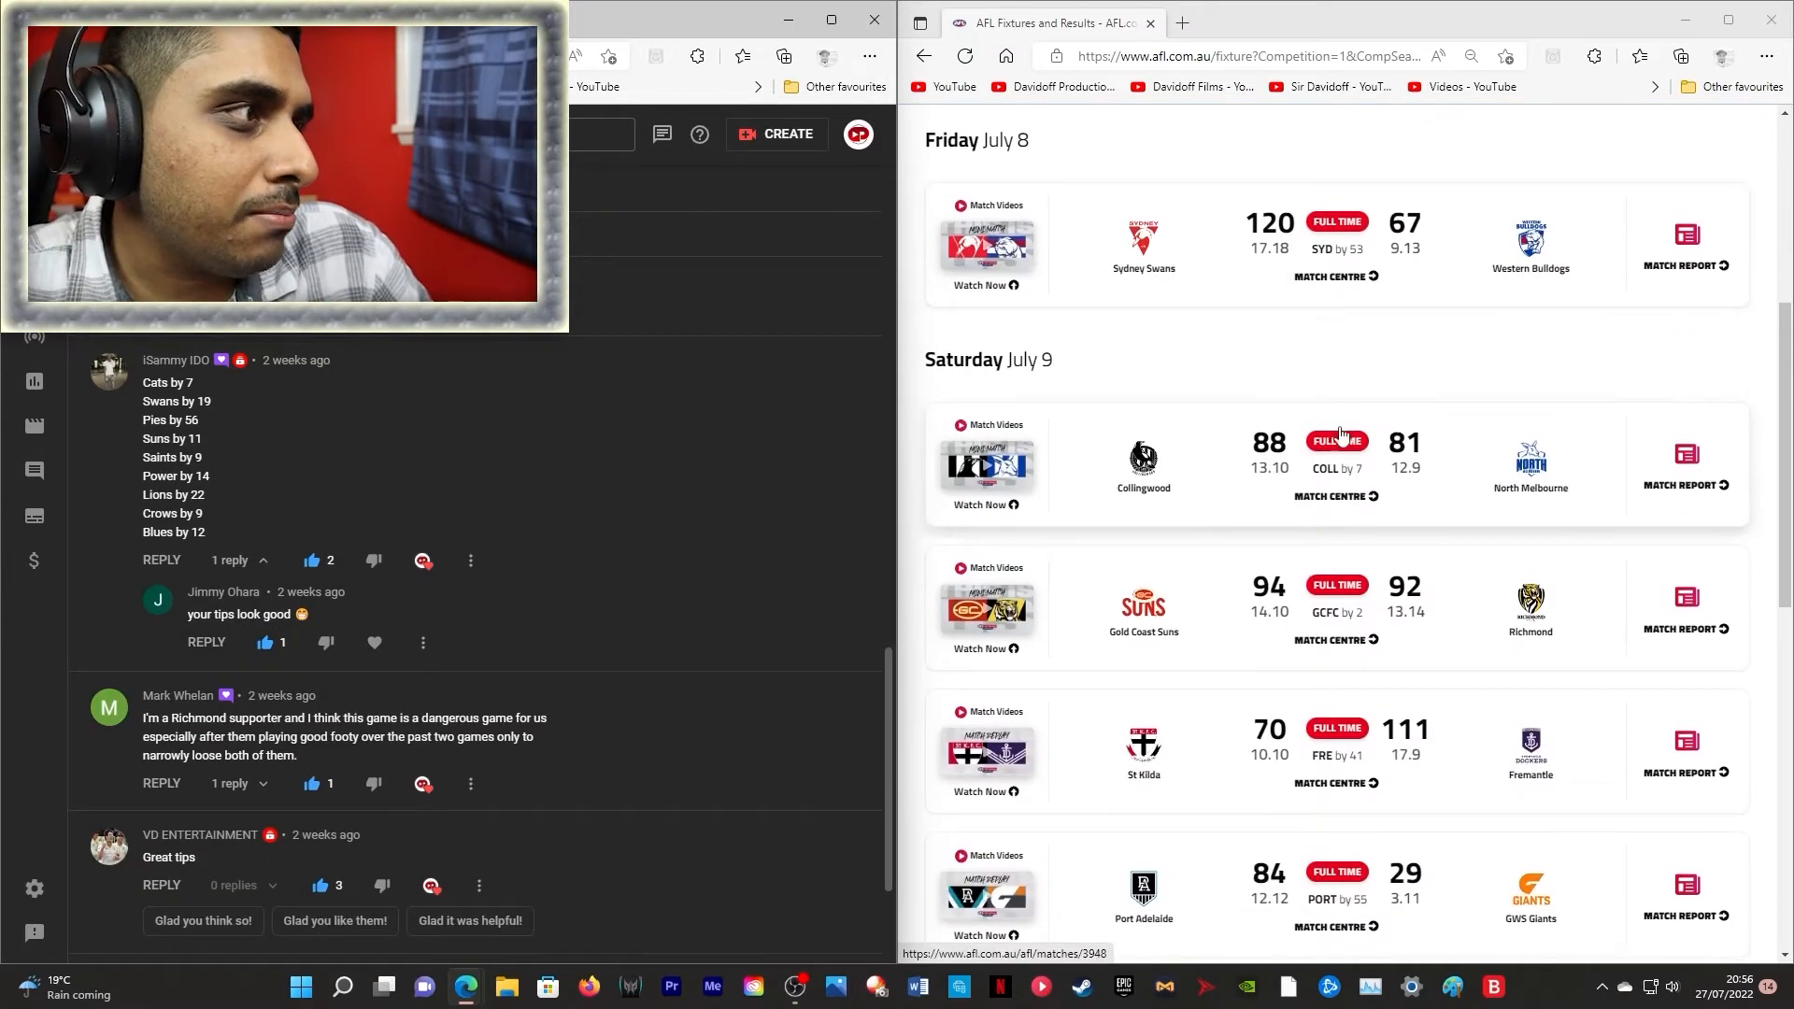
scroll(down, 3)
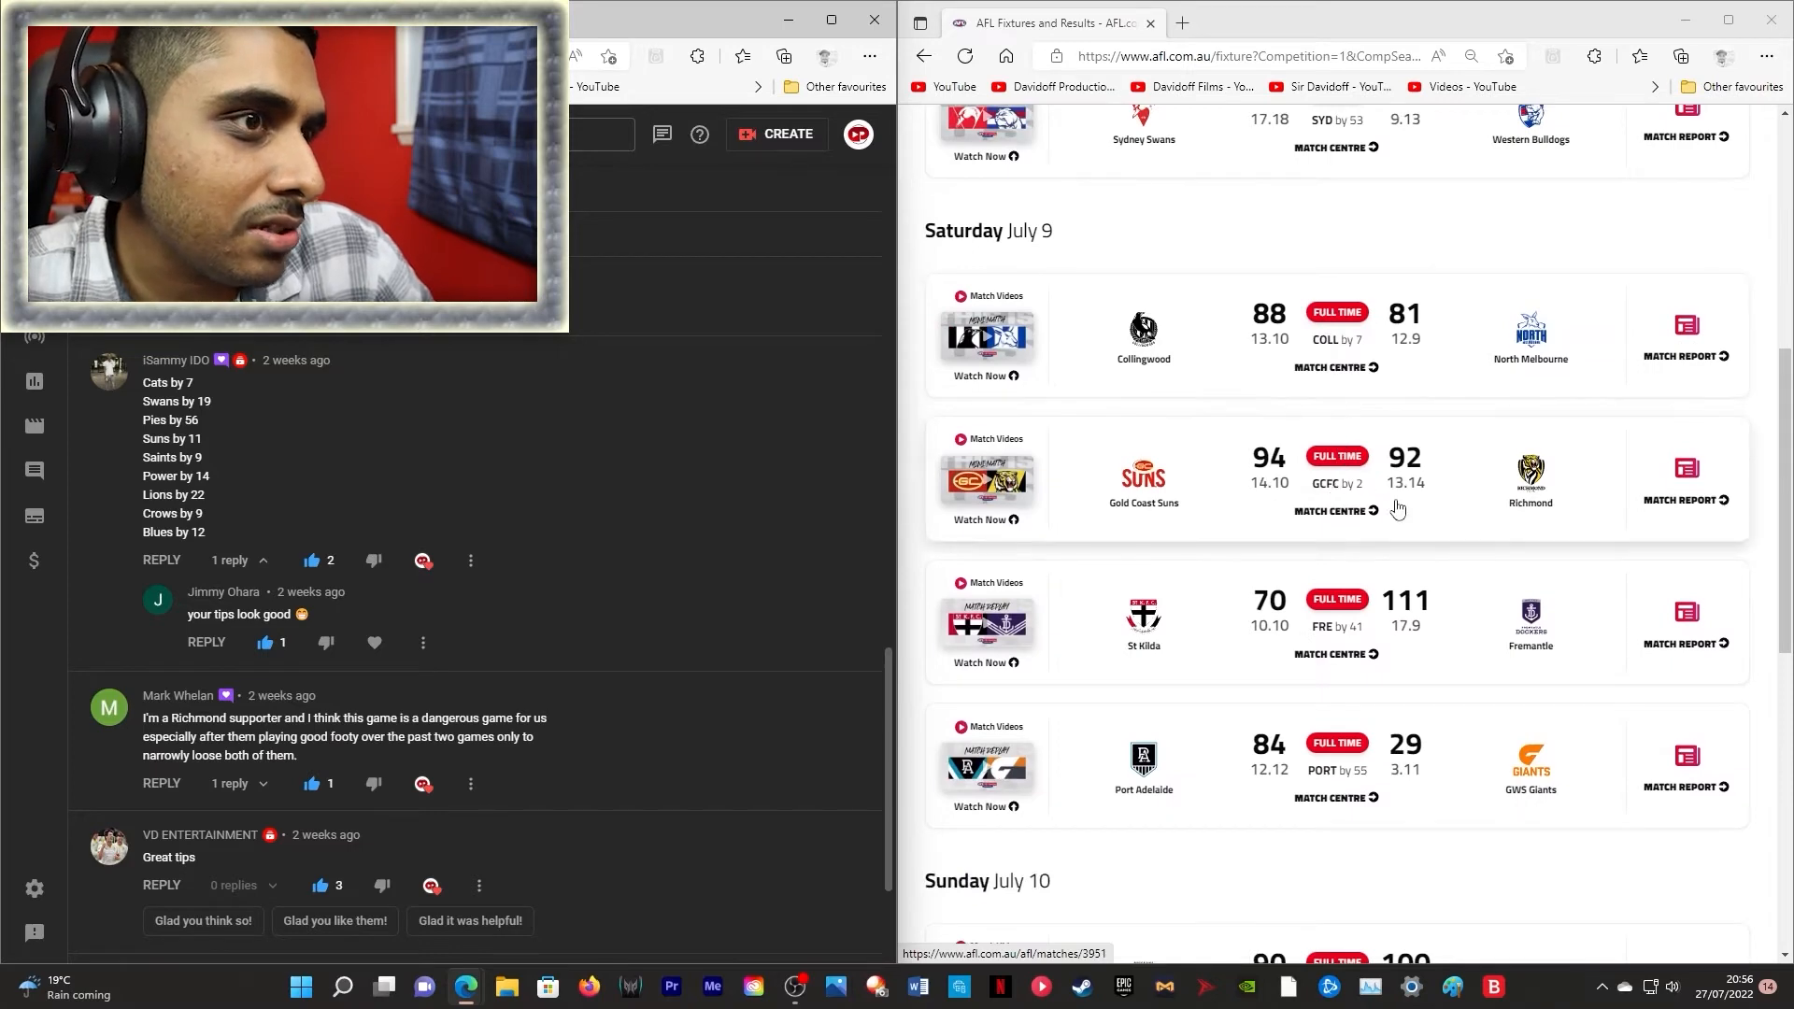
scroll(down, 3)
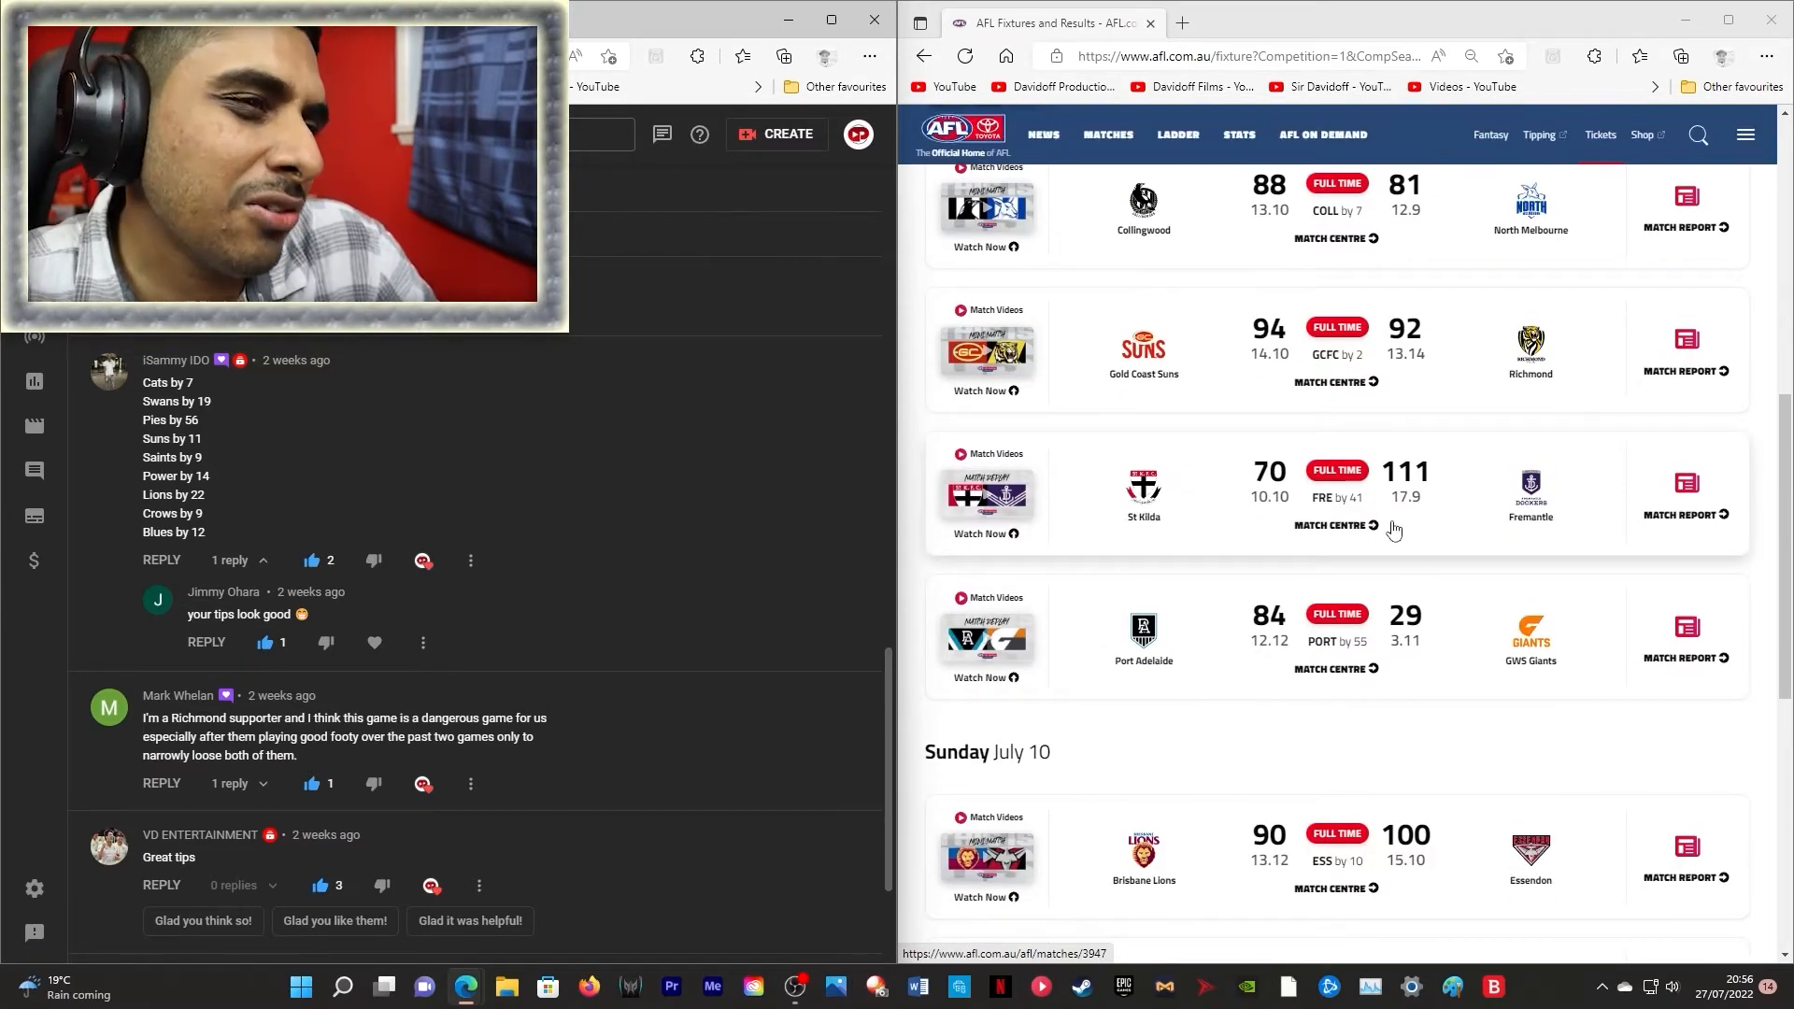
scroll(down, 3)
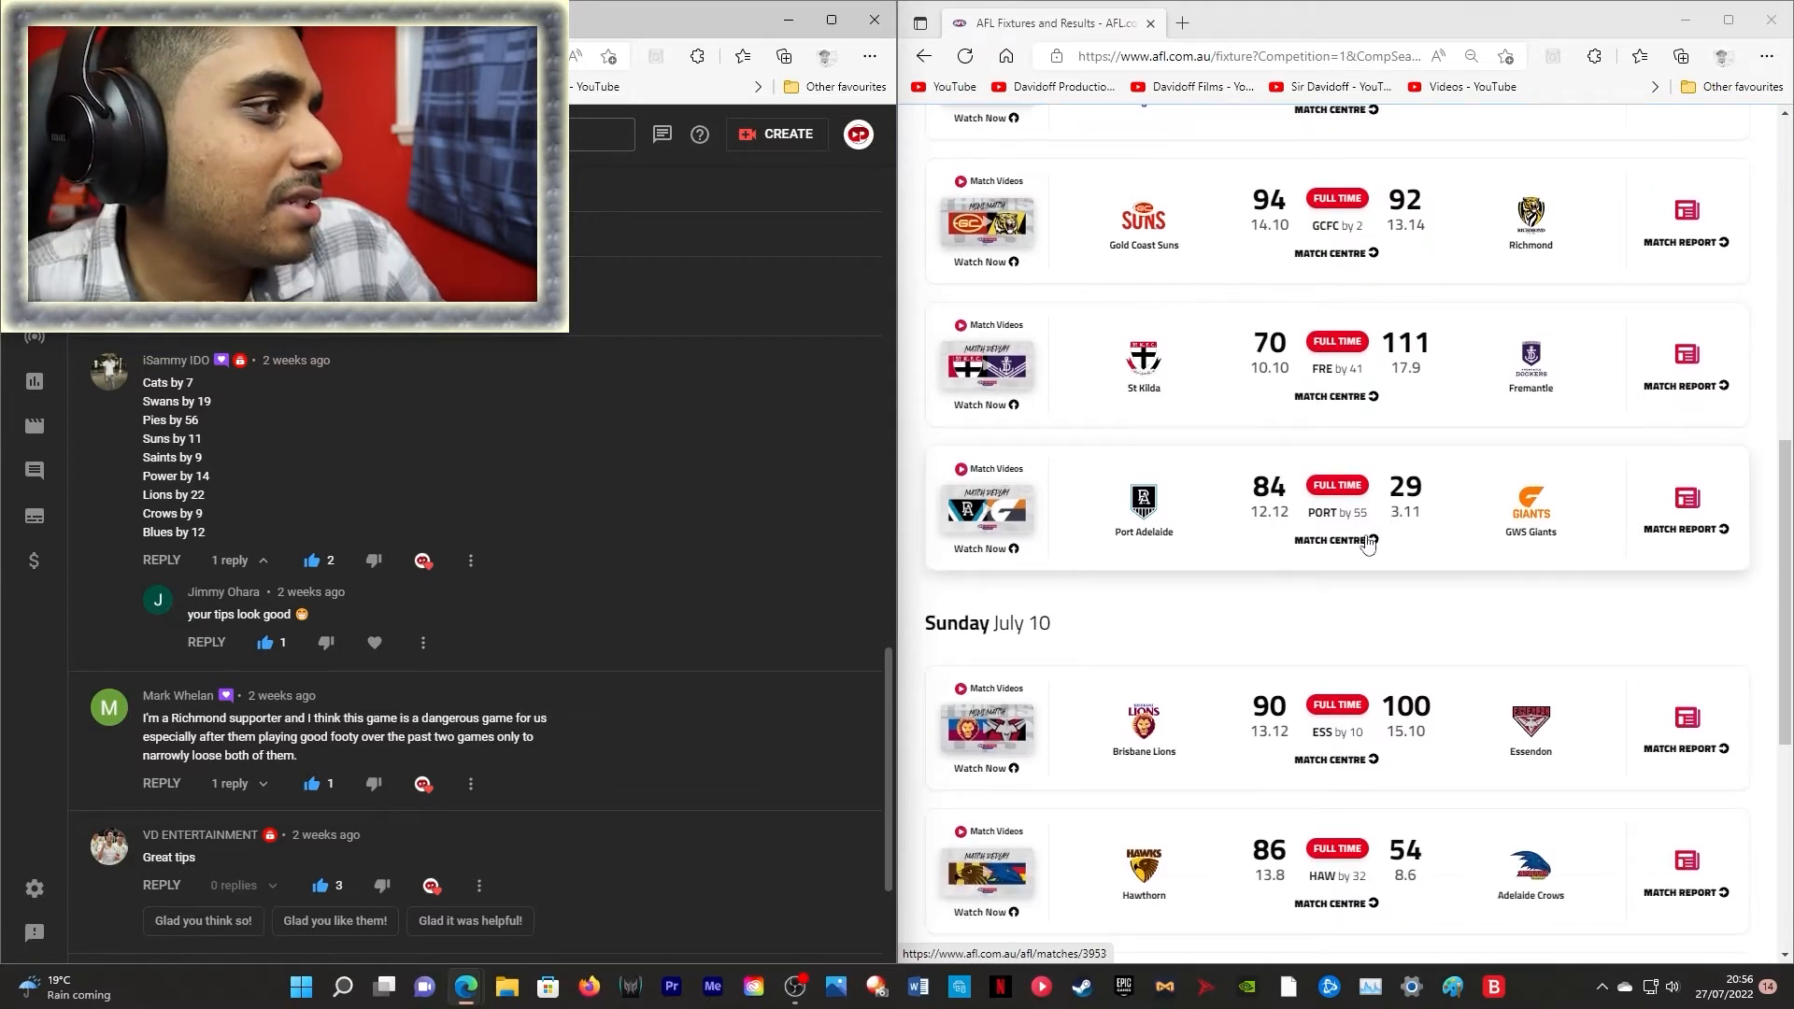
scroll(down, 3)
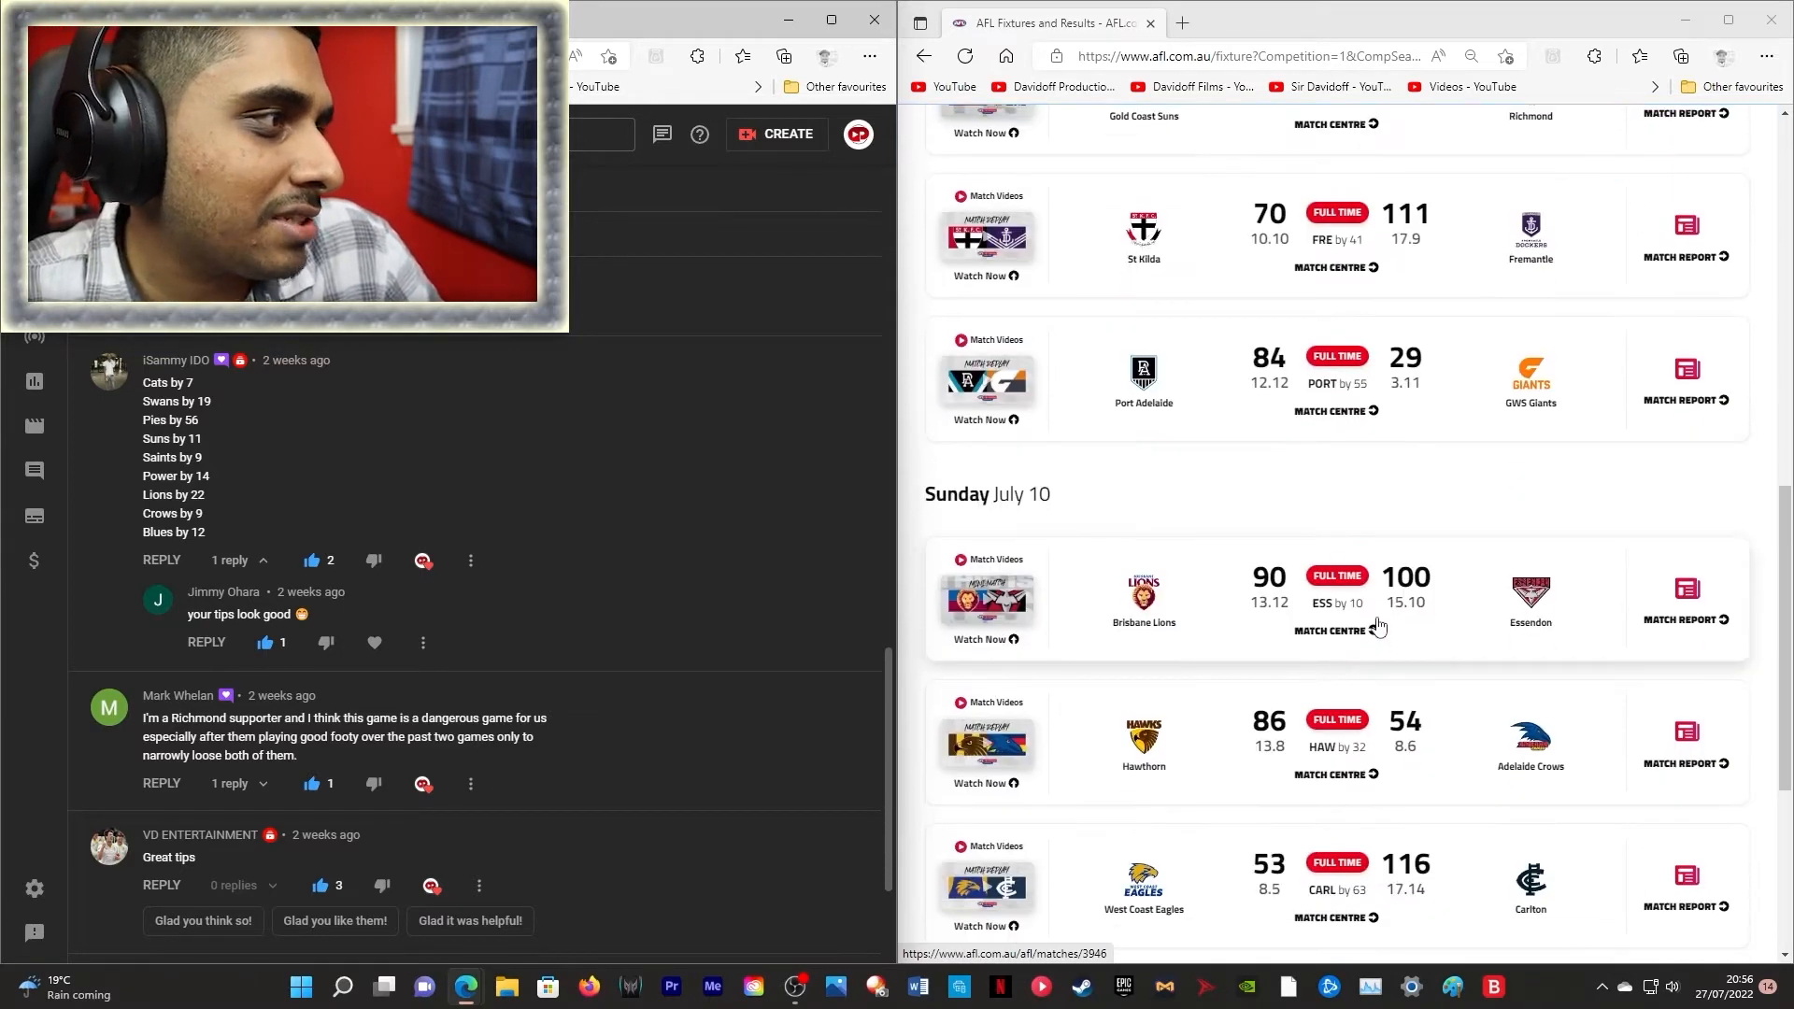
scroll(down, 3)
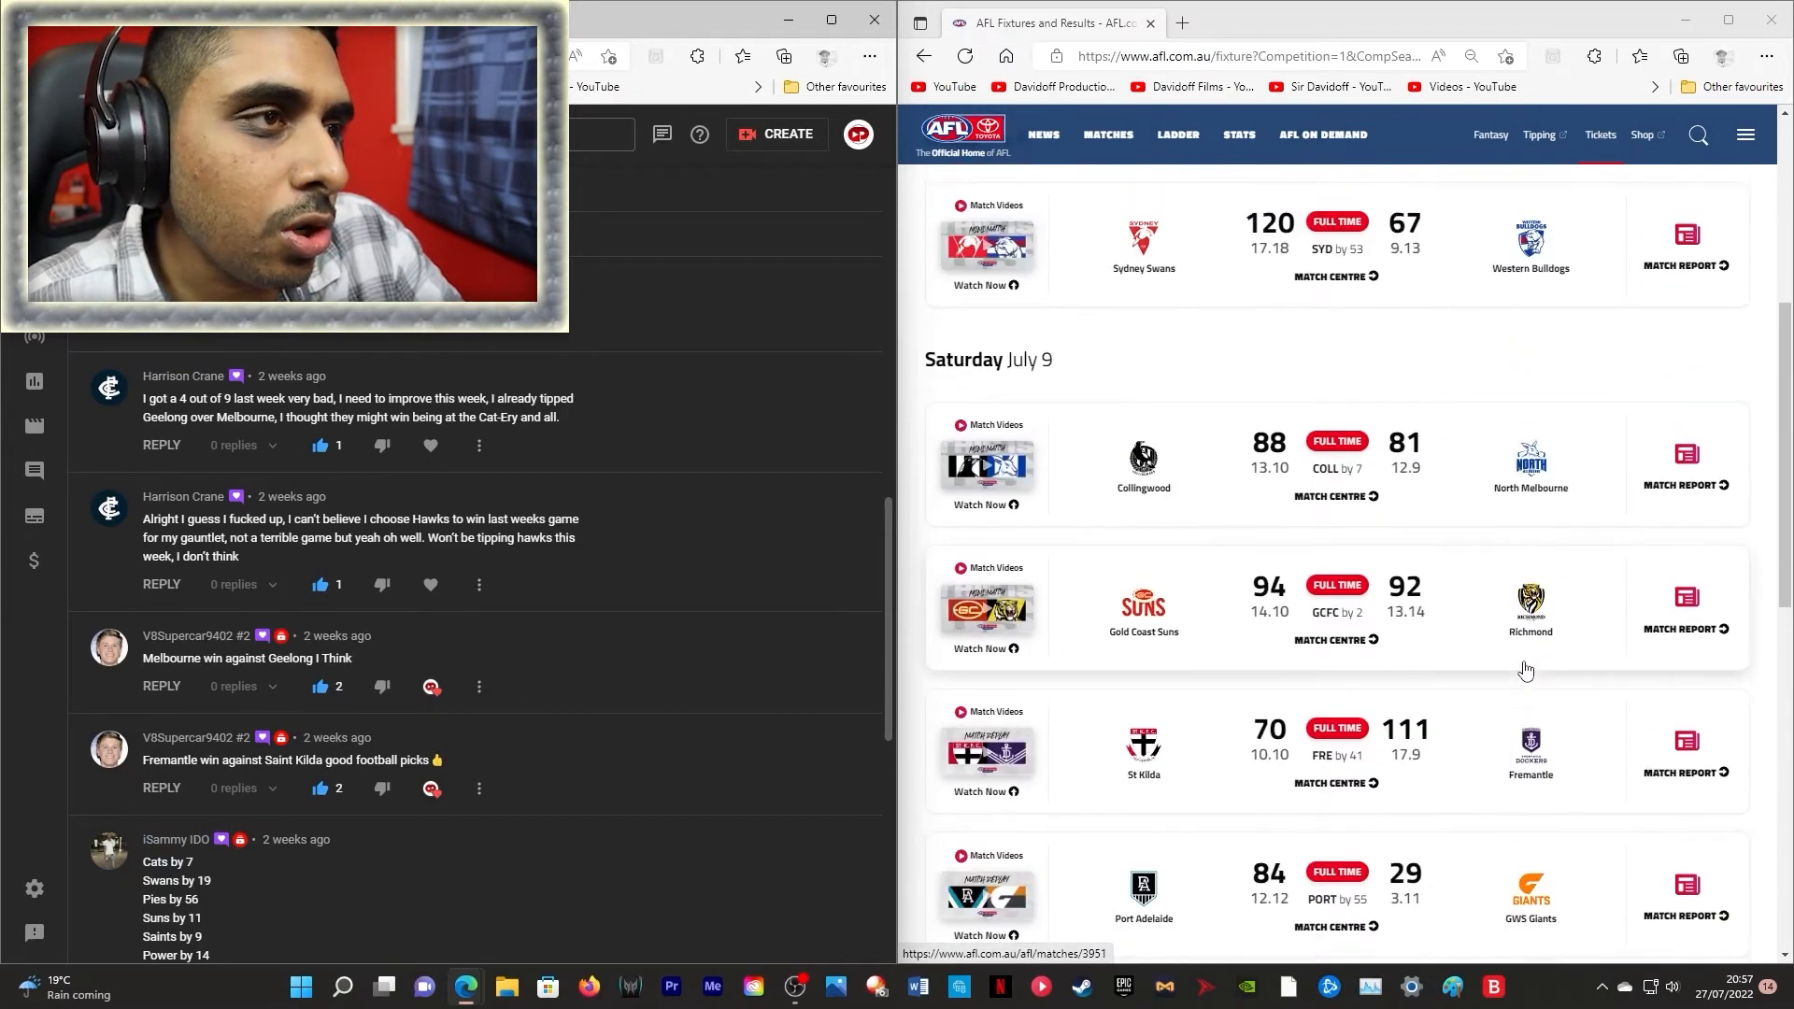
scroll(down, 3)
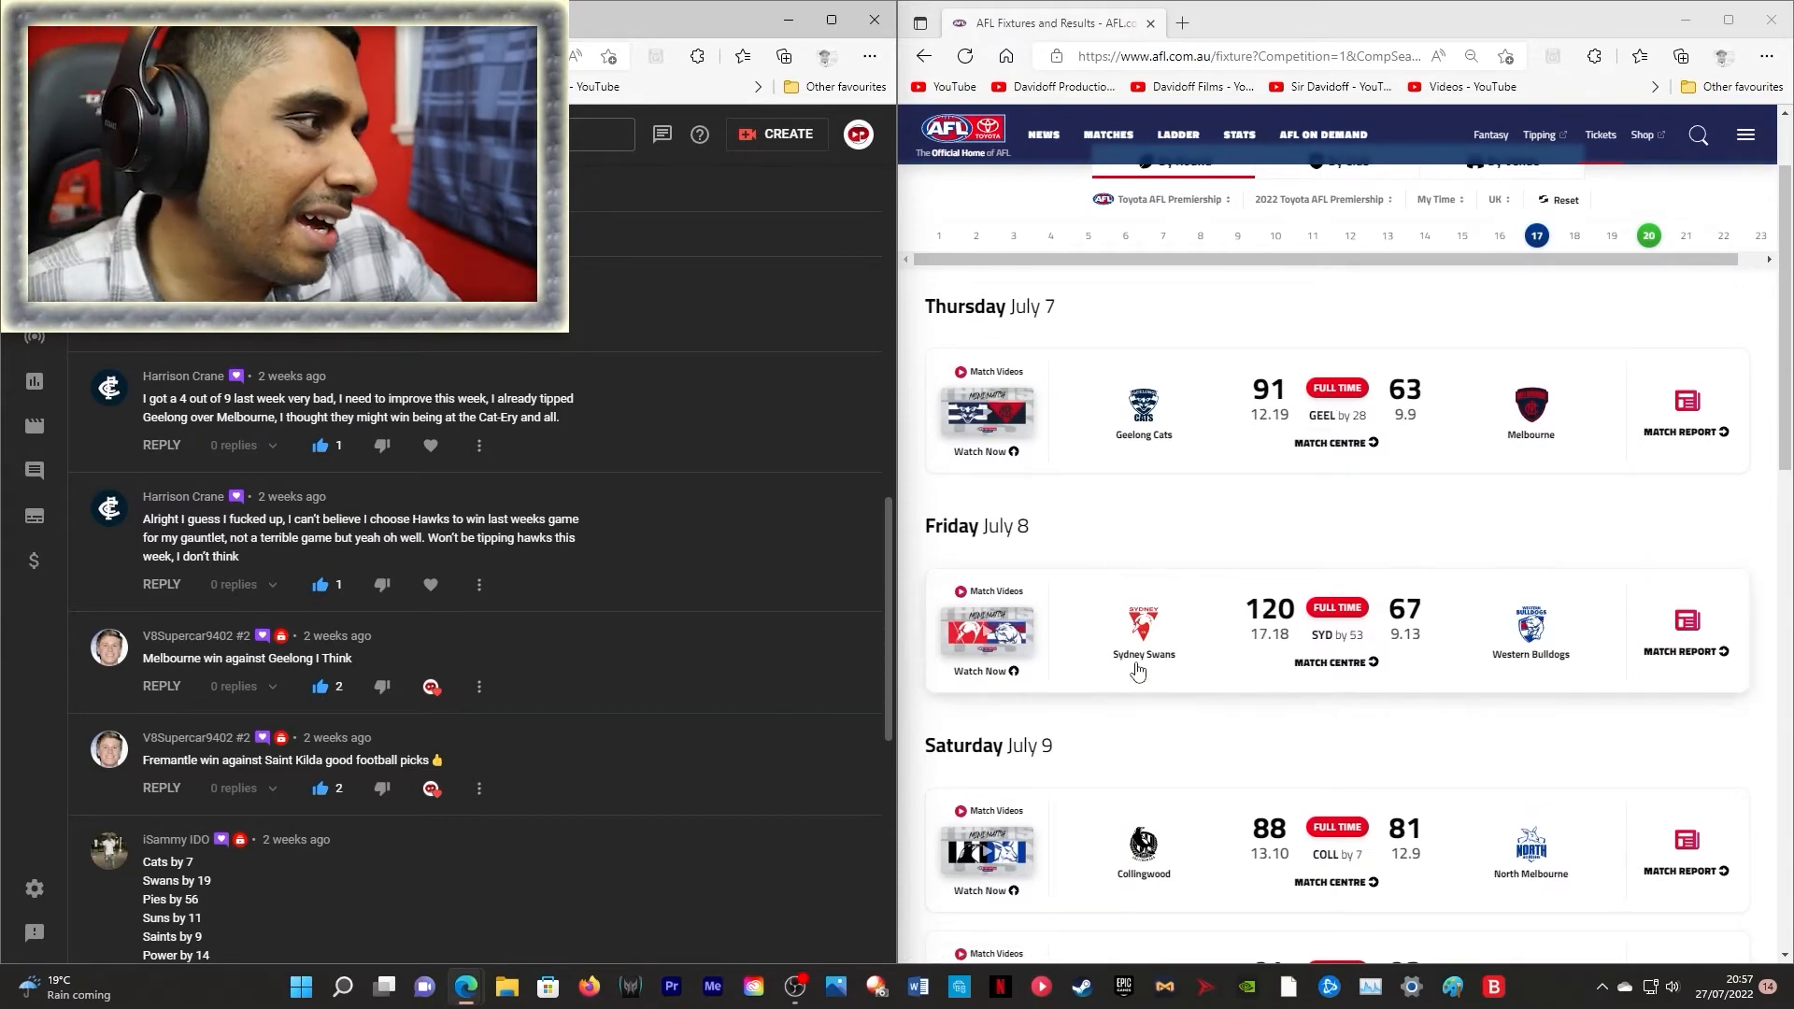
scroll(down, 3)
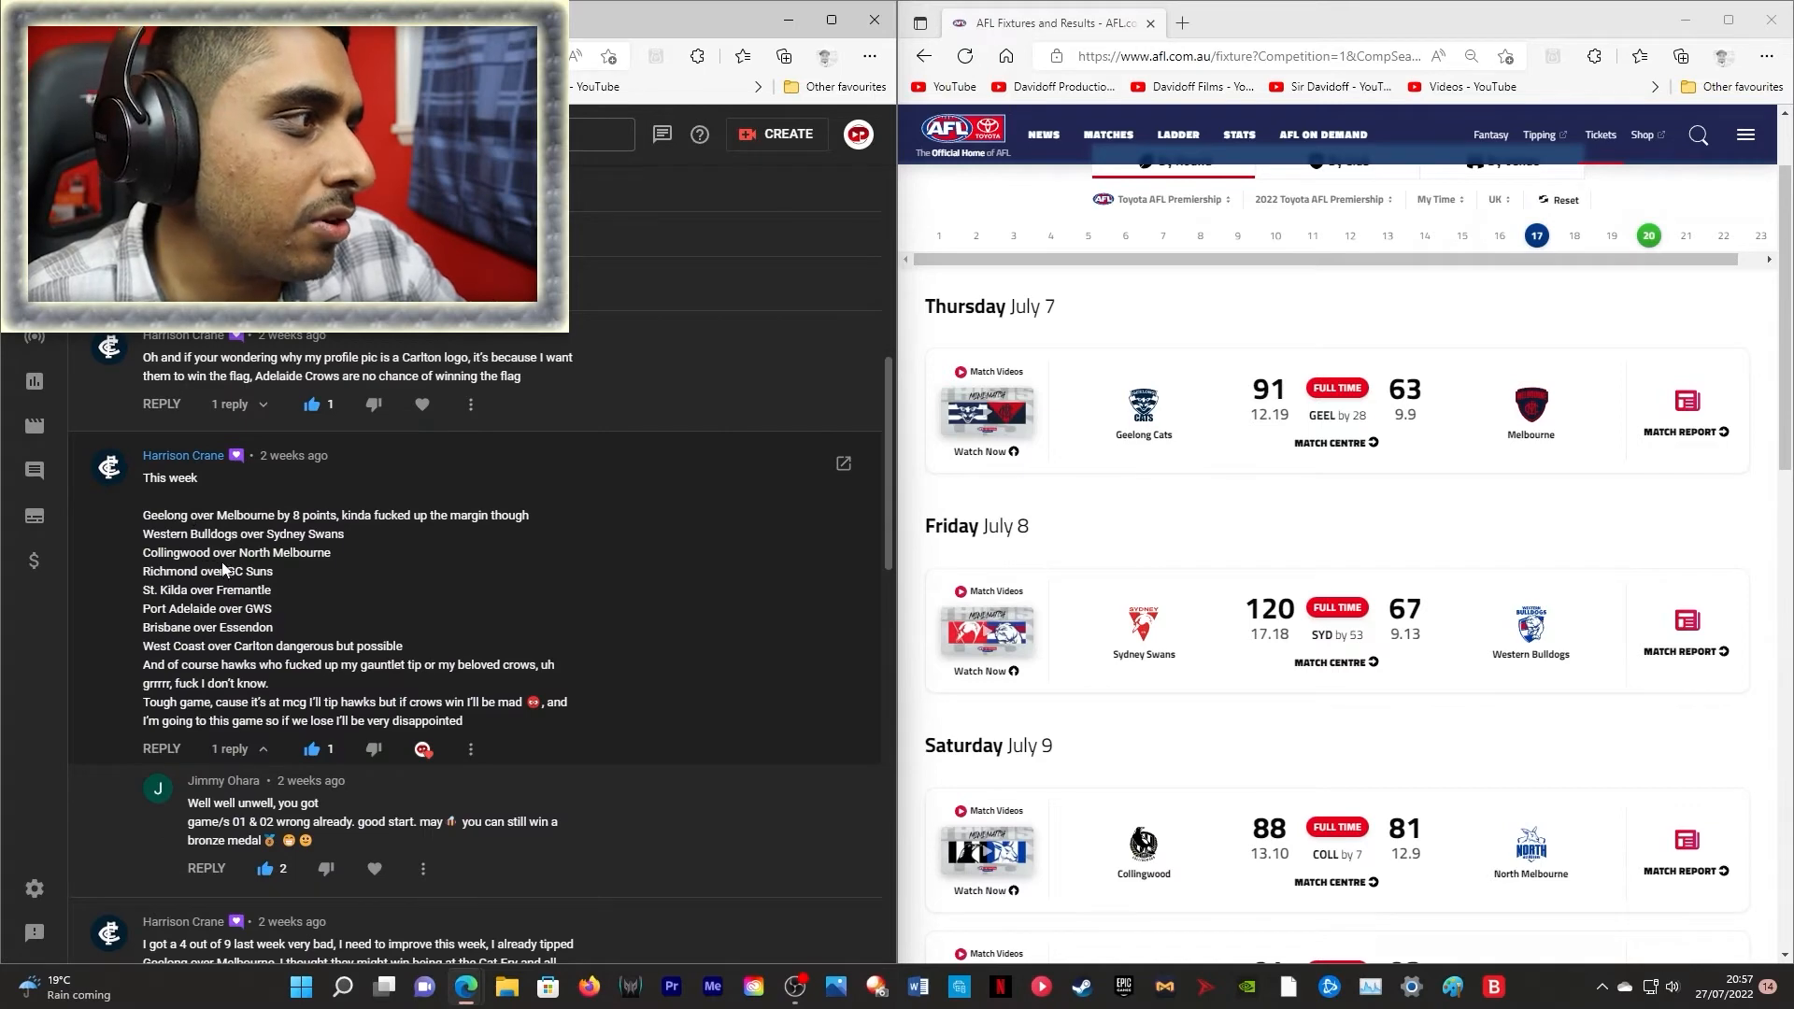
scroll(down, 3)
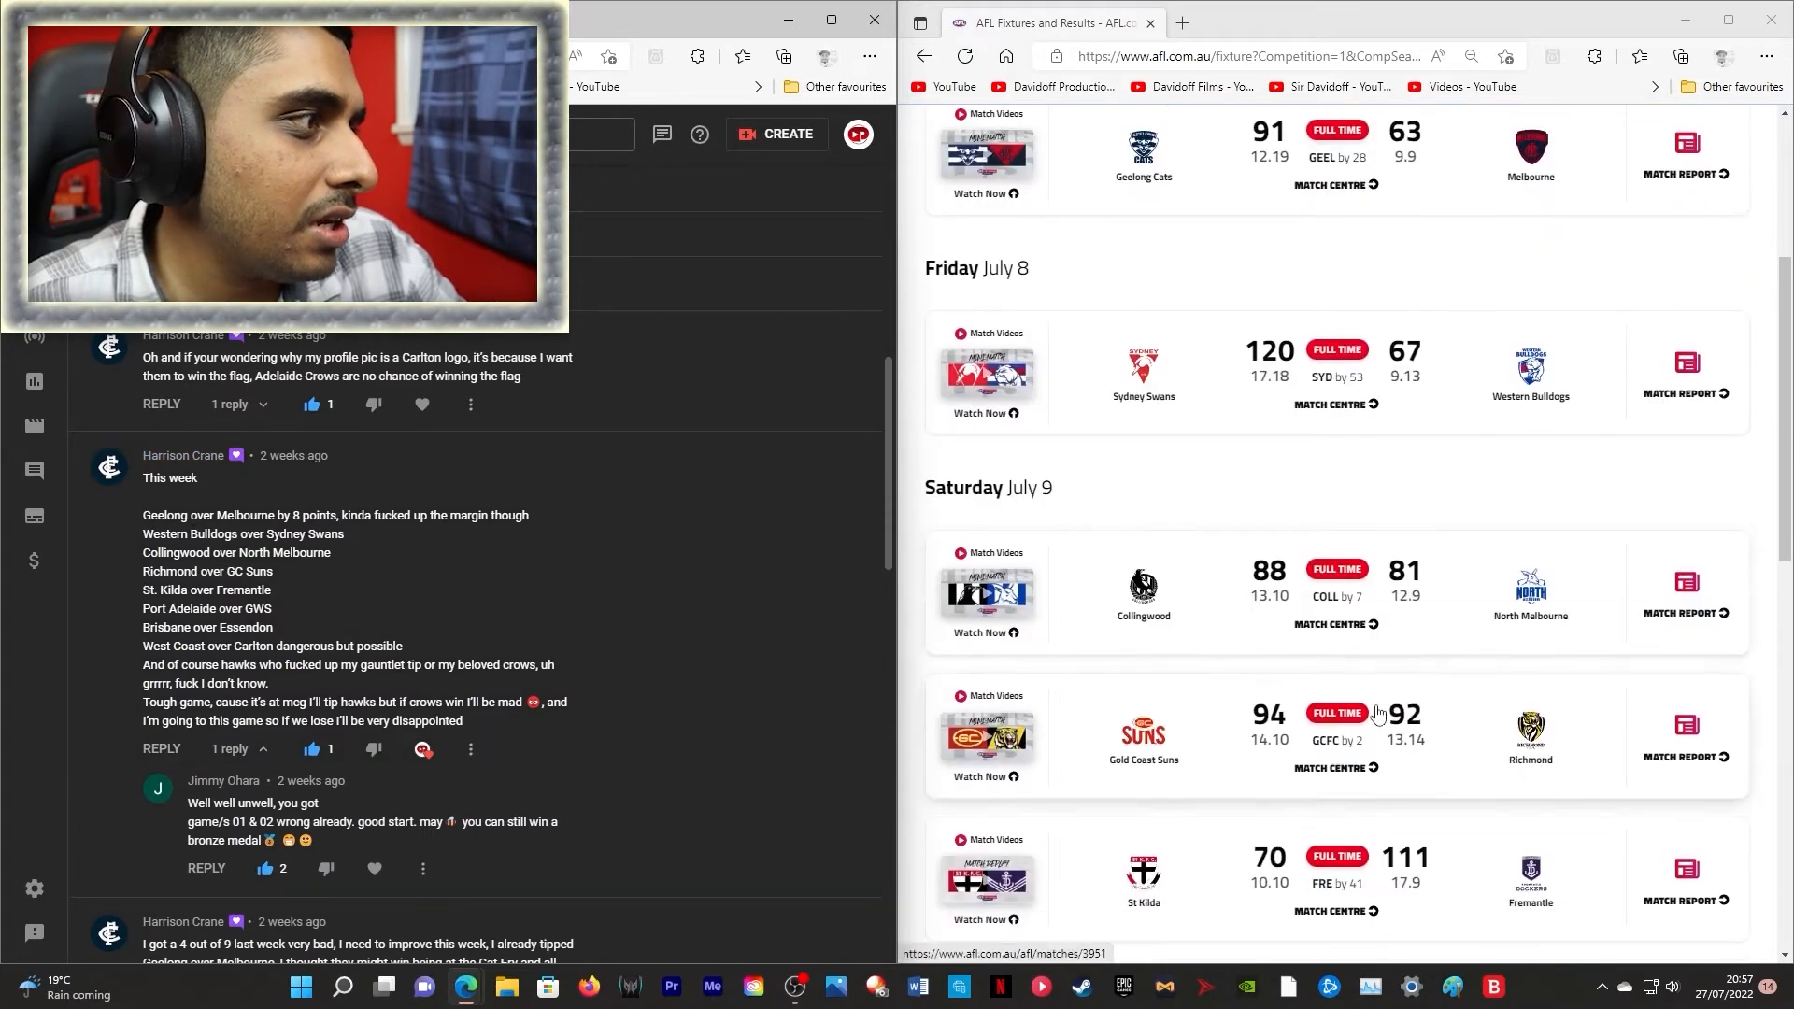
scroll(down, 3)
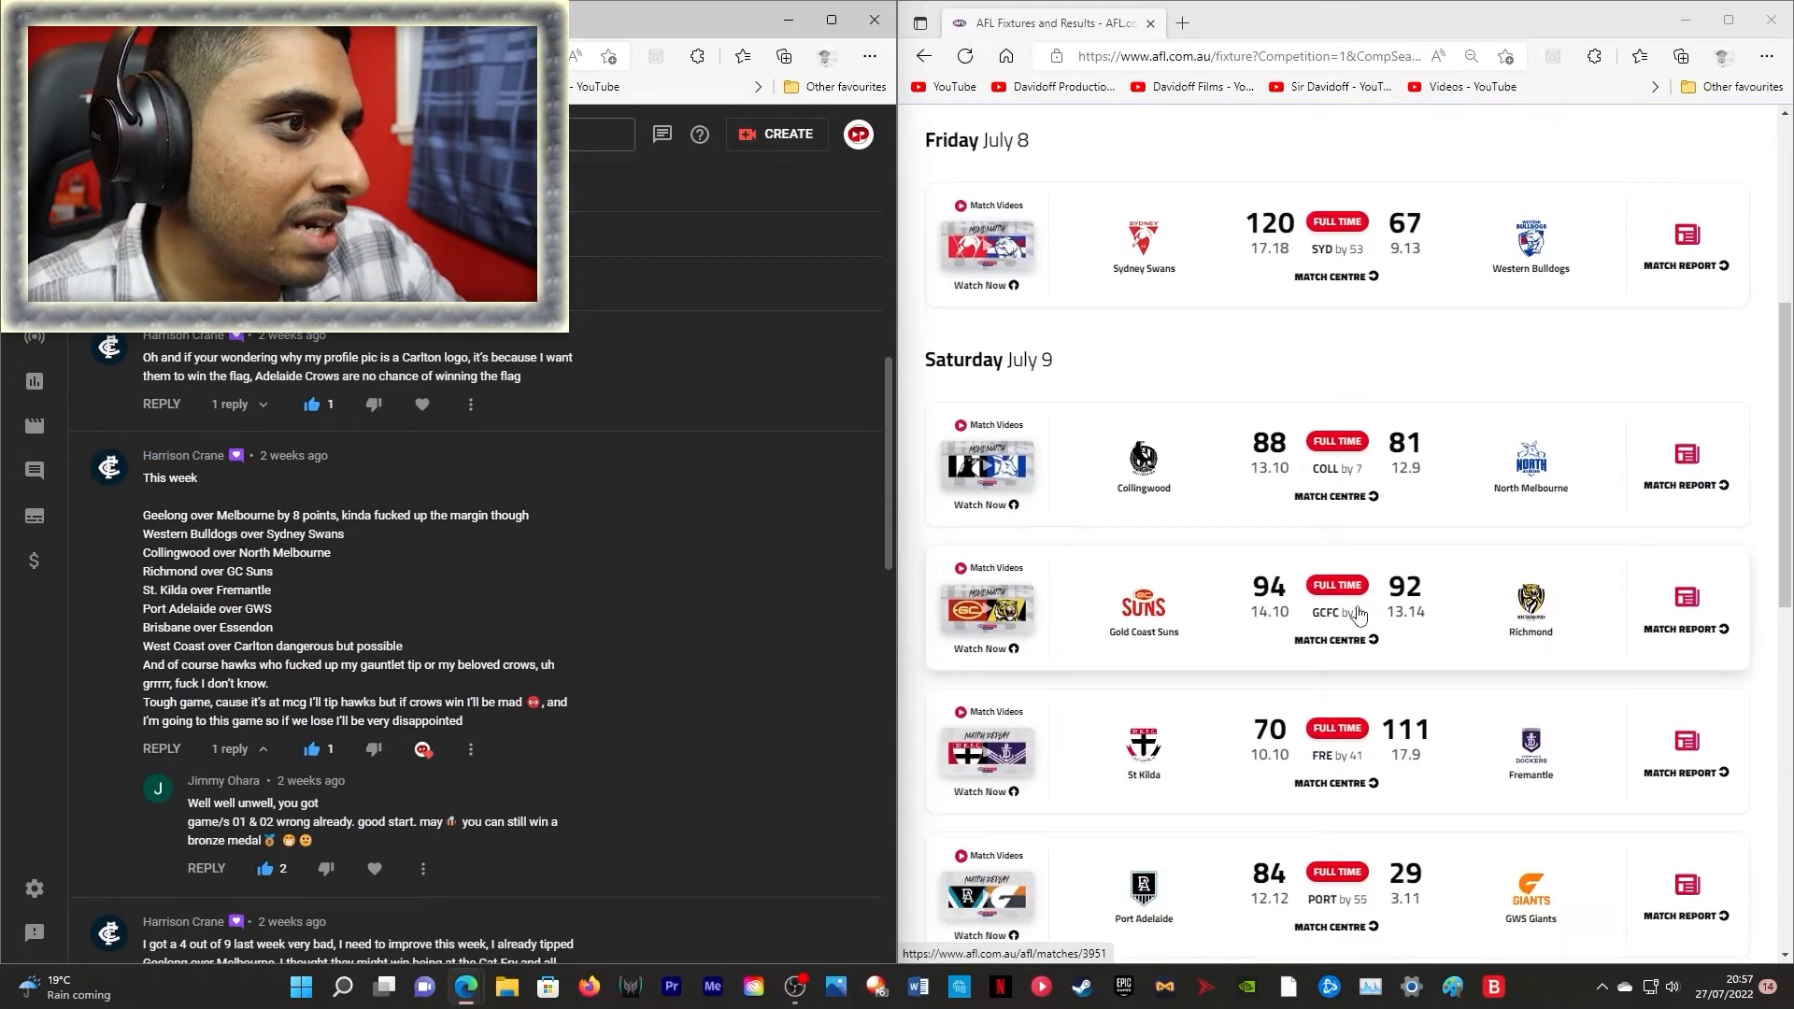
scroll(down, 3)
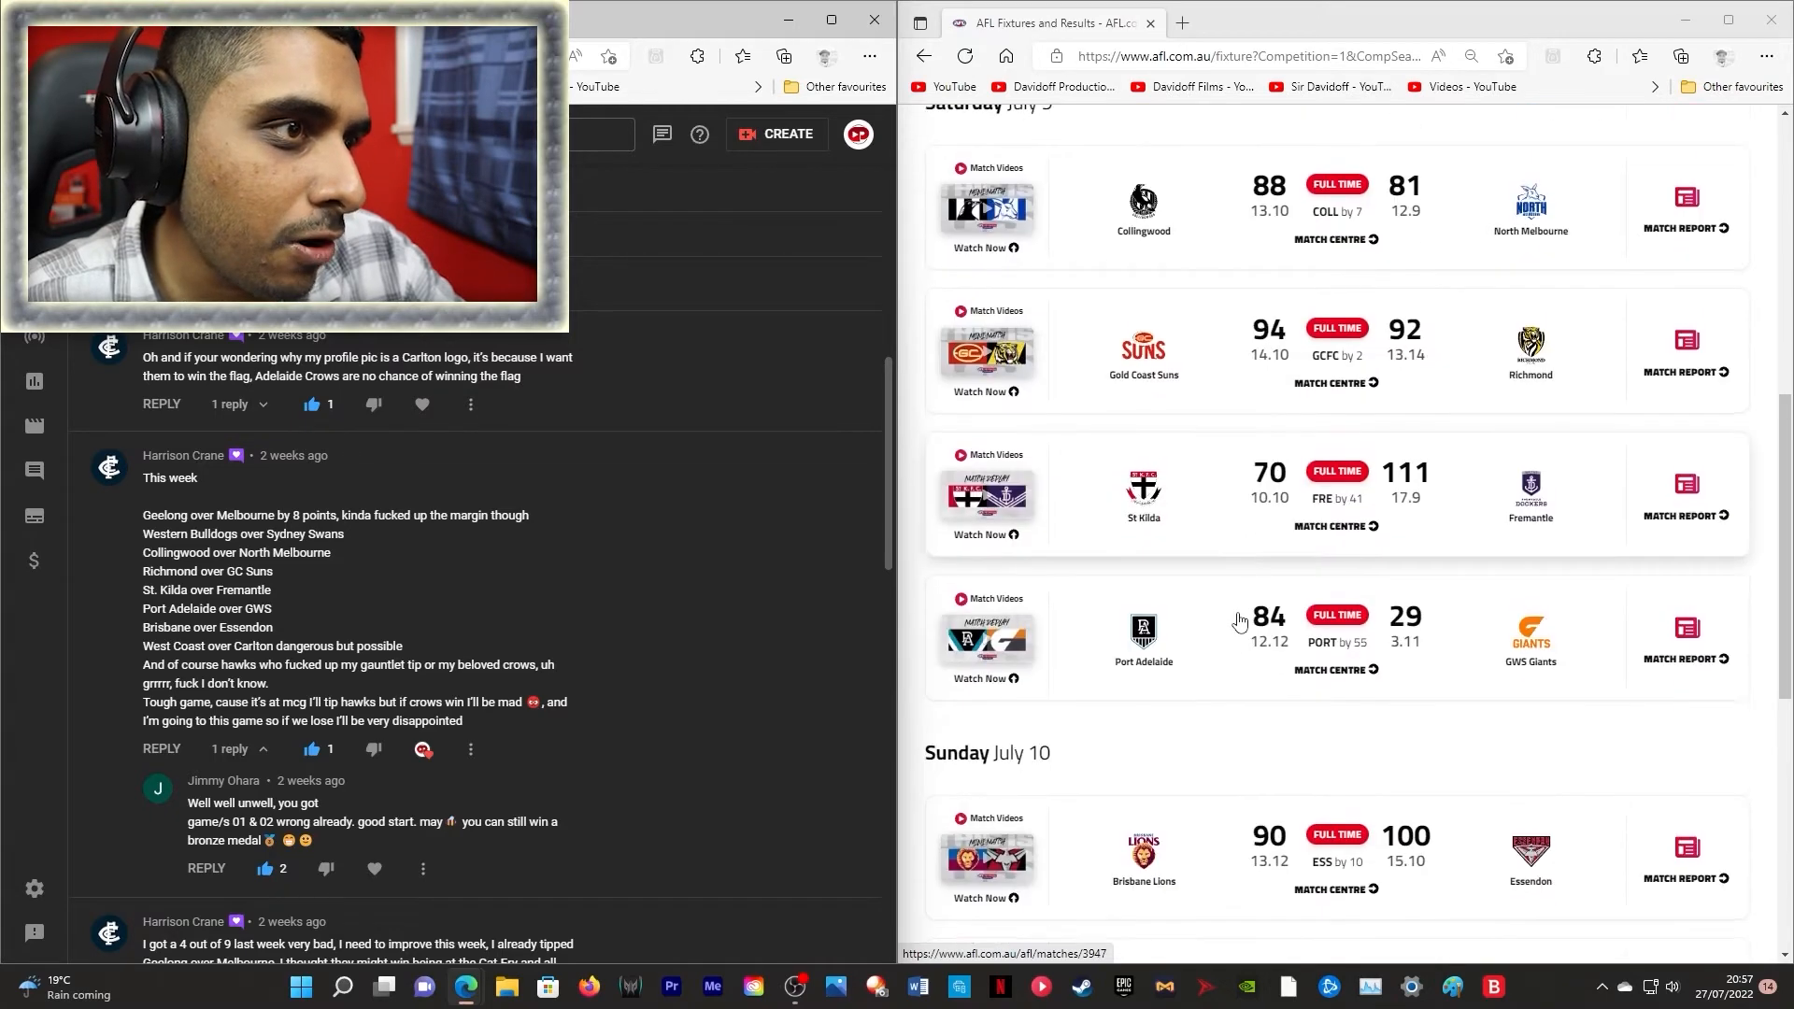
scroll(down, 3)
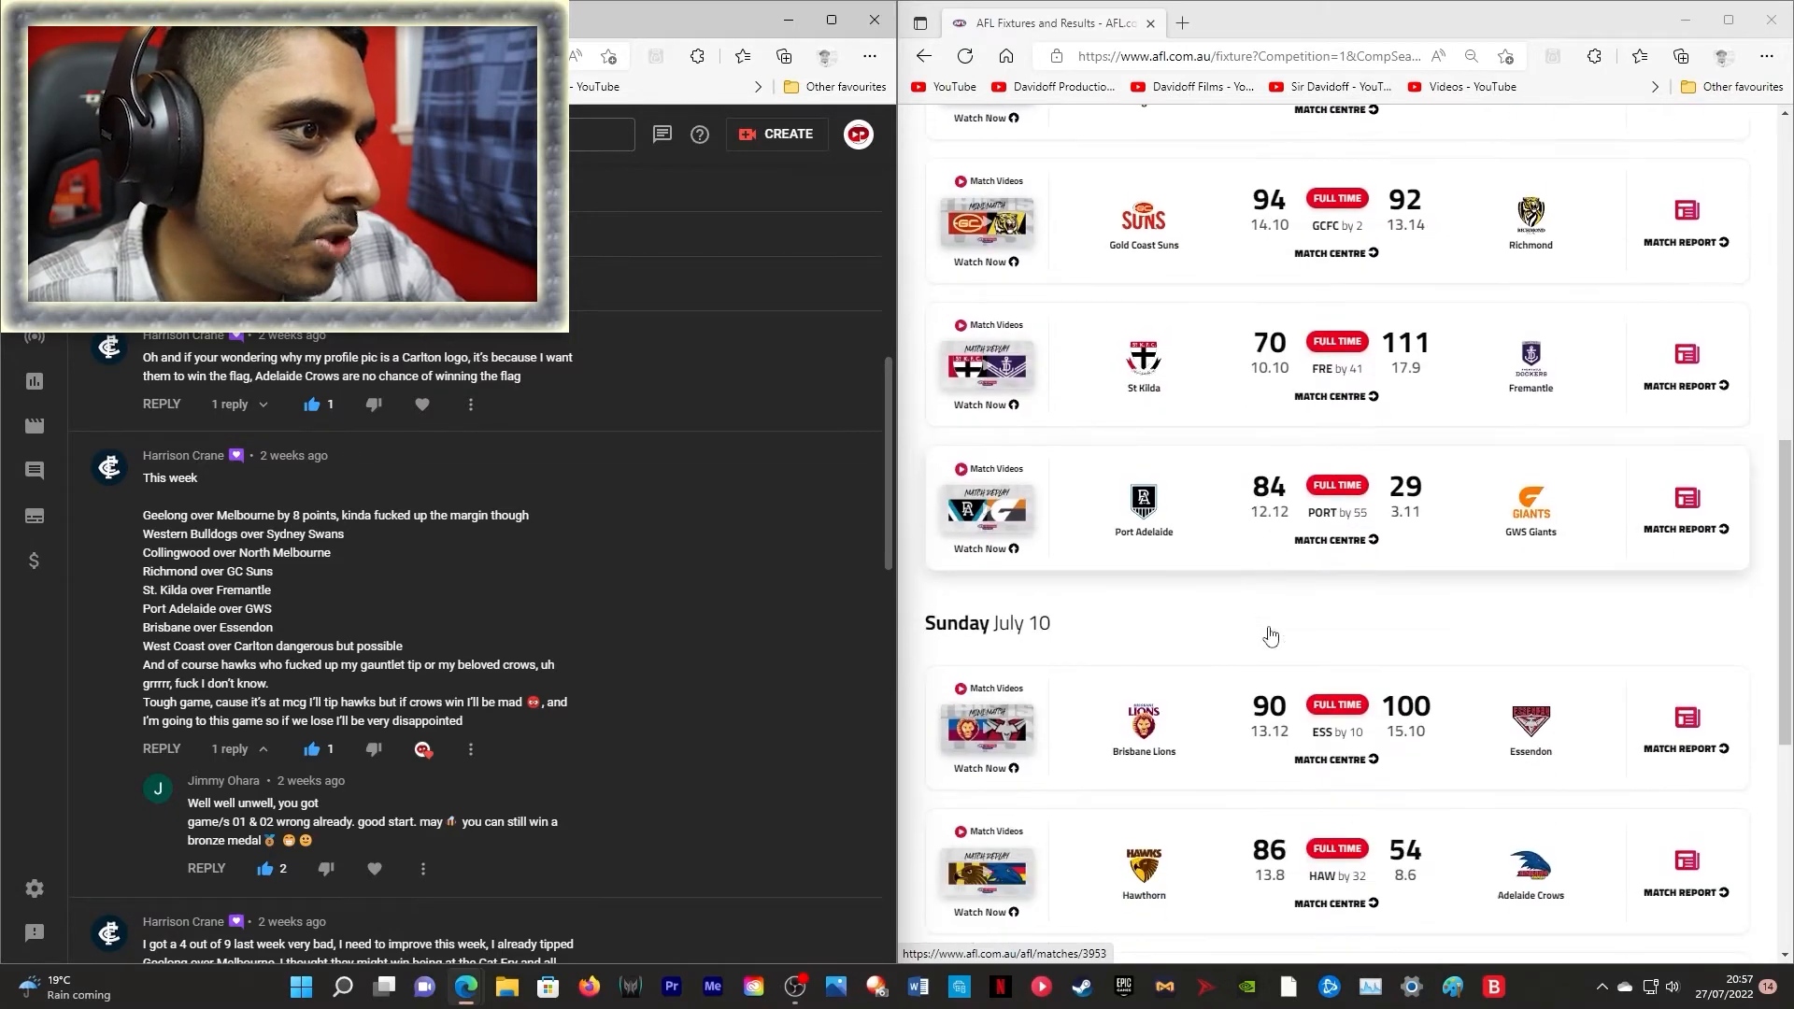
scroll(down, 3)
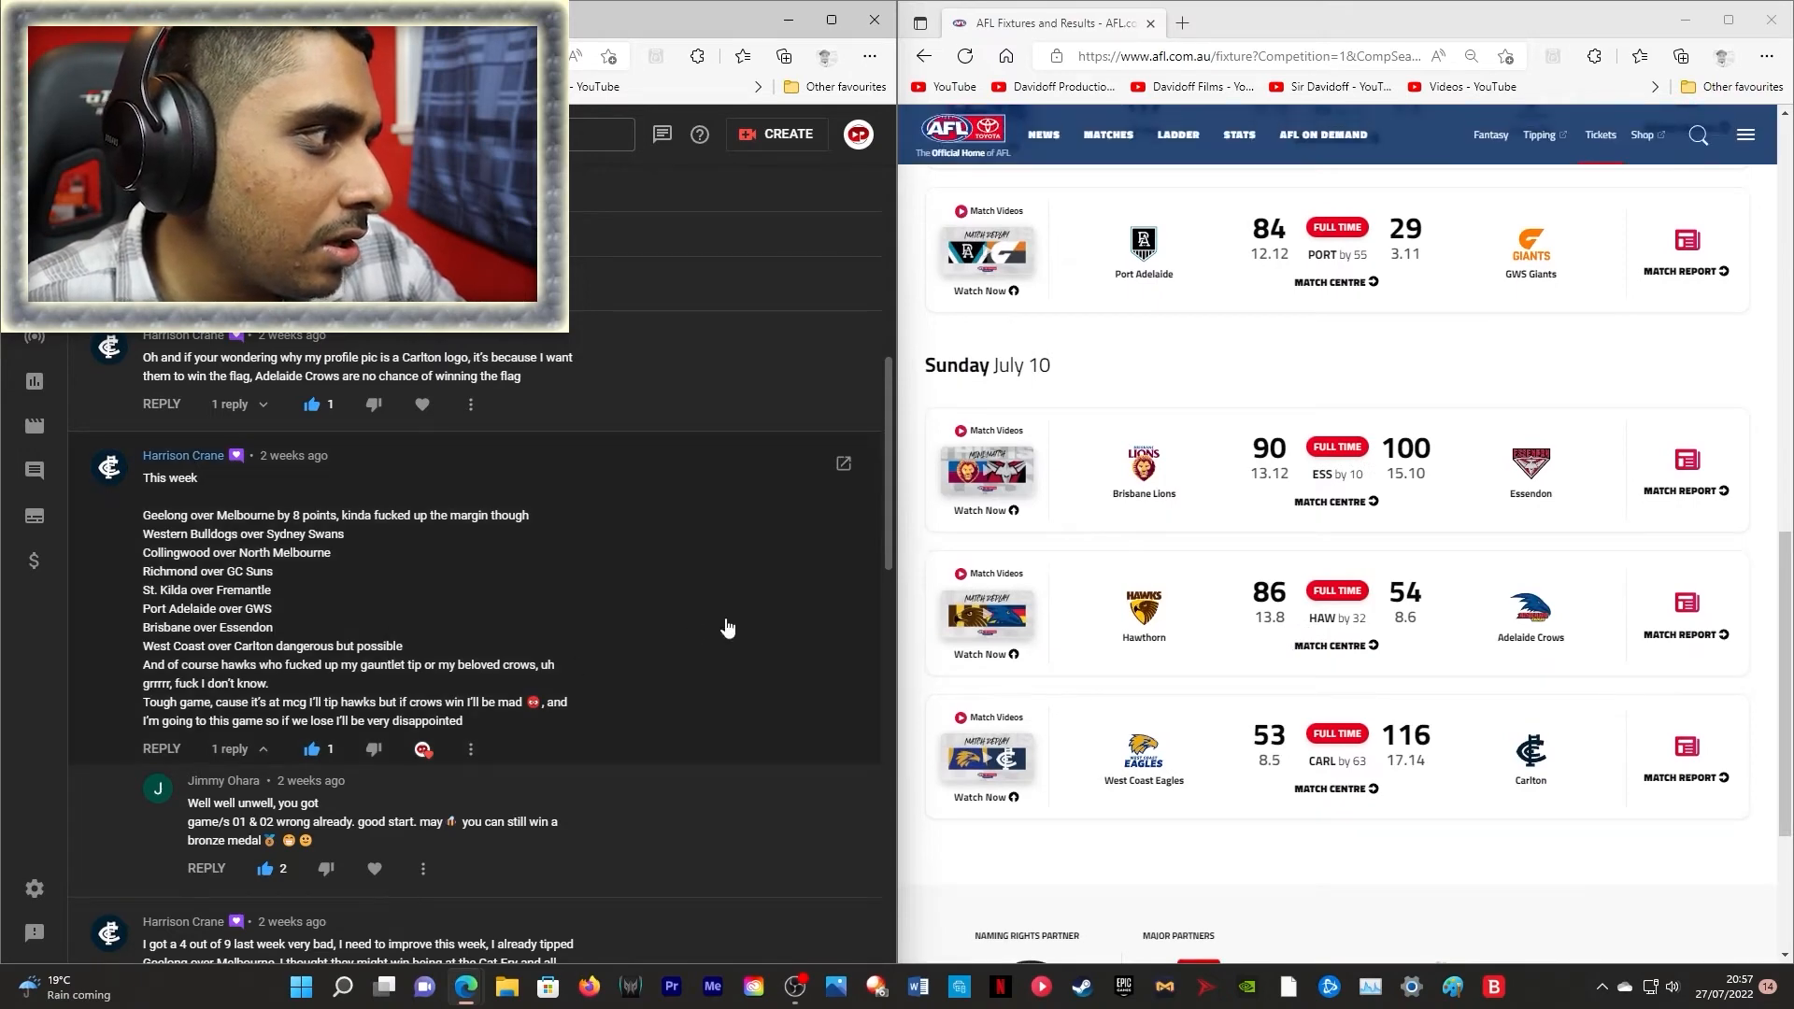
scroll(down, 3)
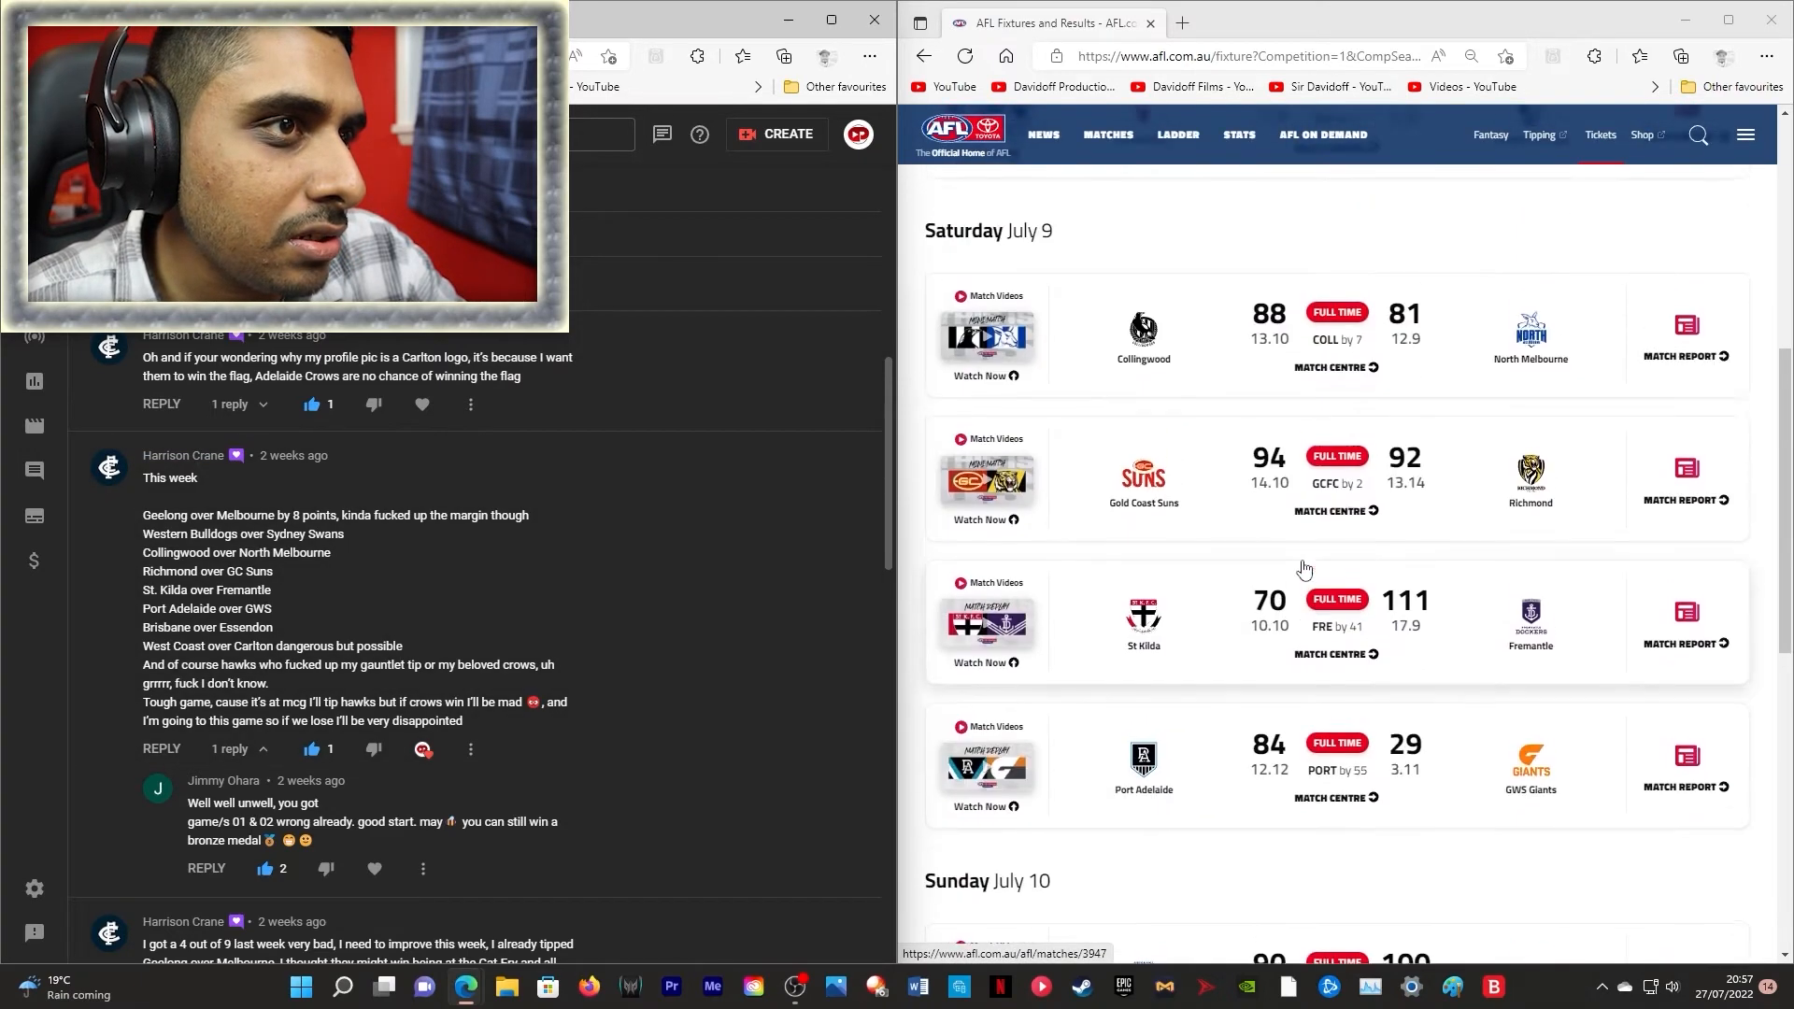
scroll(up, 3)
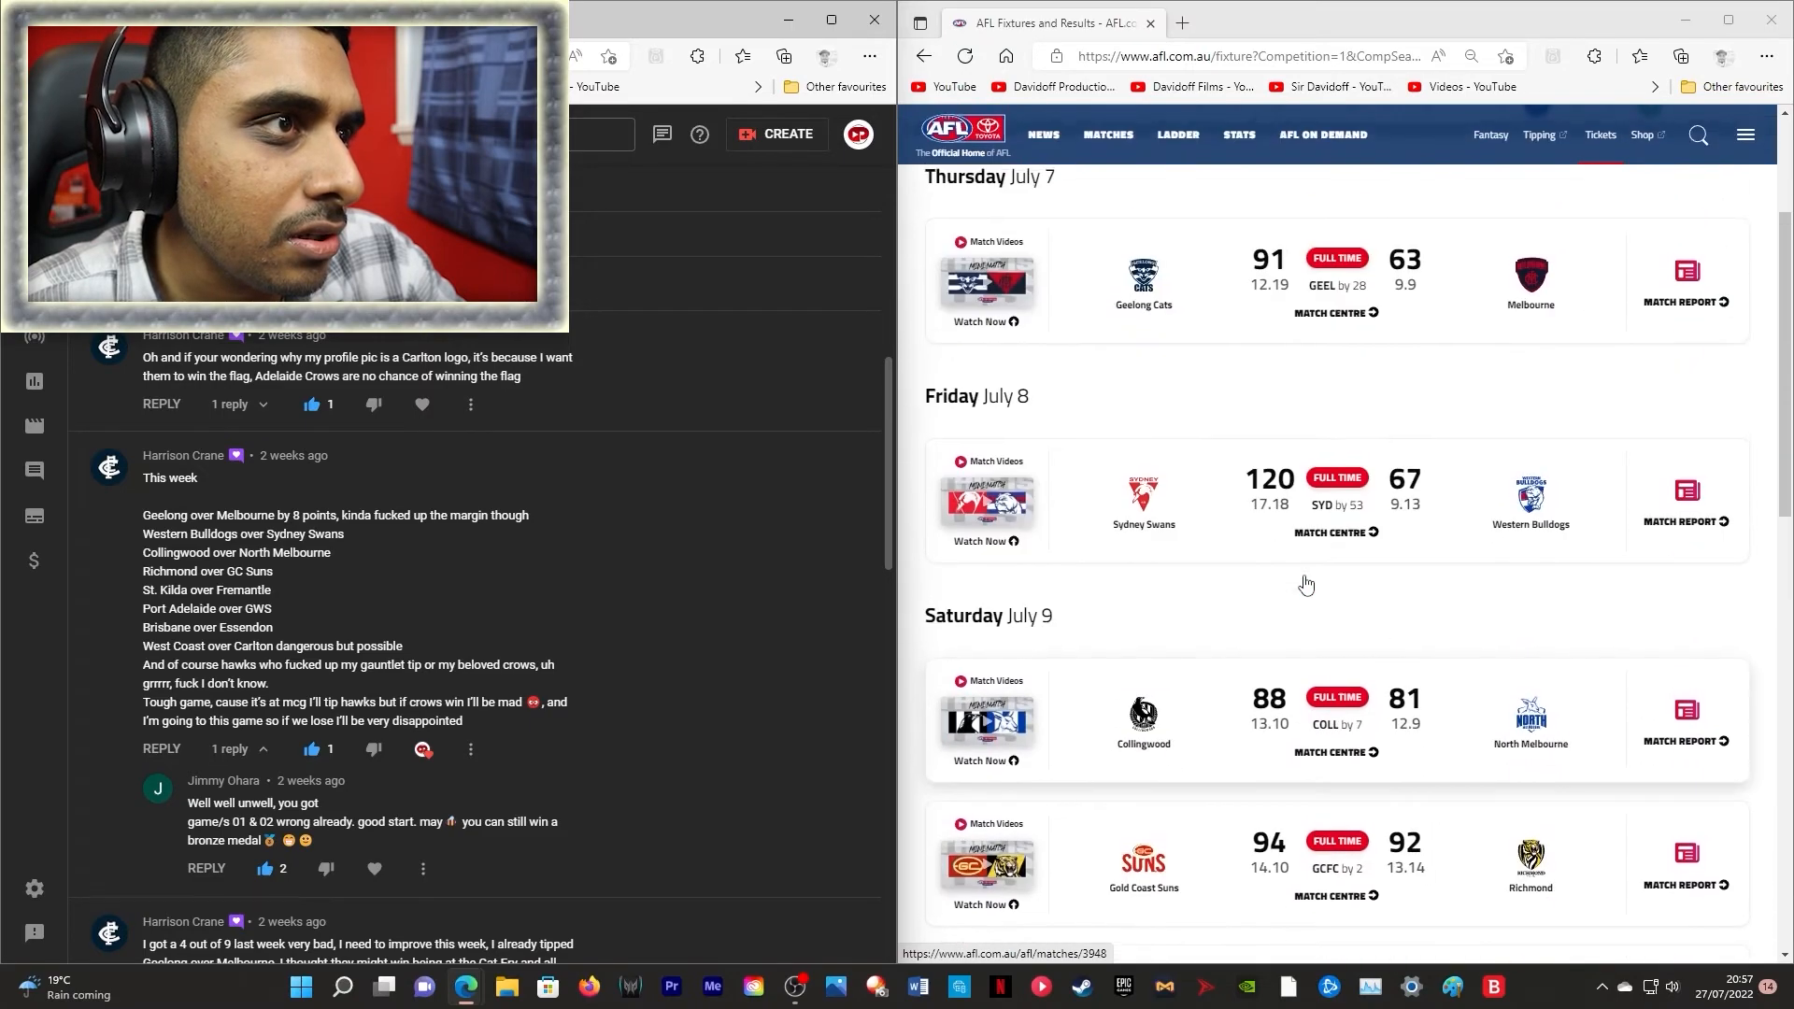
scroll(down, 3)
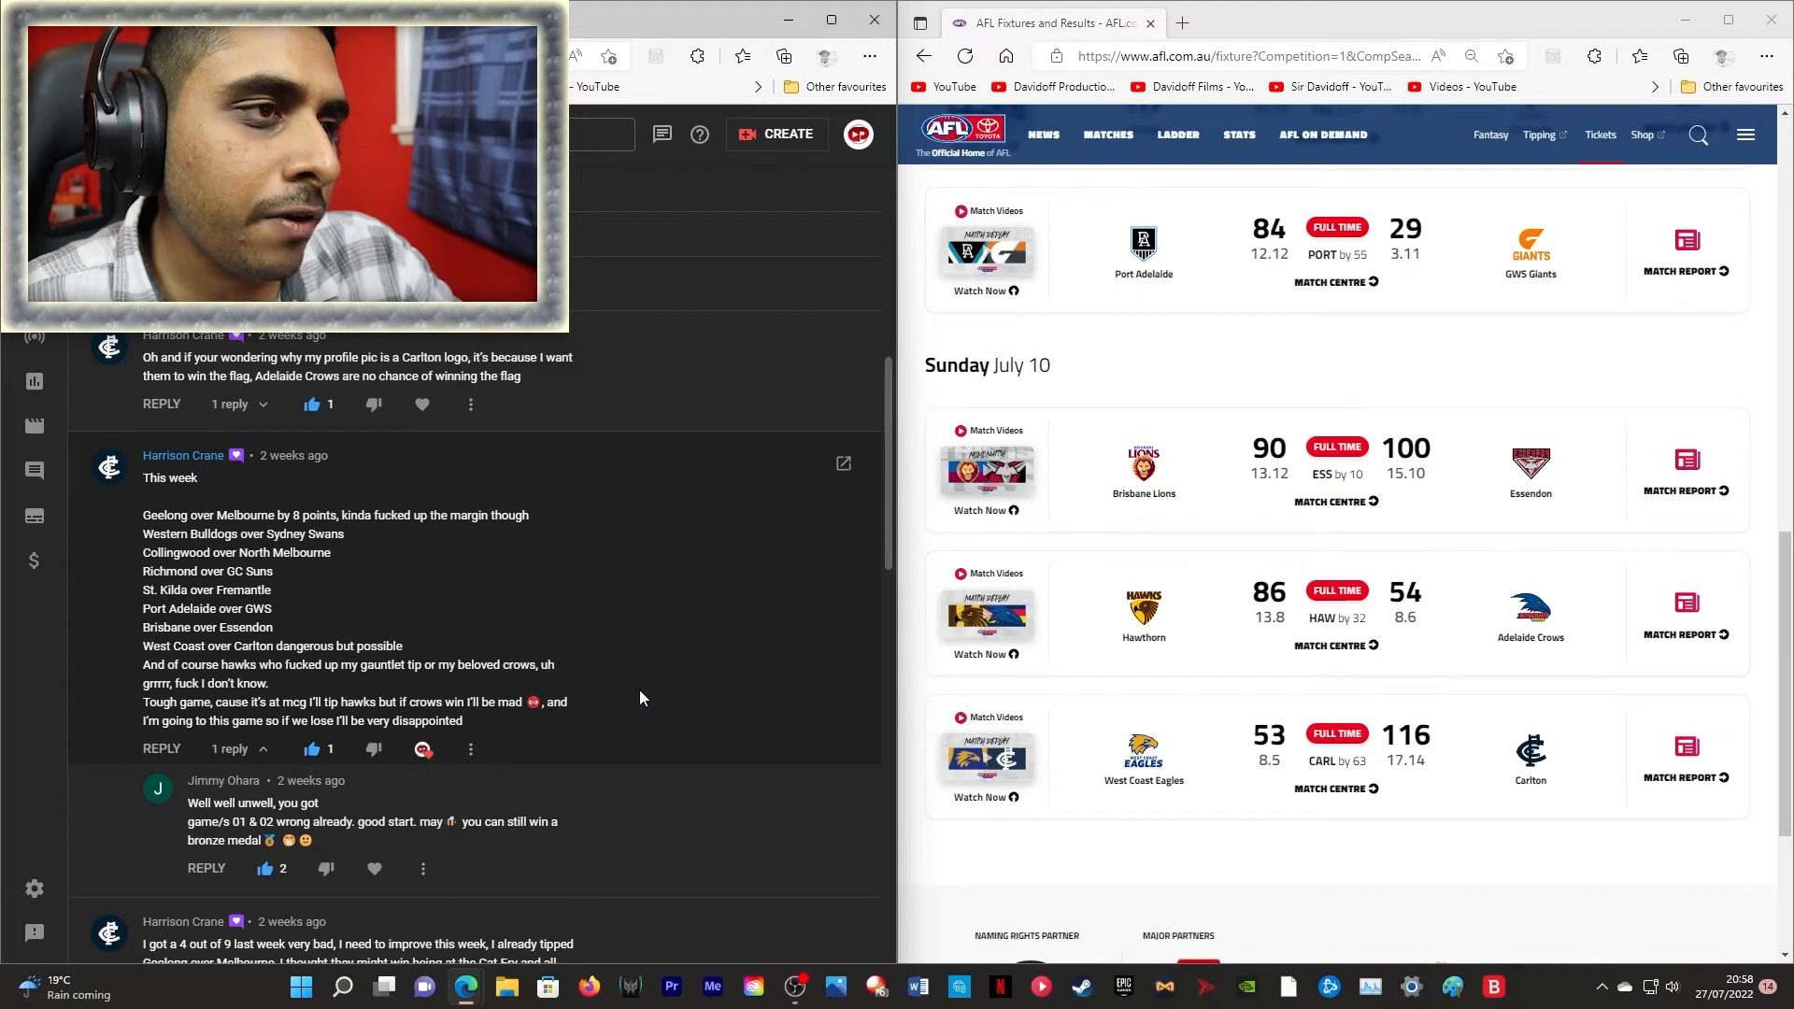
scroll(down, 3)
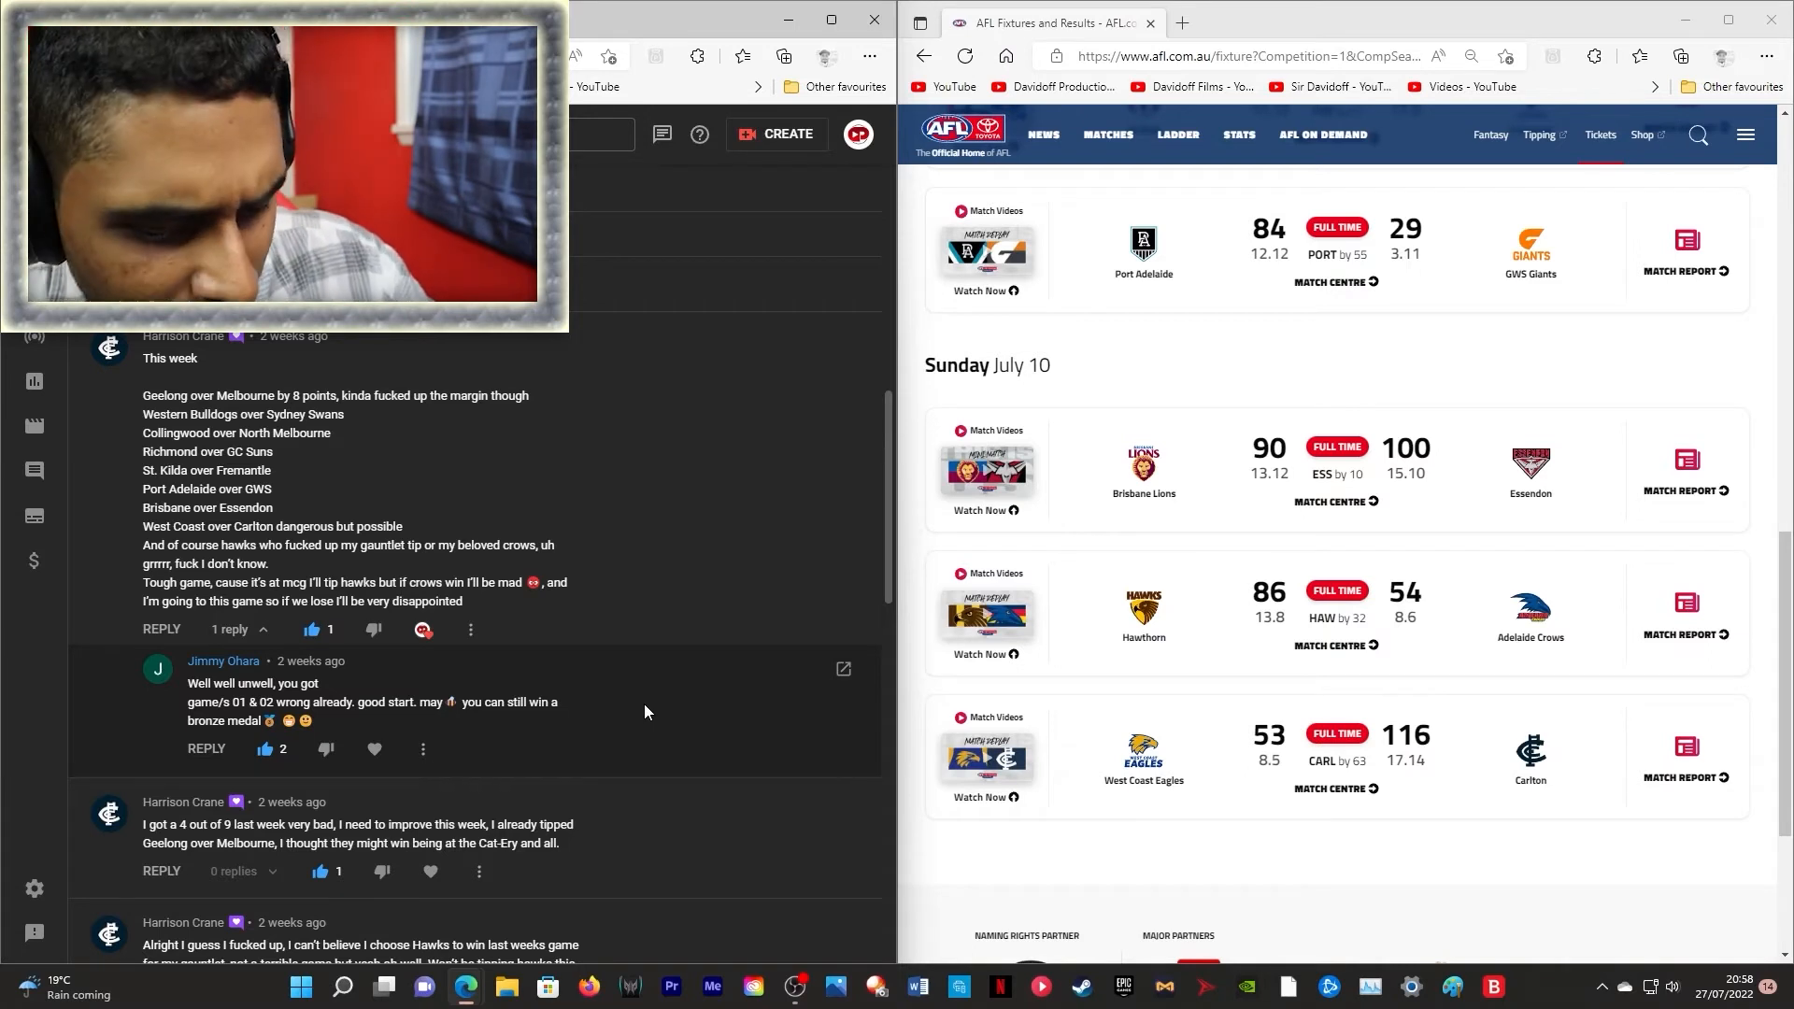
- Open the comments for a later AFL tips live replay from the Content list
double_click(254, 684)
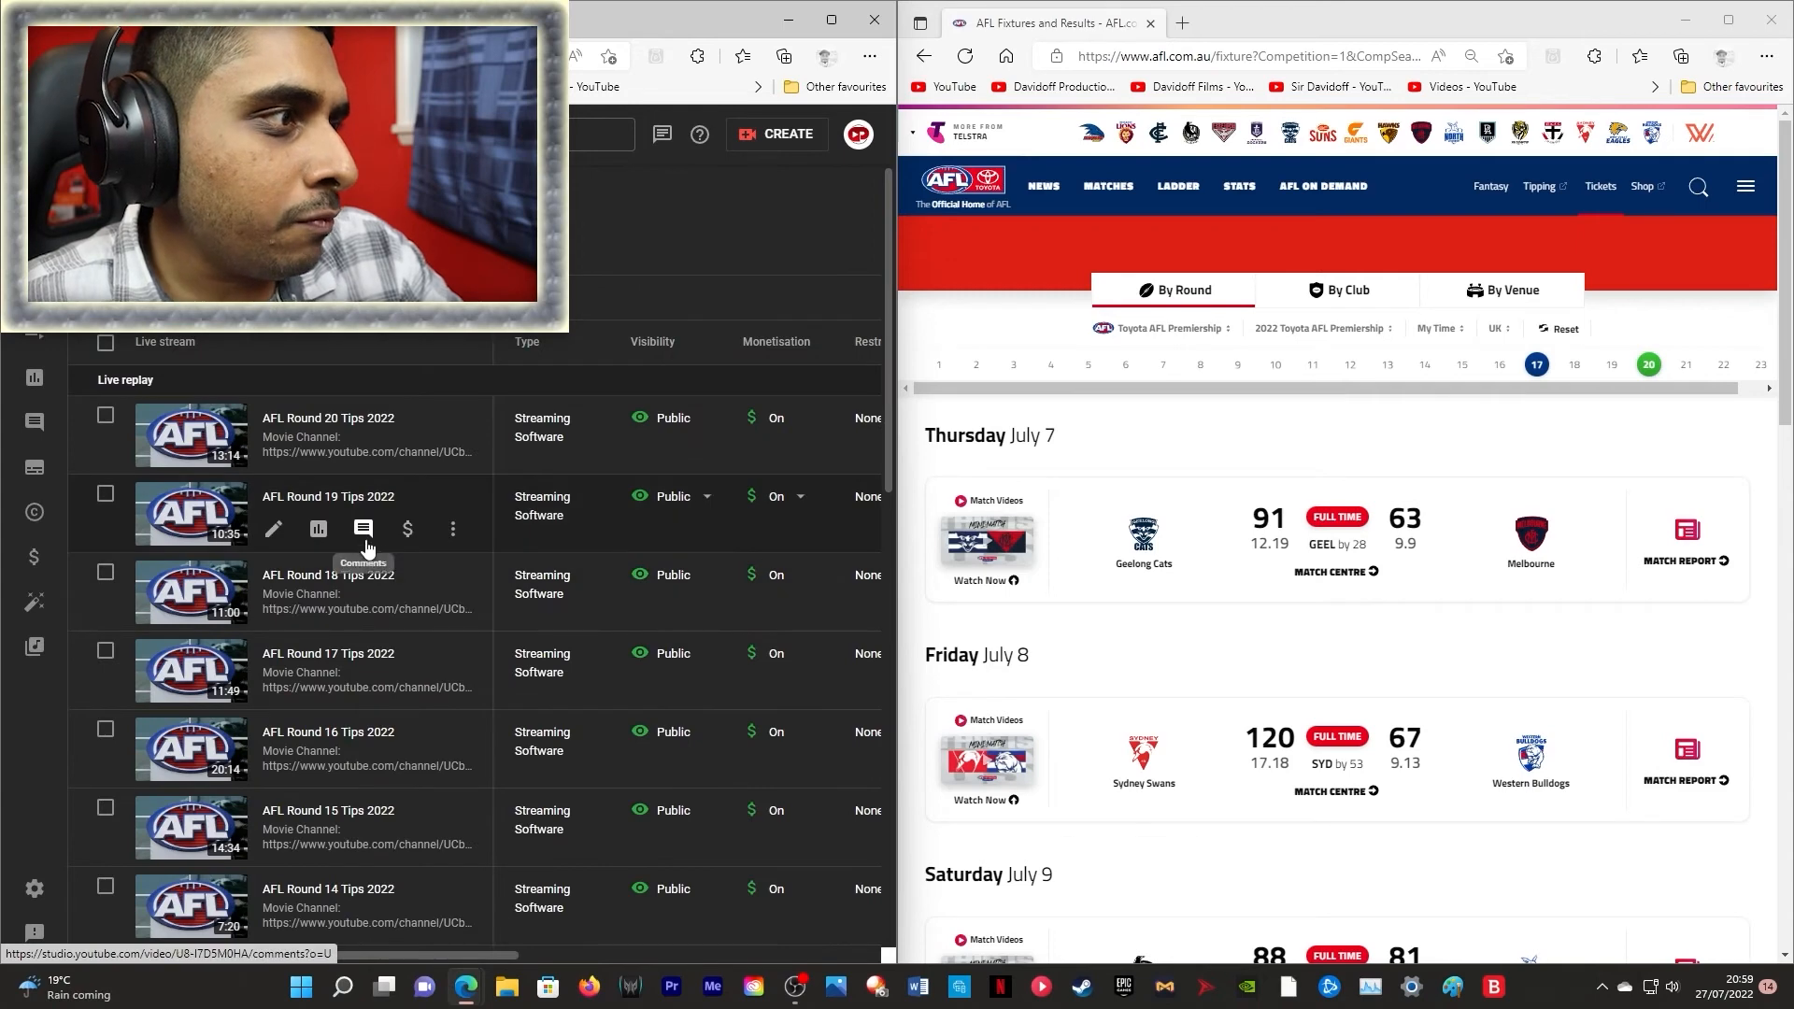
click(363, 529)
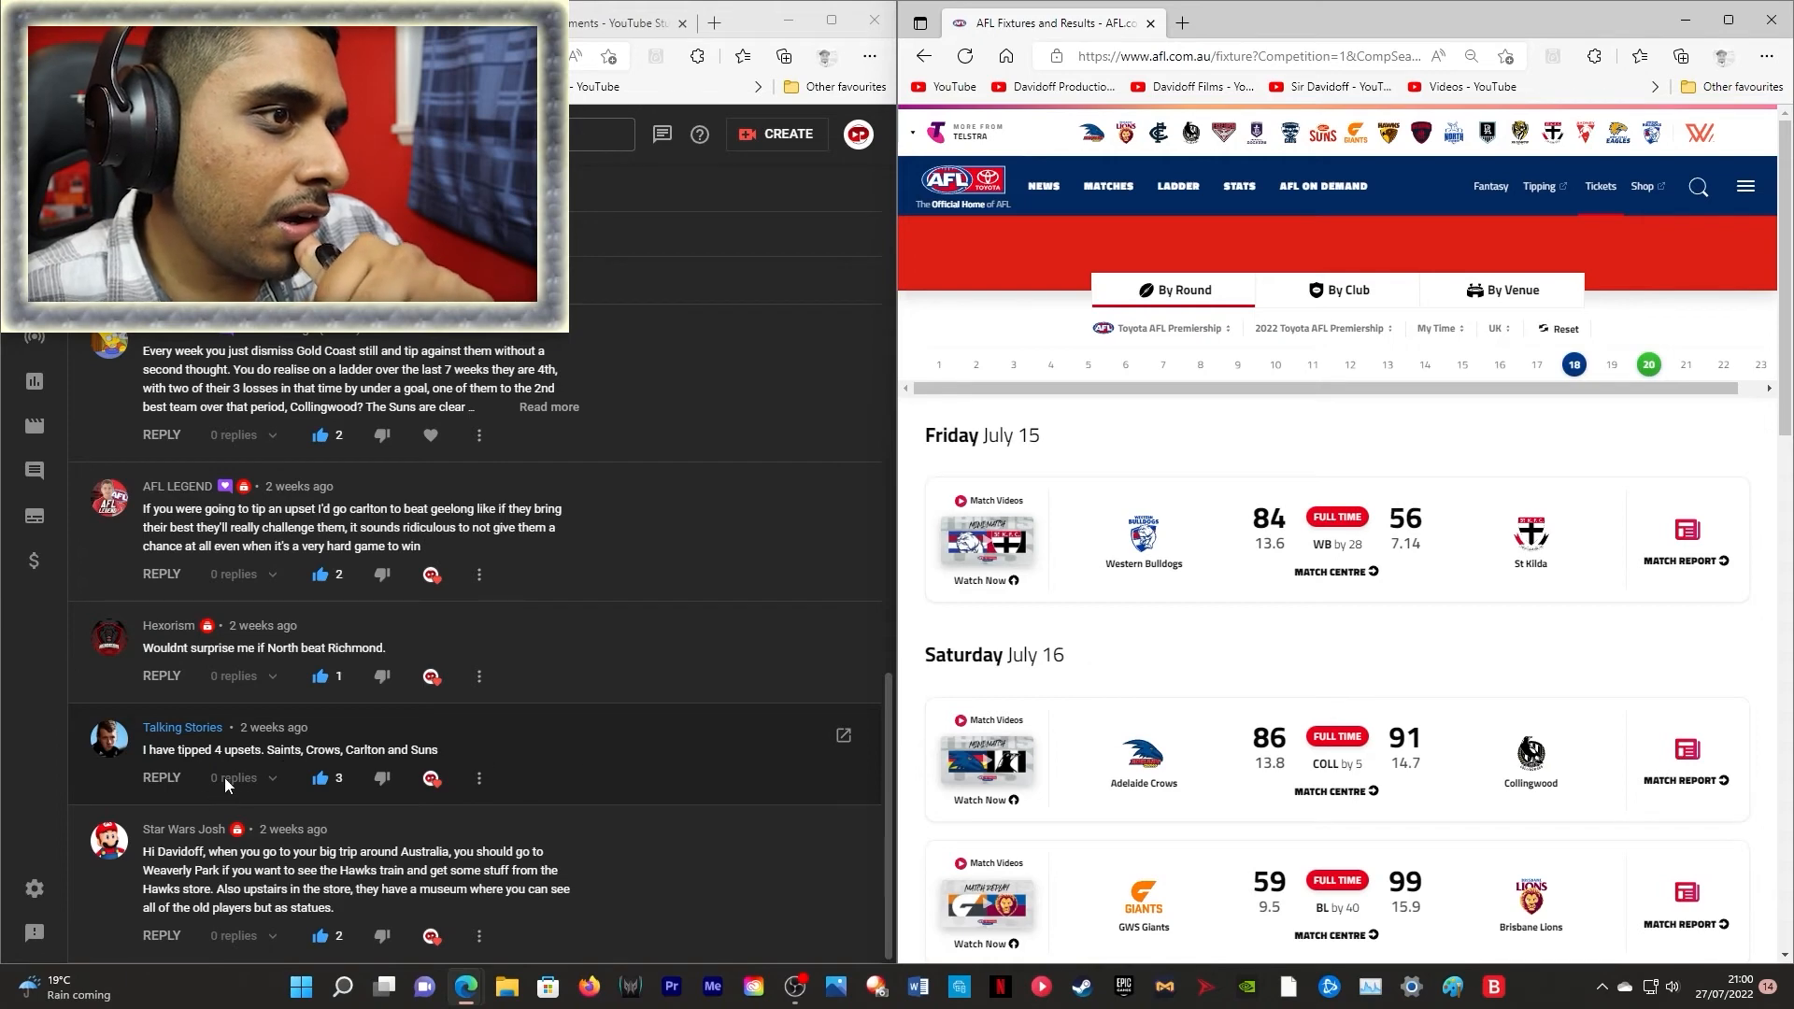
- Scan the Round 18 match results from Friday July 15 to Sunday July 17
scroll(down, 3)
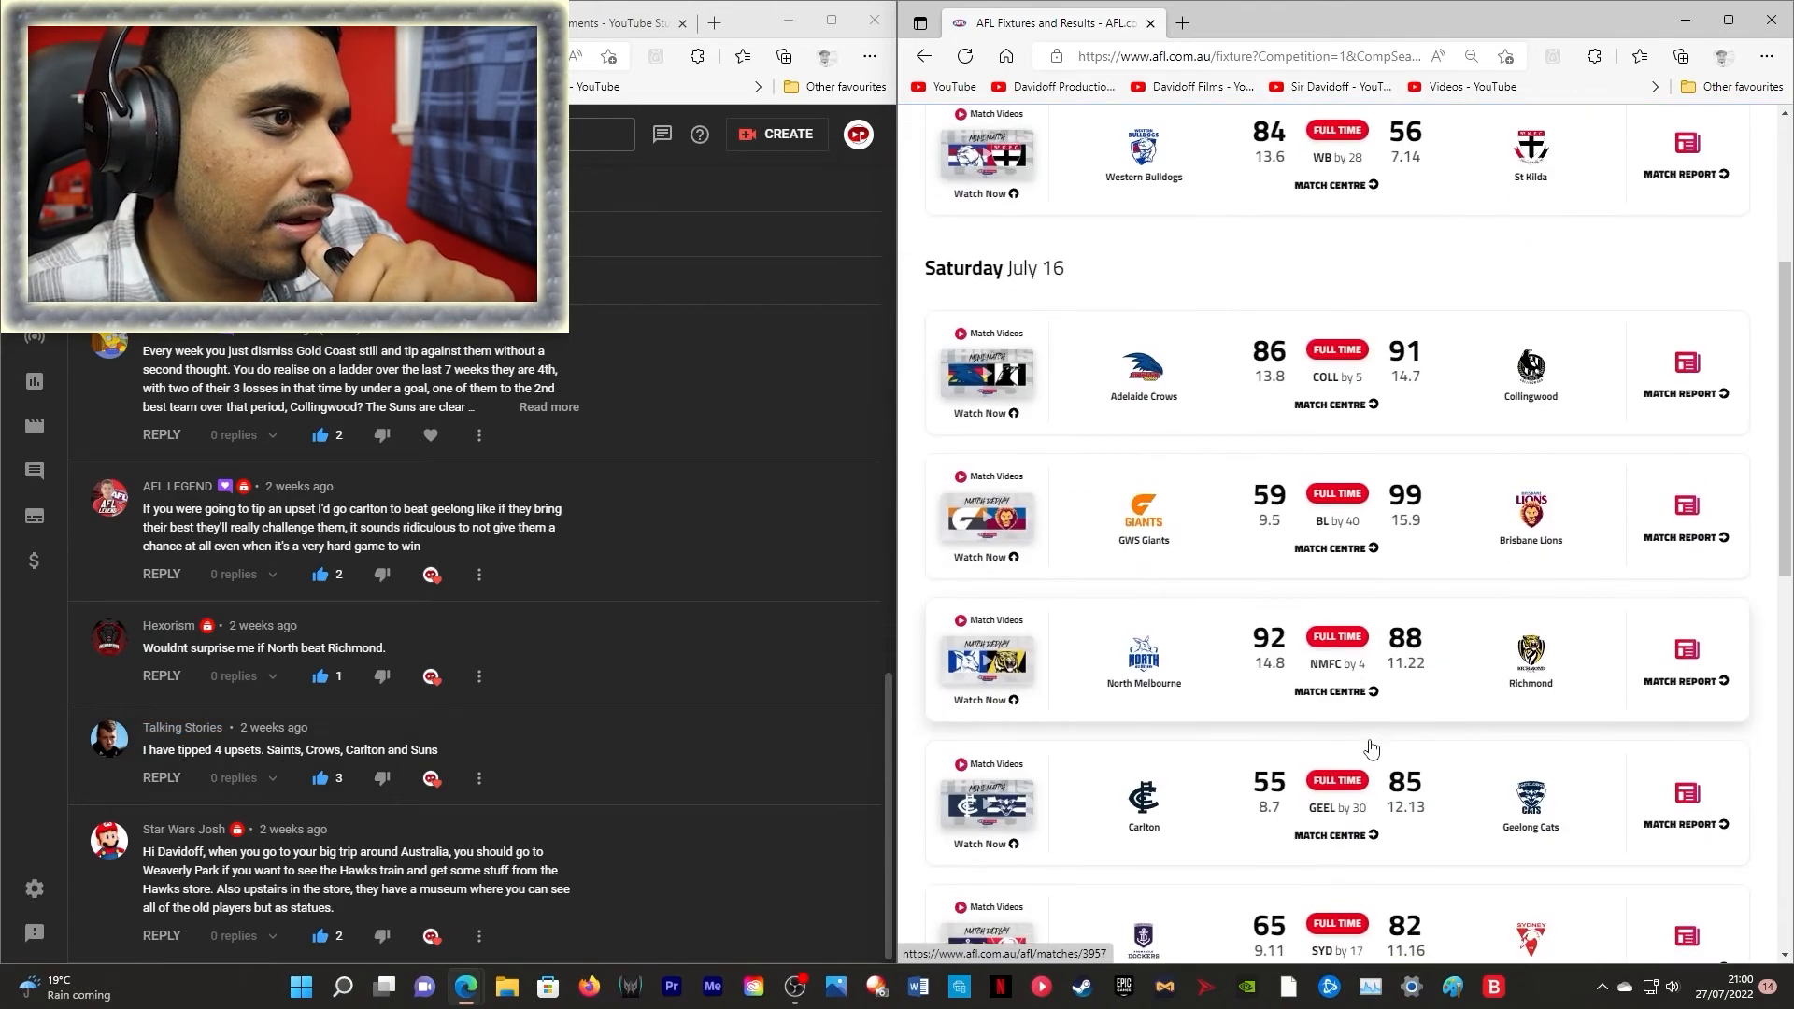
scroll(down, 3)
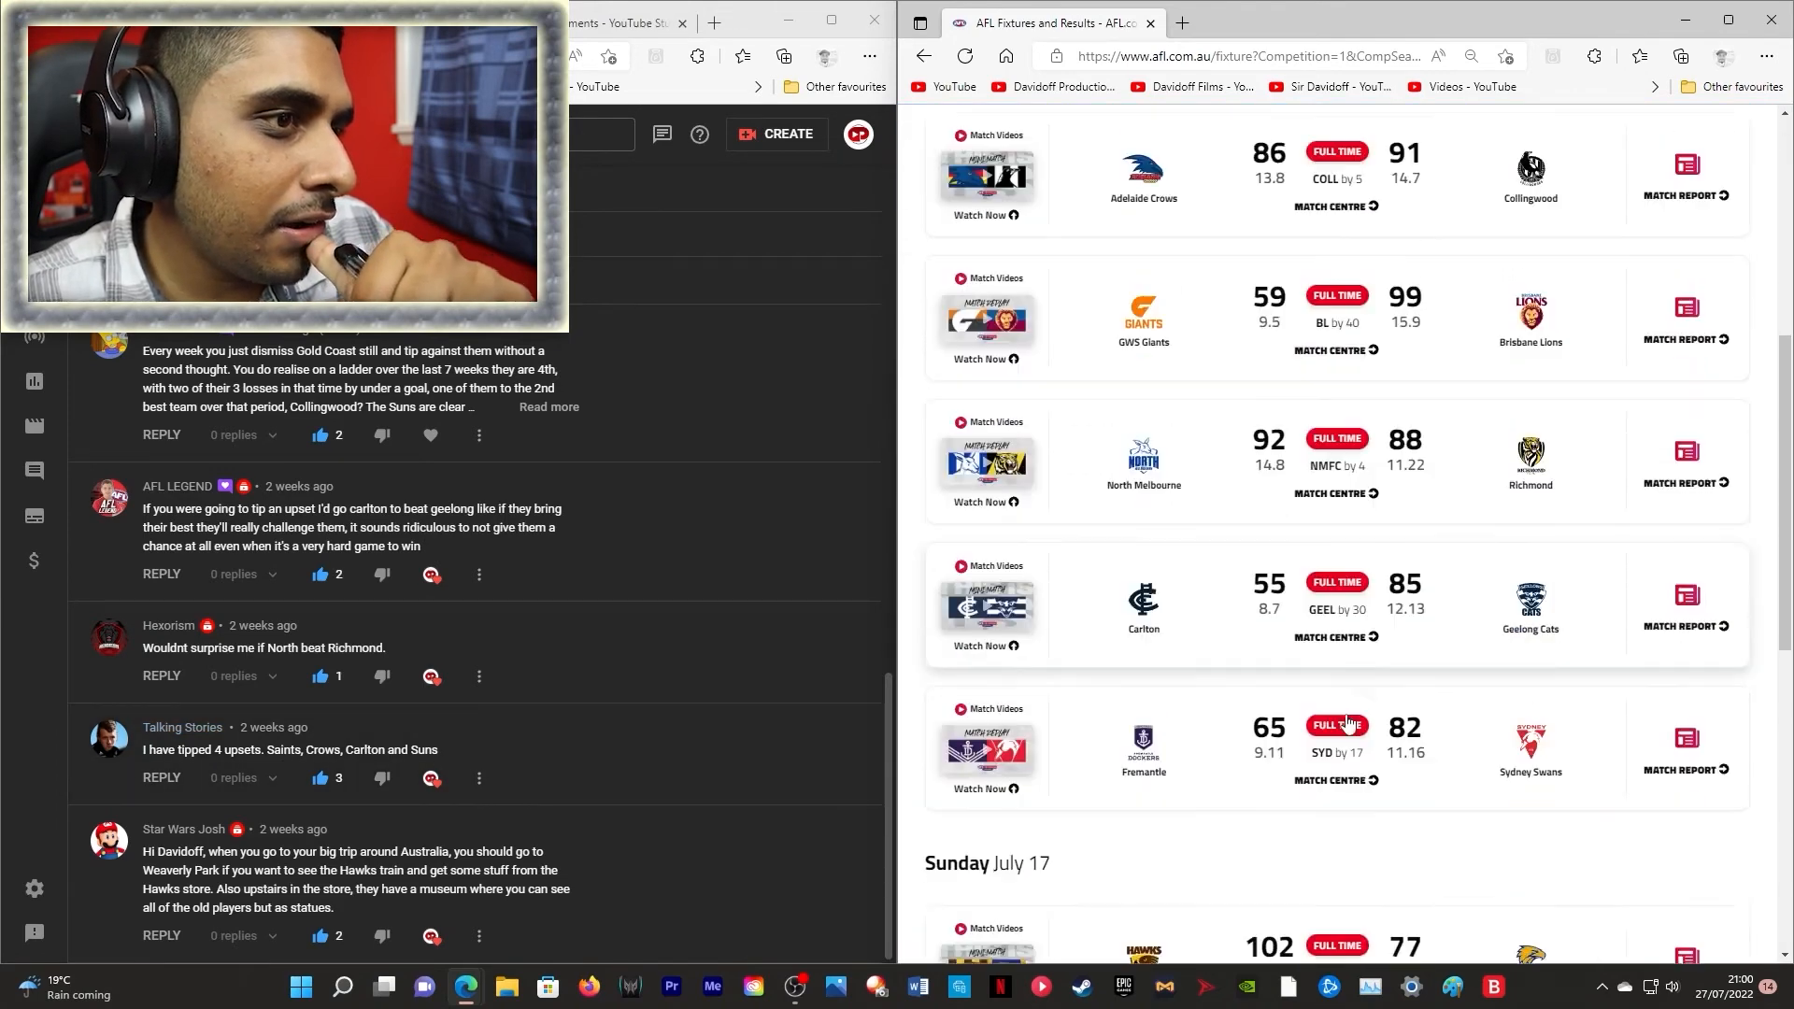
scroll(down, 3)
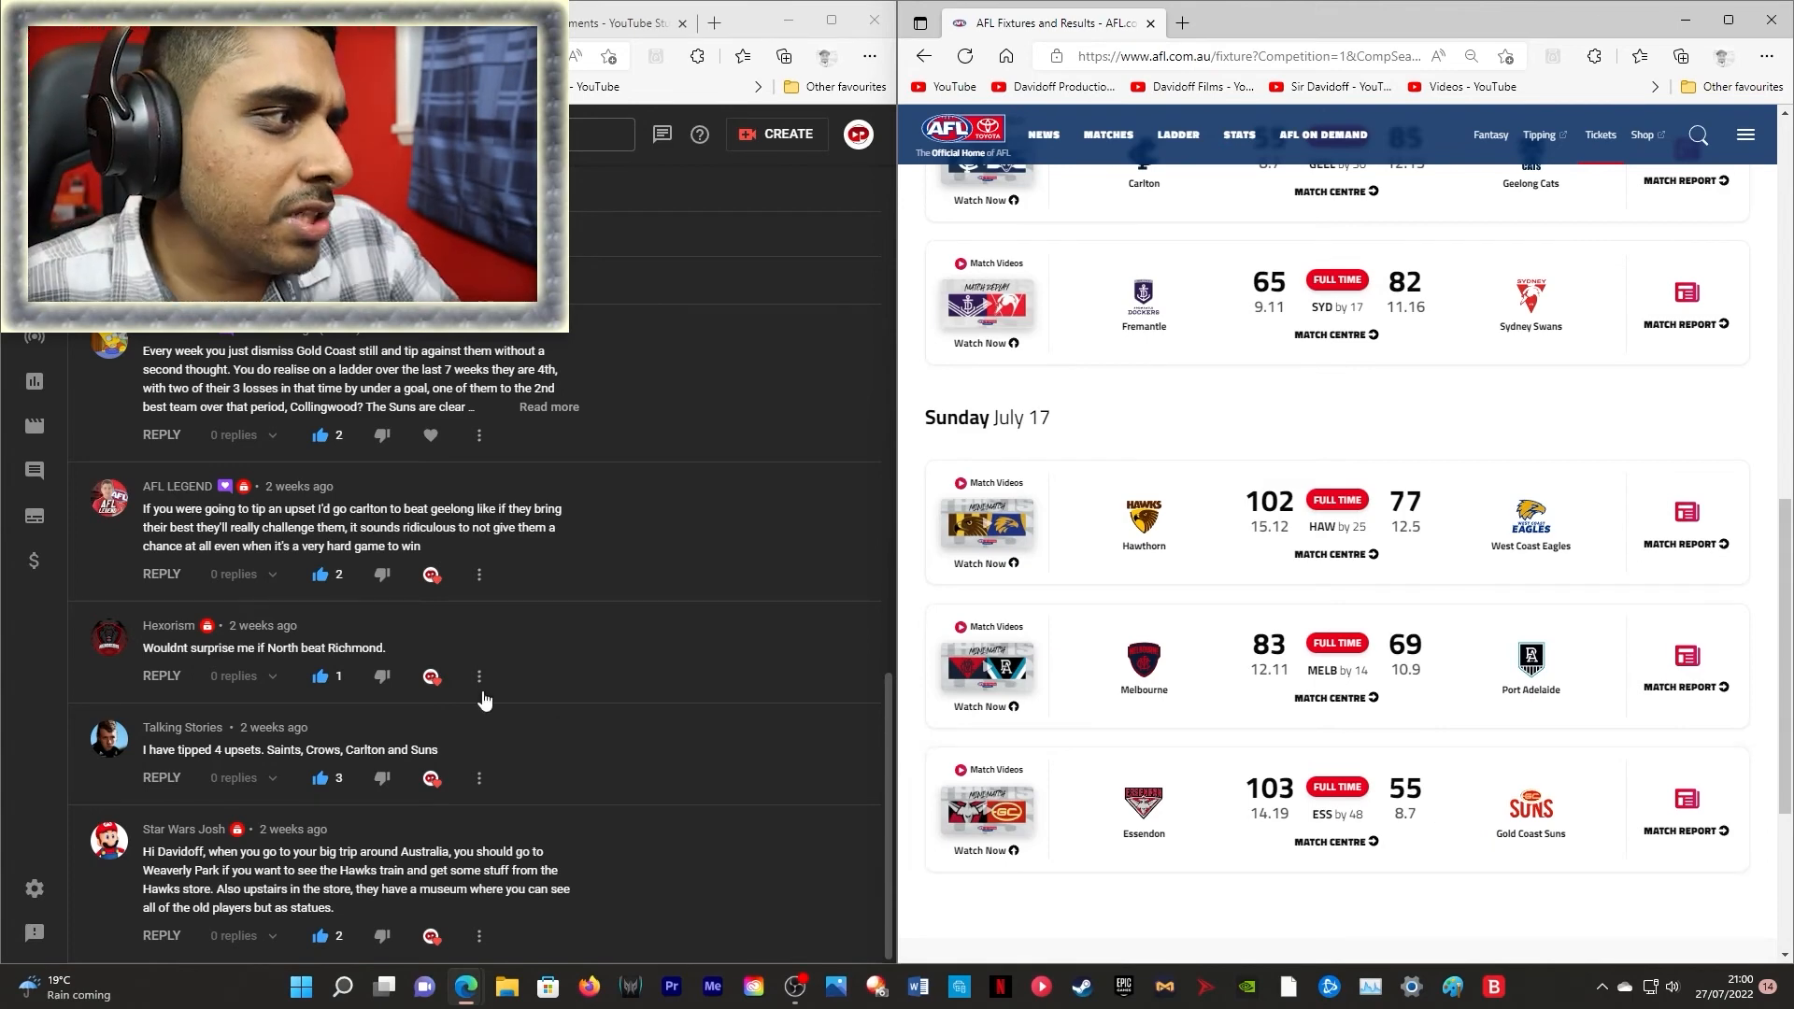
scroll(up, 3)
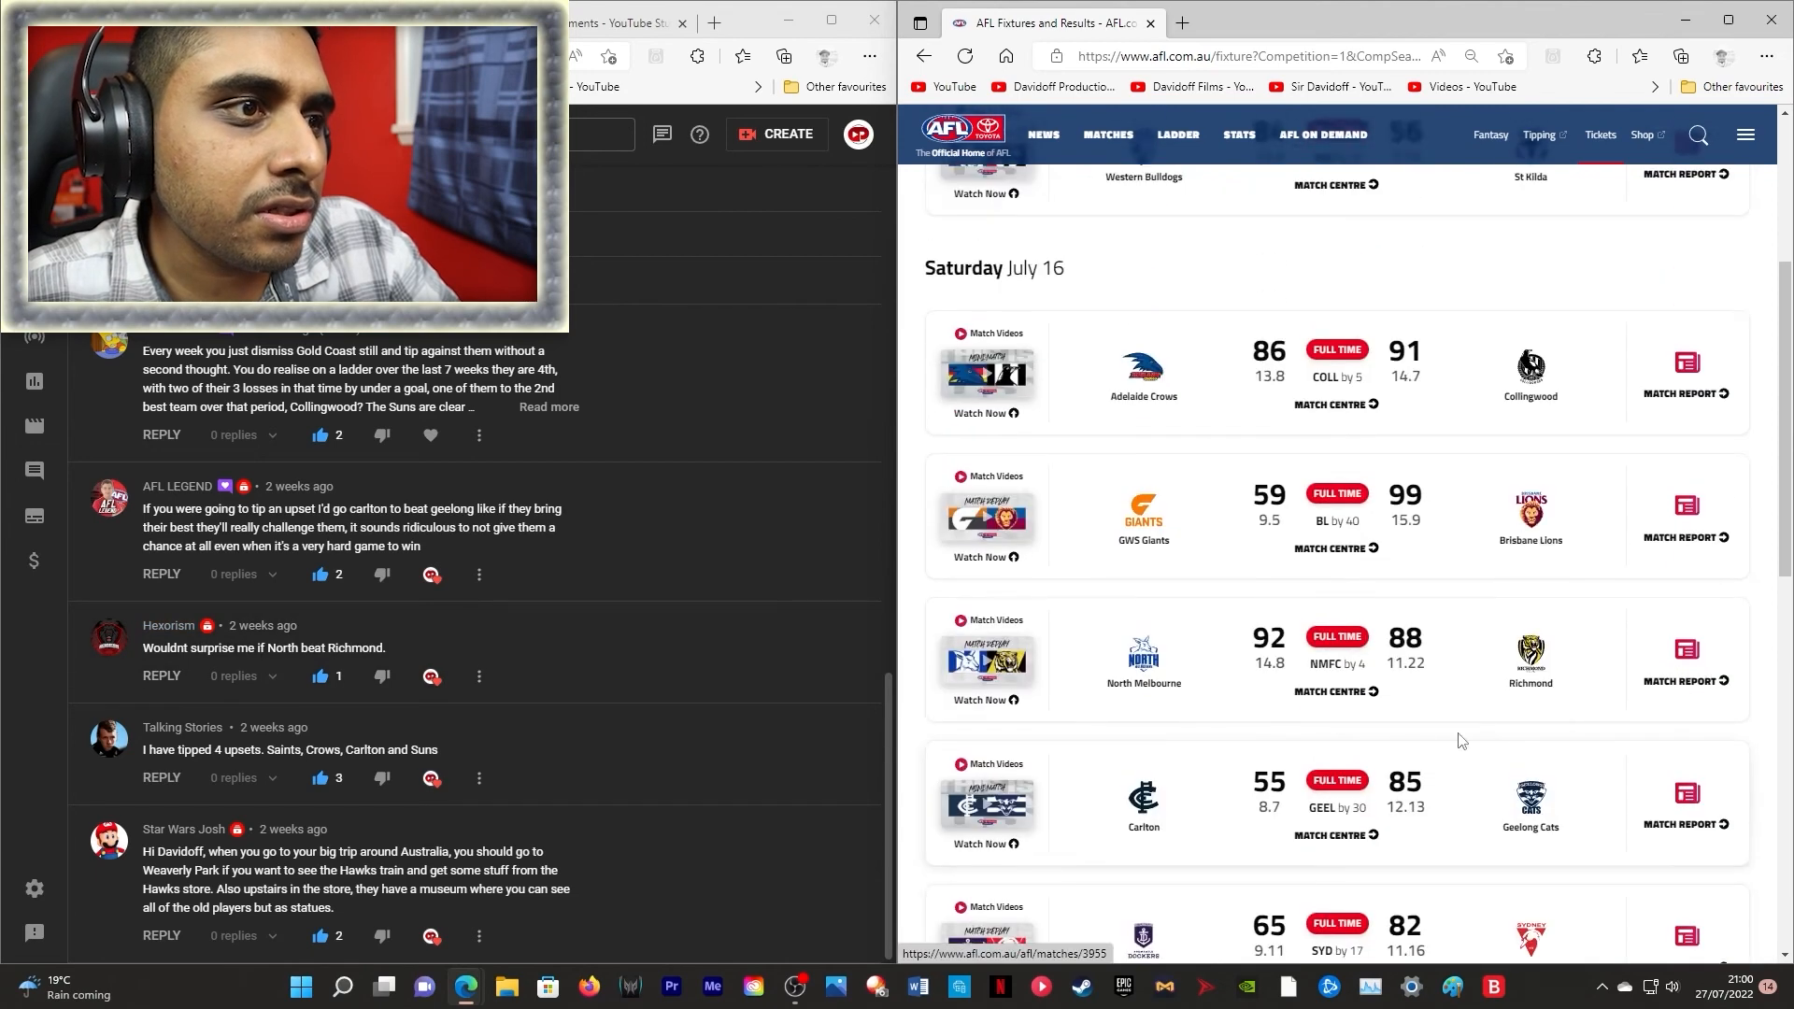
scroll(down, 3)
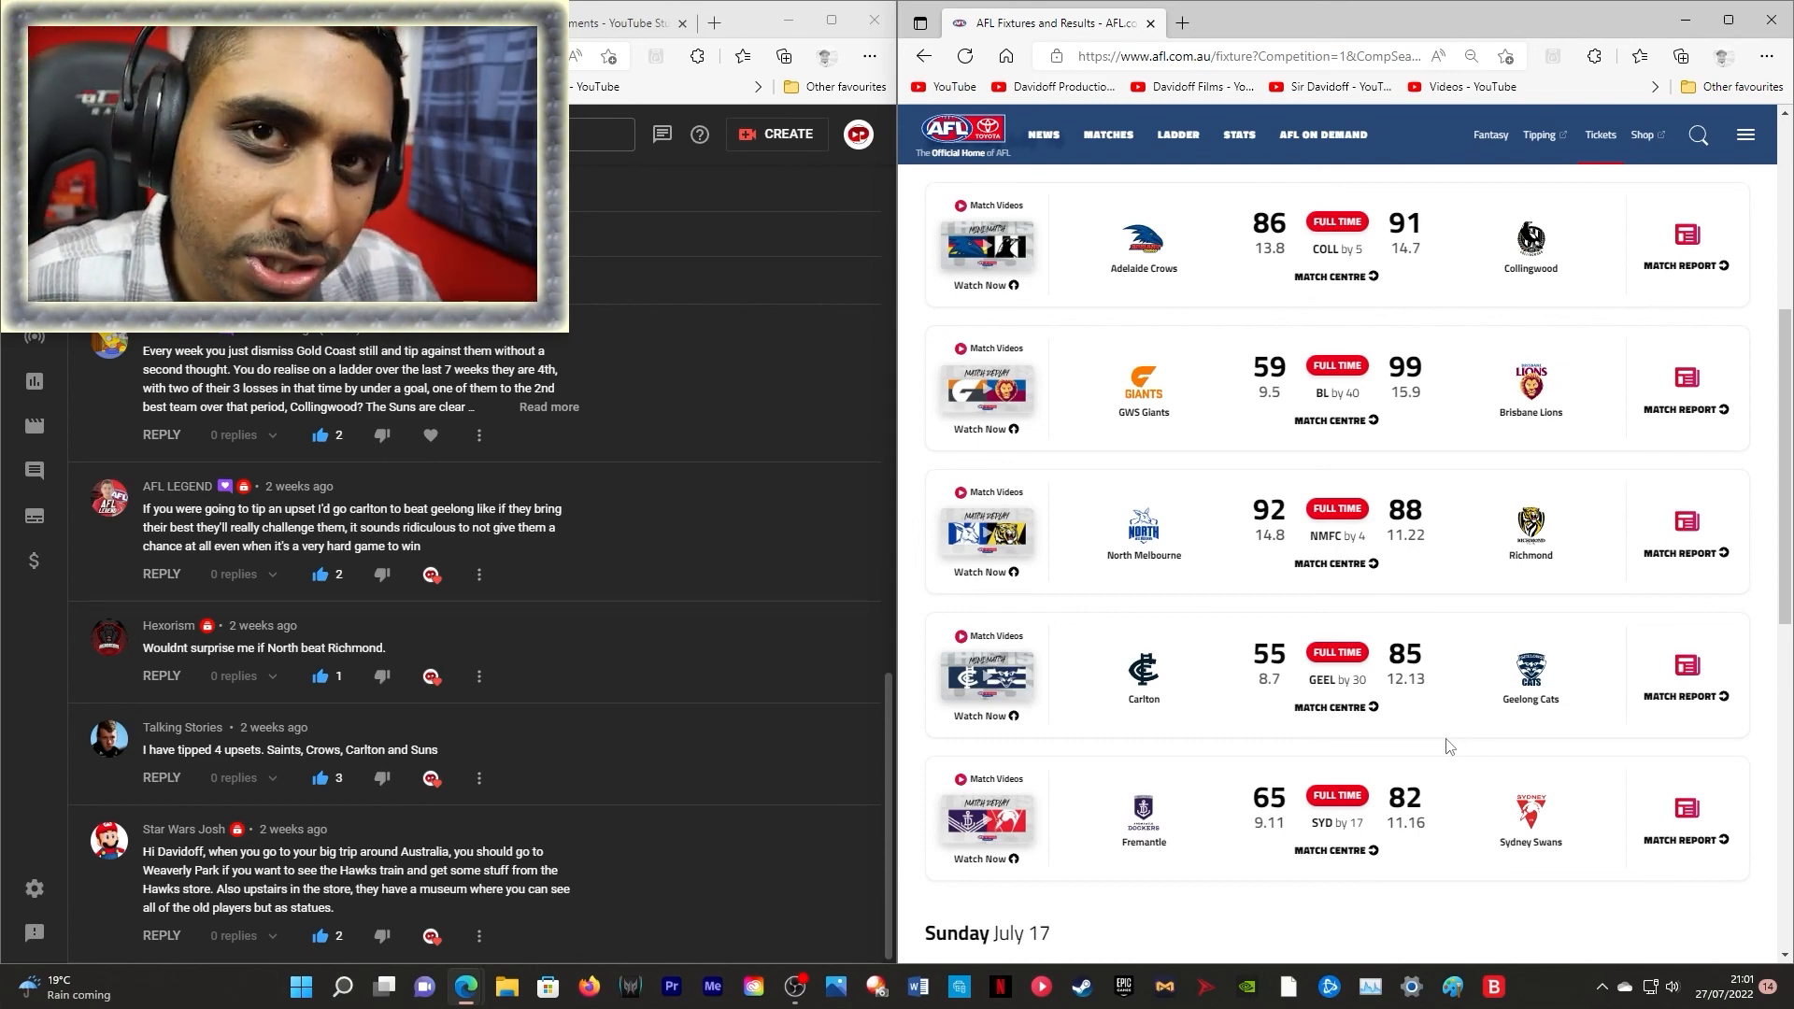
scroll(down, 3)
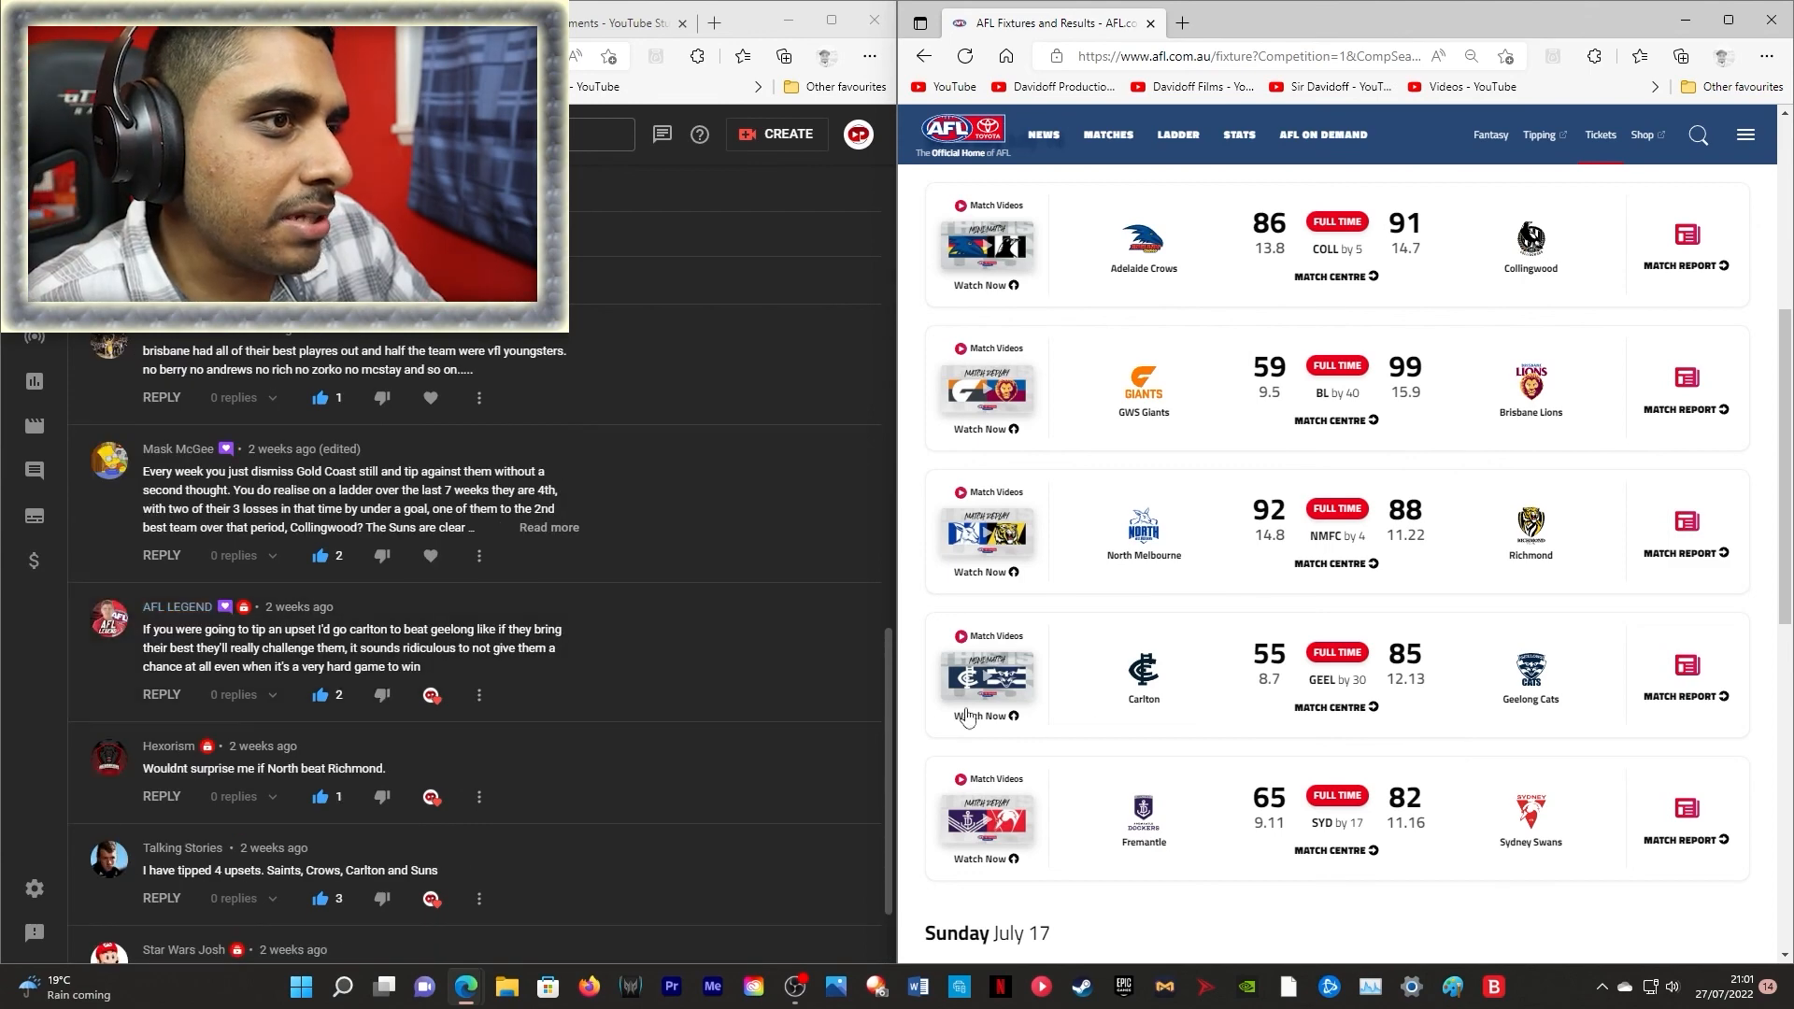